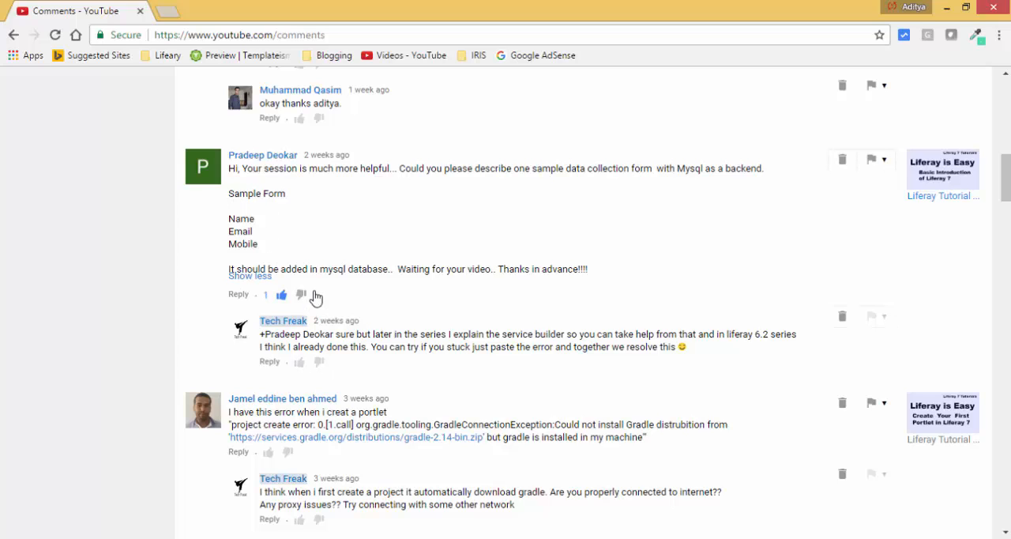
mouse_move(439, 461)
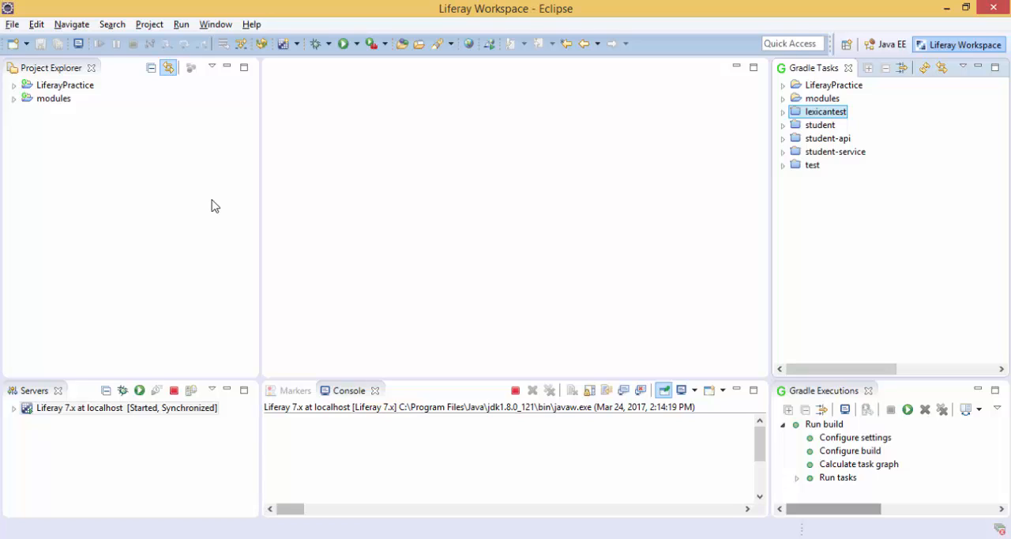
mouse_move(137, 174)
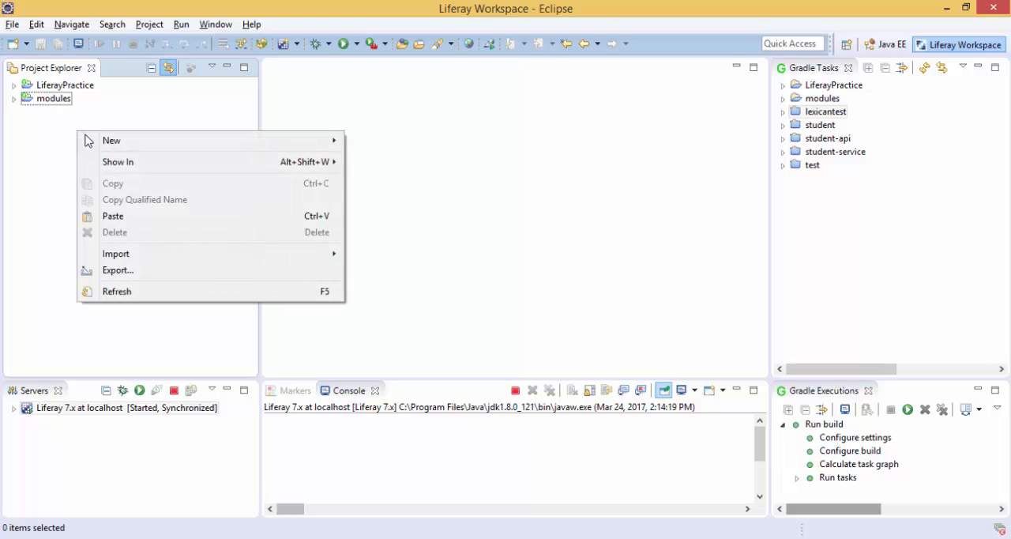
mouse_move(111, 139)
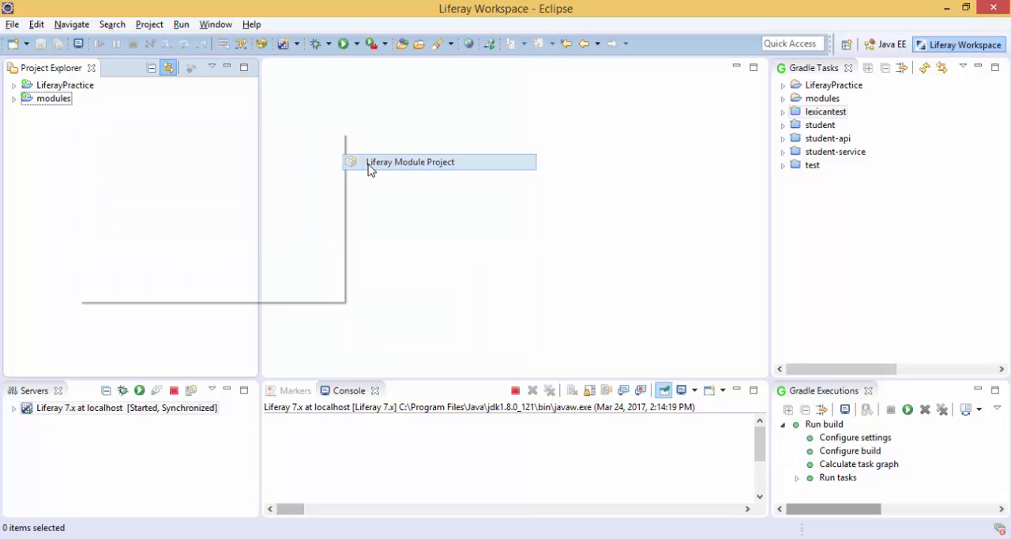
- Start a Liferay module project named employeetest with the mvcportlet template
double_click(410, 162)
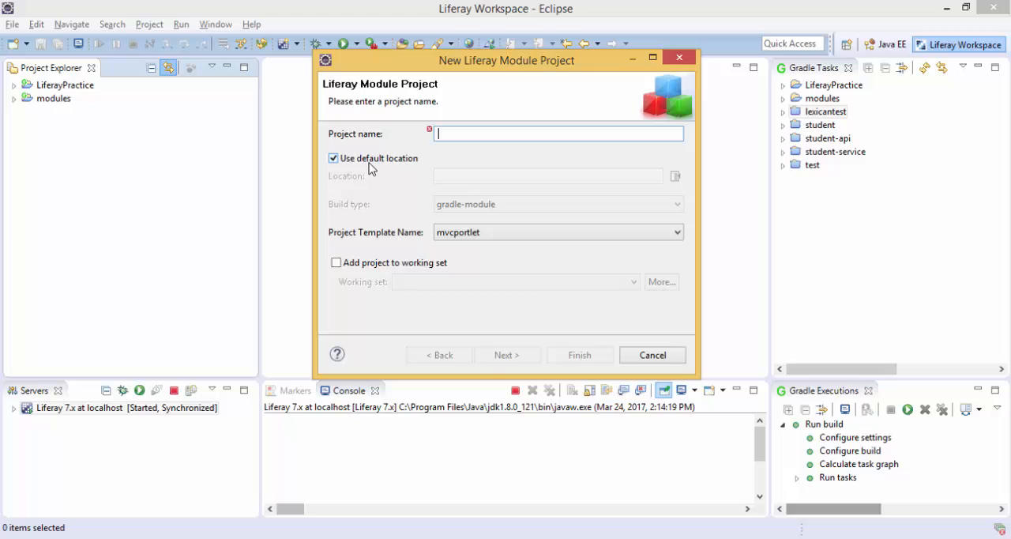
type("employeetest")
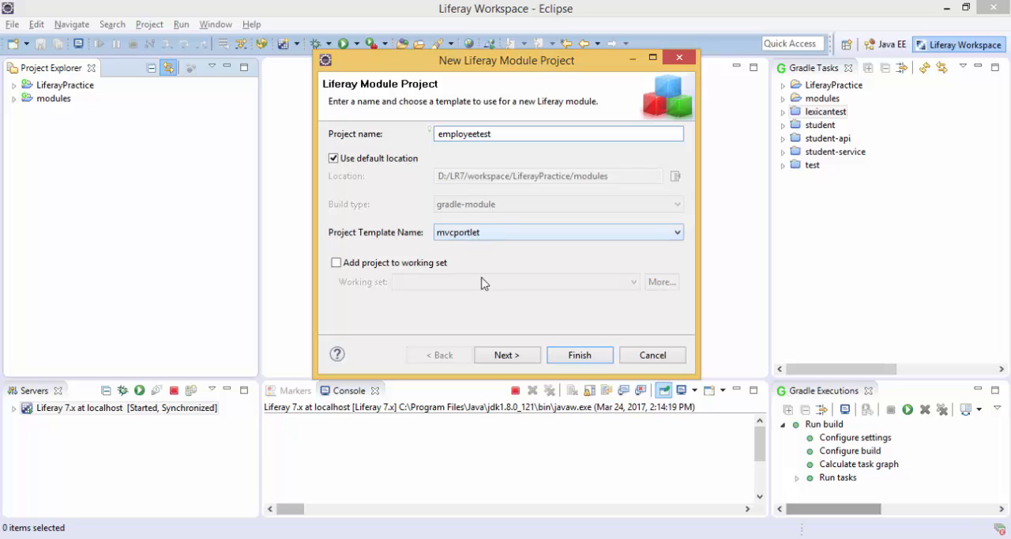
left_click(506, 353)
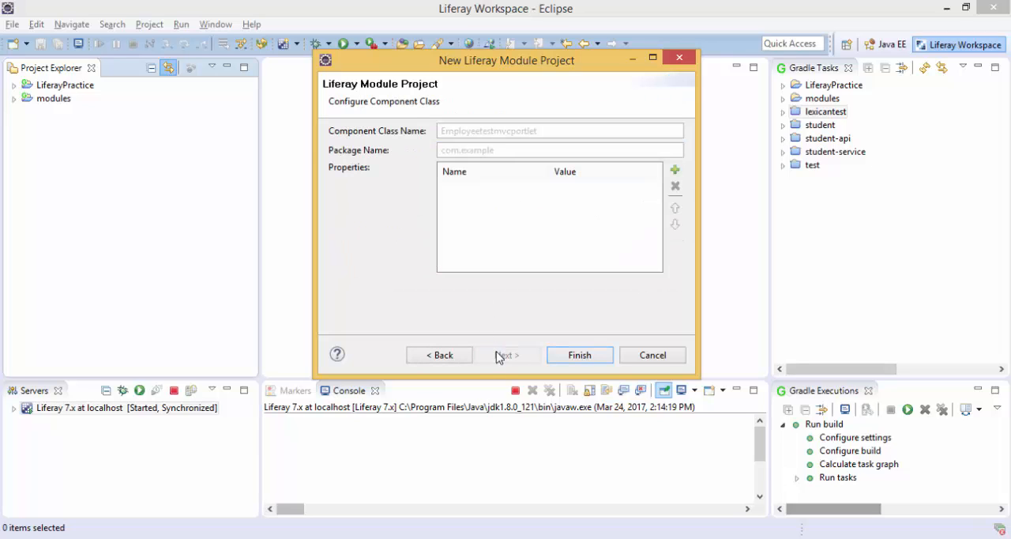
- Set component class Employee in package com.employee and finish creating the project
left_click(561, 130)
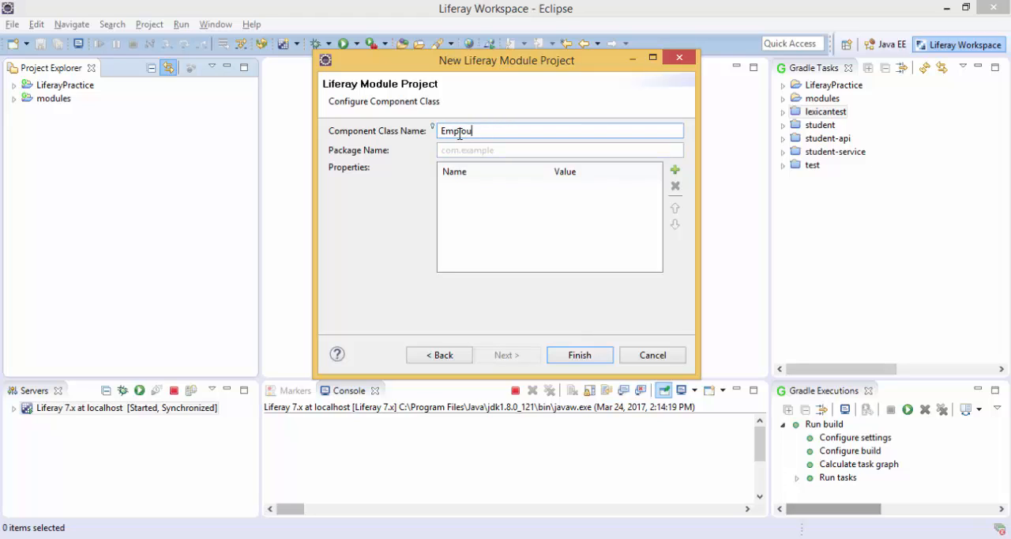
key("BackSpace")
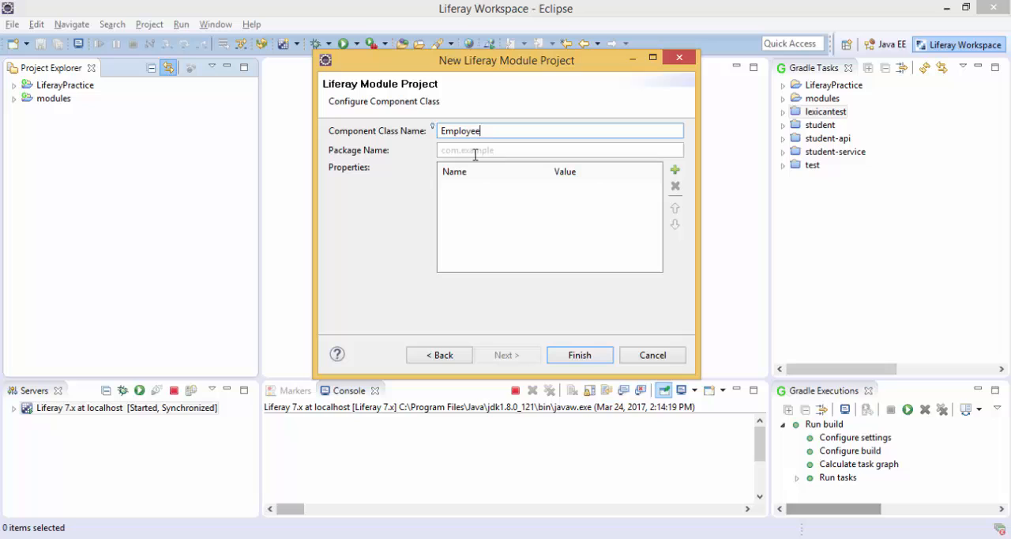
type("com.employee")
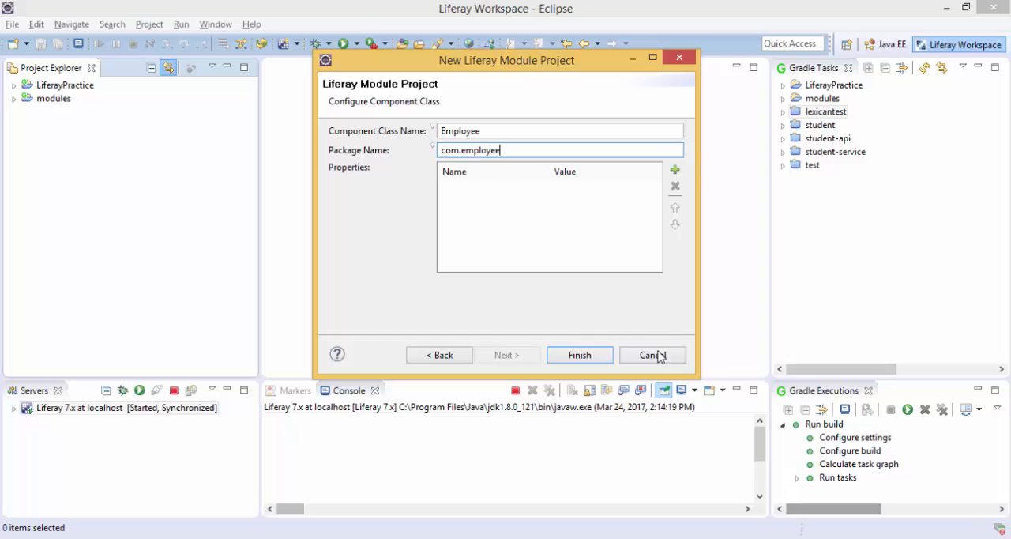
left_click(579, 354)
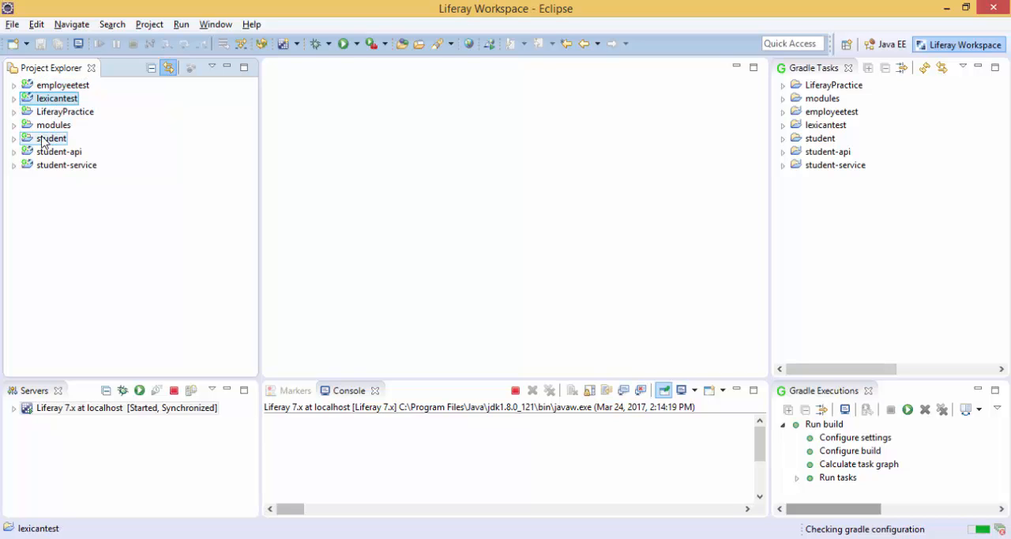
- Remove the lexicantest, student, student-api and student-service projects from the workspace, keeping them on disk
right_click(51, 139)
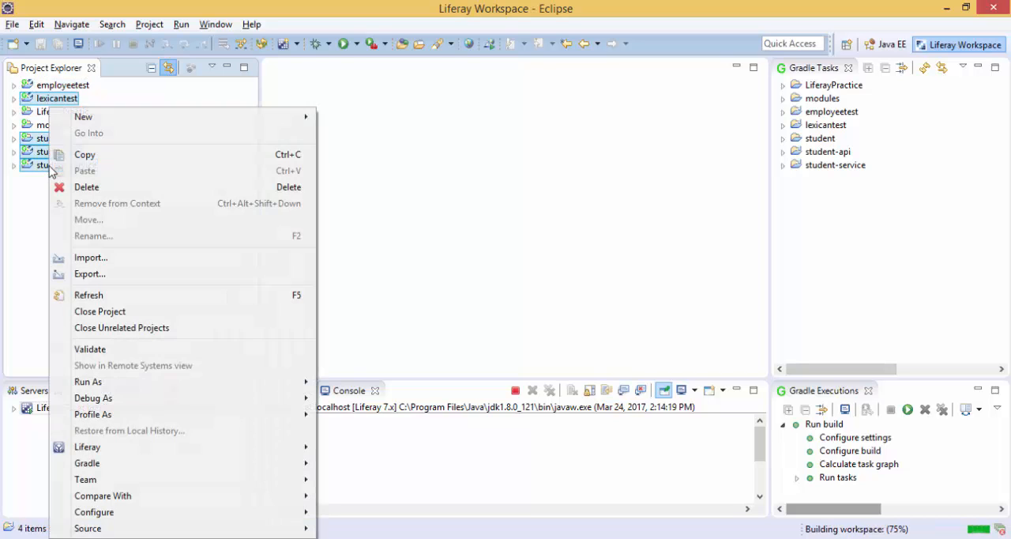
left_click(85, 186)
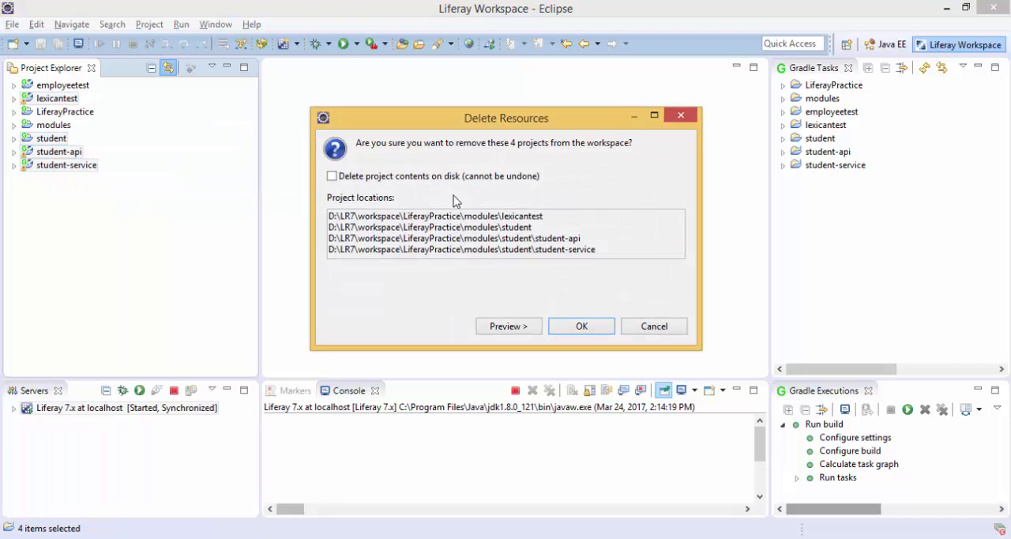
left_click(581, 325)
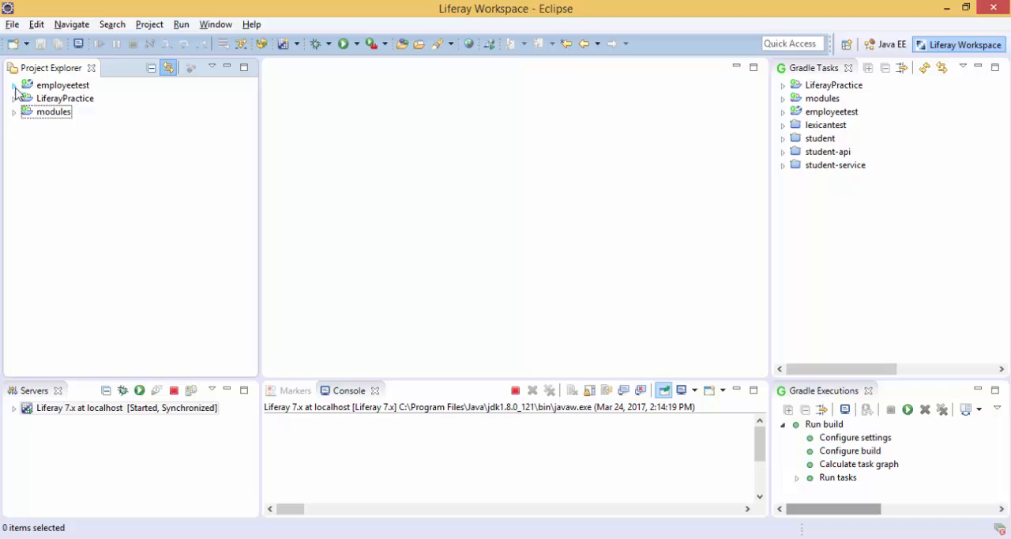
- Expand employeetest down to META-INF/resources and open view.jsp for editing
left_click(12, 85)
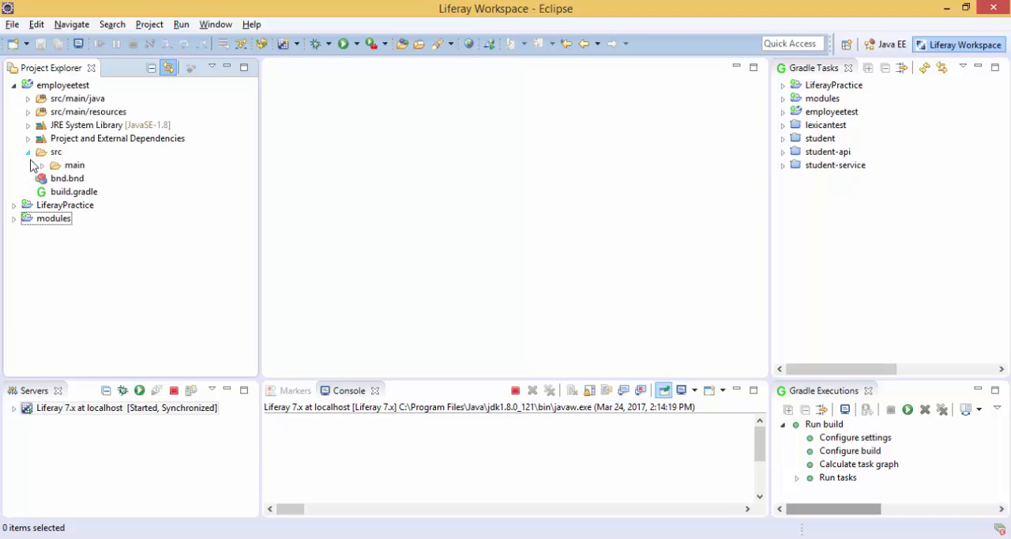
left_click(48, 164)
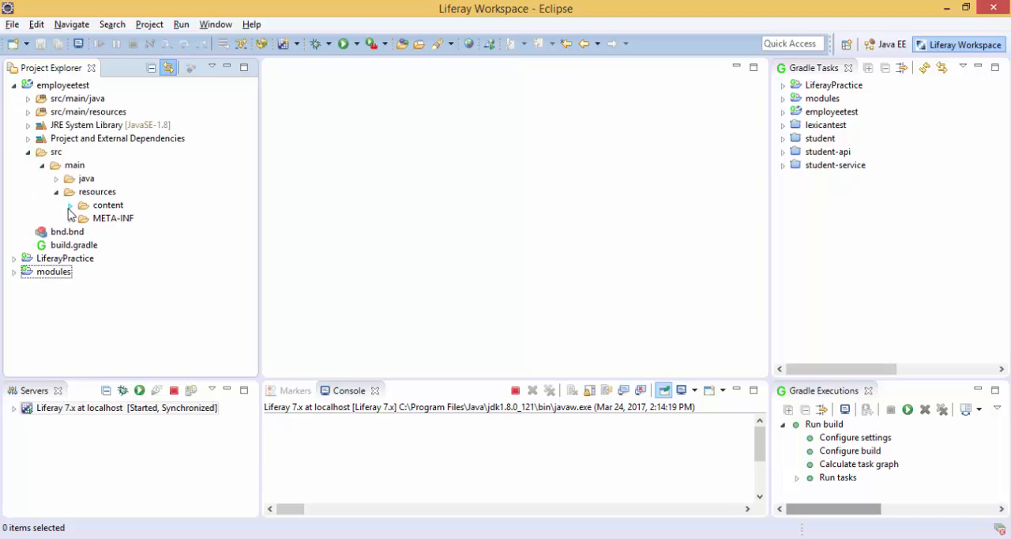
left_click(69, 218)
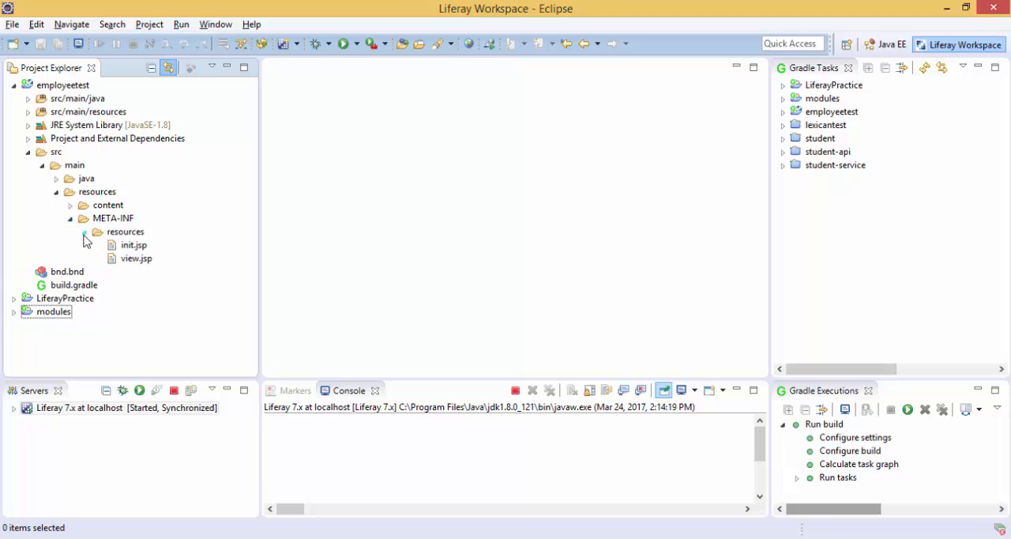
double_click(135, 259)
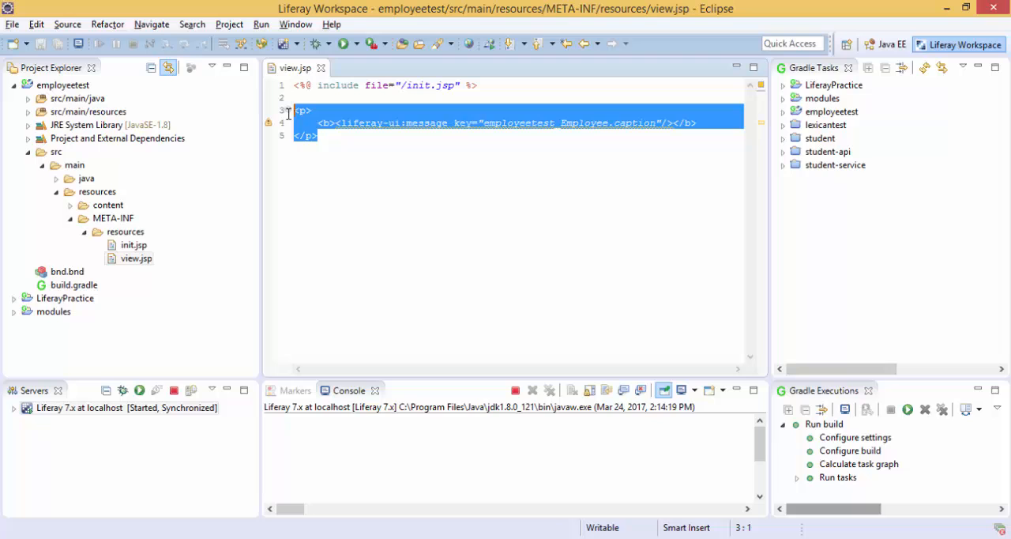
- Delete view.jsp's default caption paragraph and review init.jsp's taglib declarations
key("Delete")
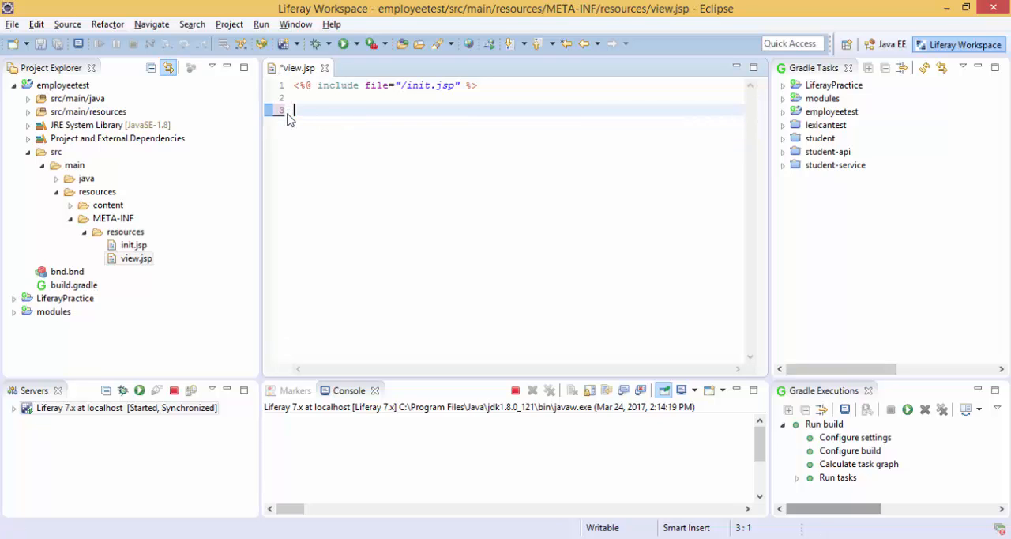
left_click(133, 245)
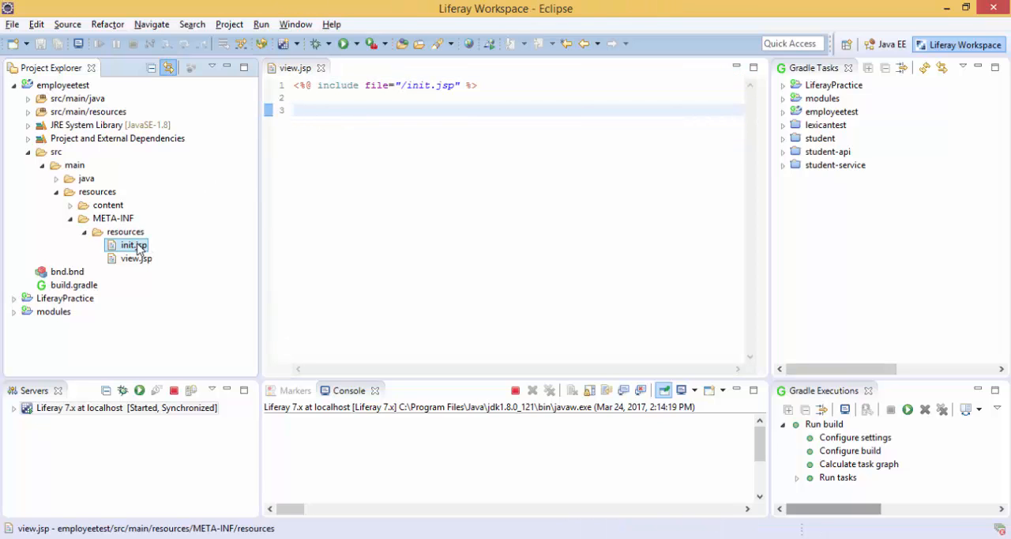
double_click(132, 245)
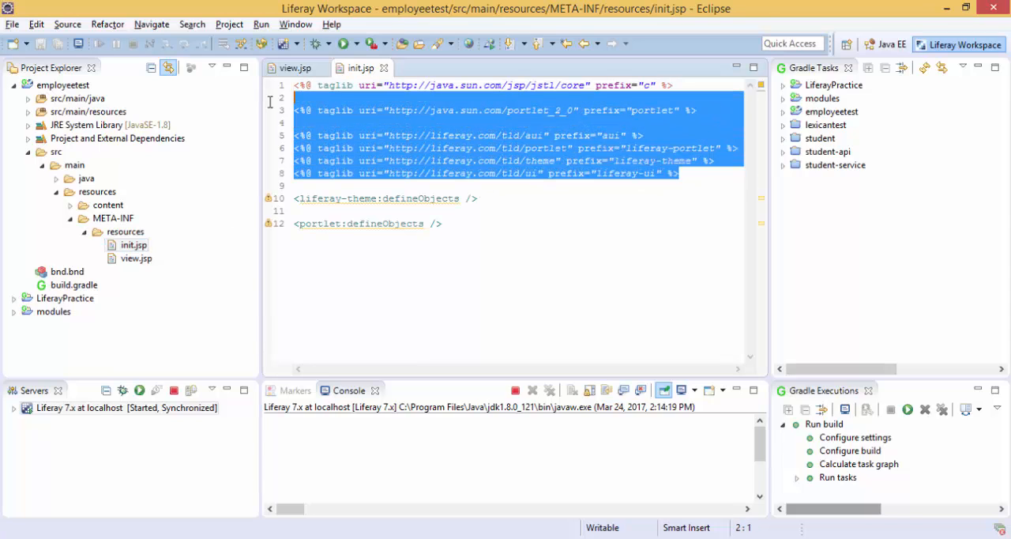
left_click(294, 66)
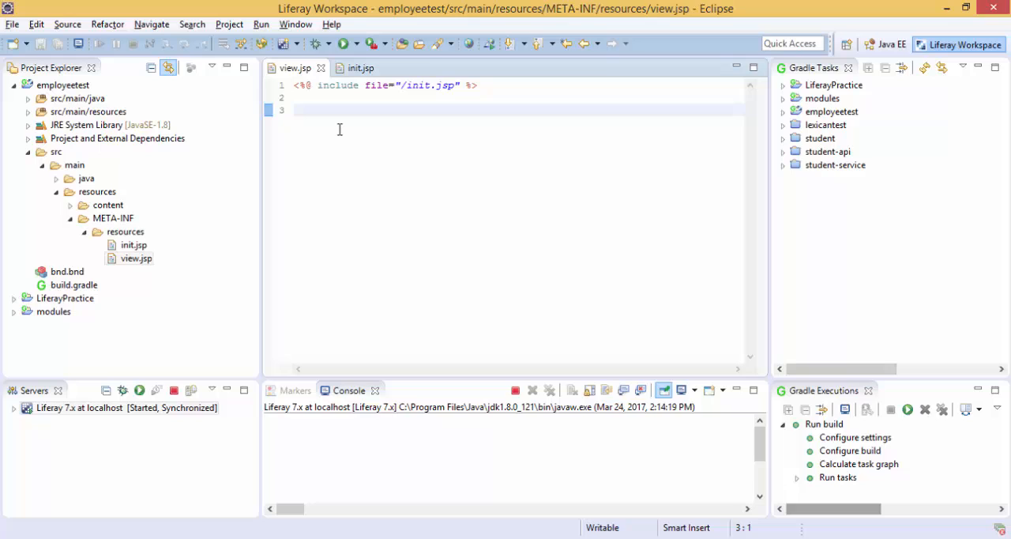
- Add a portlet:actionURL named employeeSubmit and begin the Employee Form heading and Name label
type("<port")
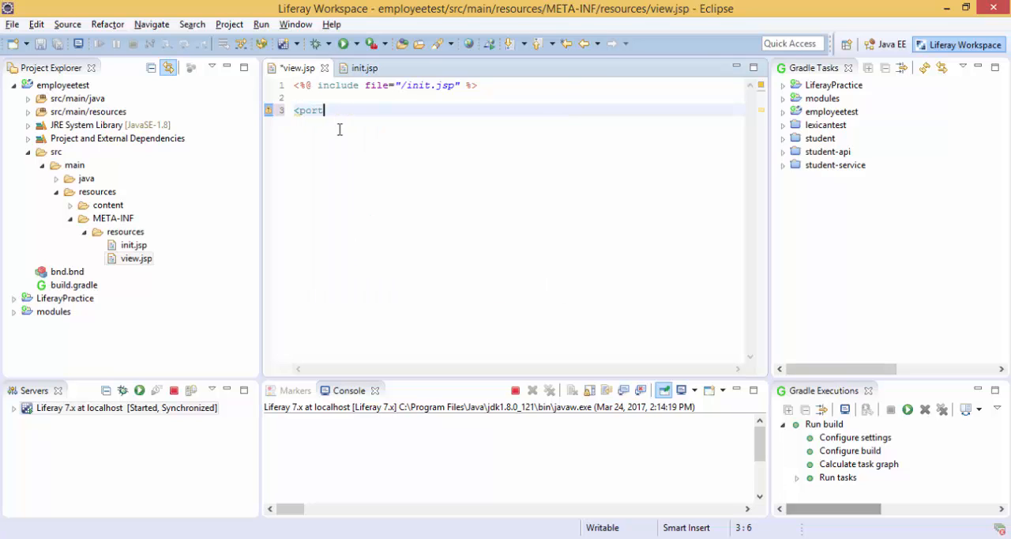
type("let")
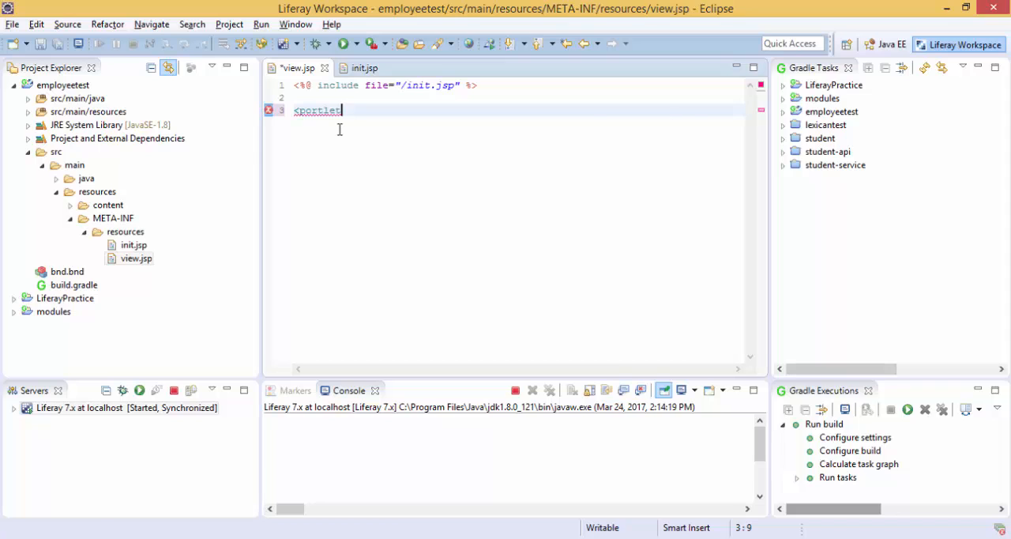
type(":actionURL name=\"employeeSubmit\" var=\"employeeSubmit\" />")
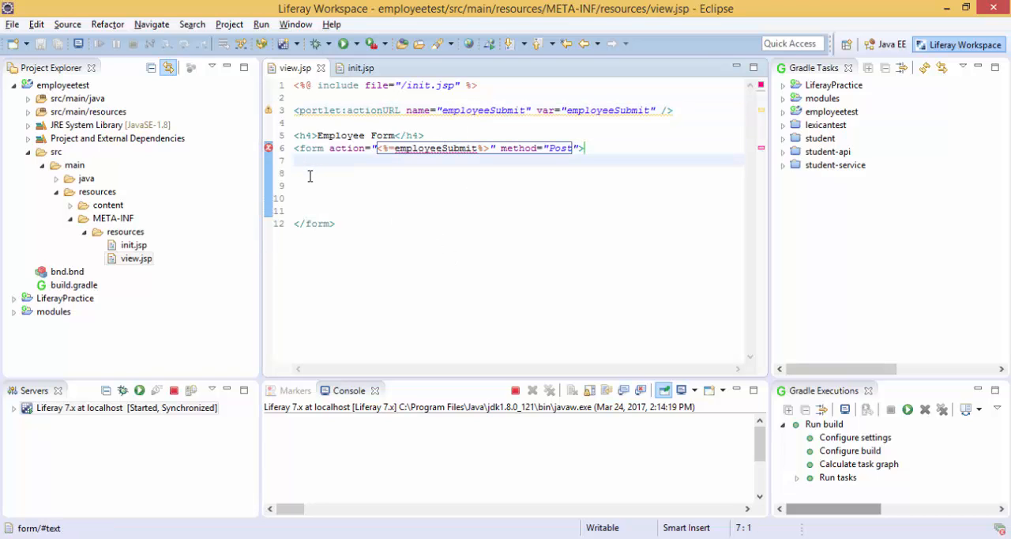
type("<")
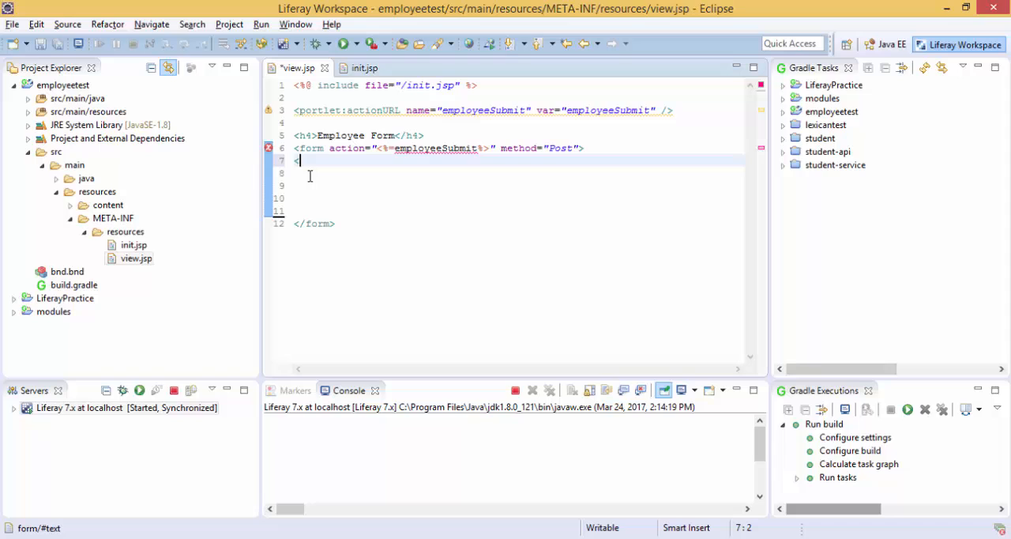
type("Name")
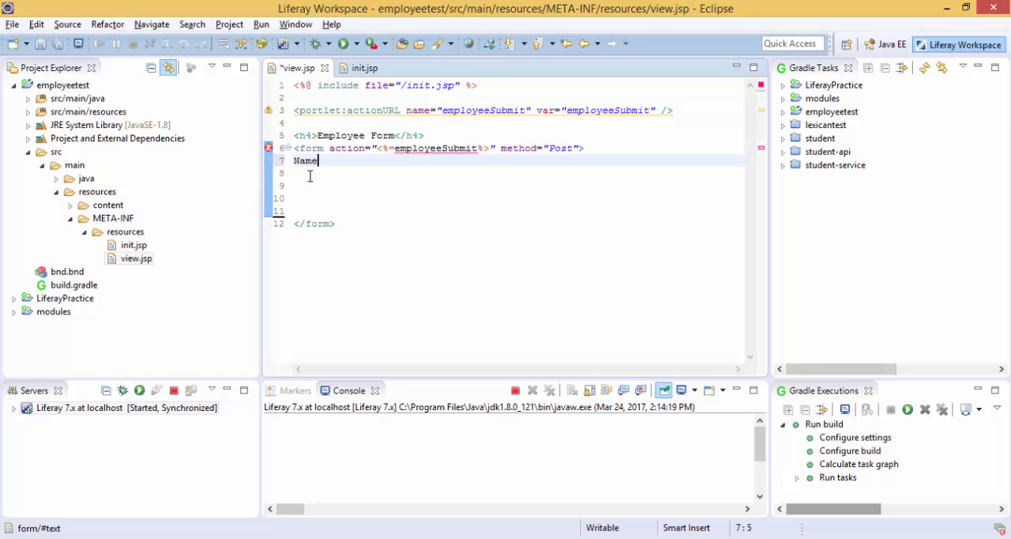
type(":")
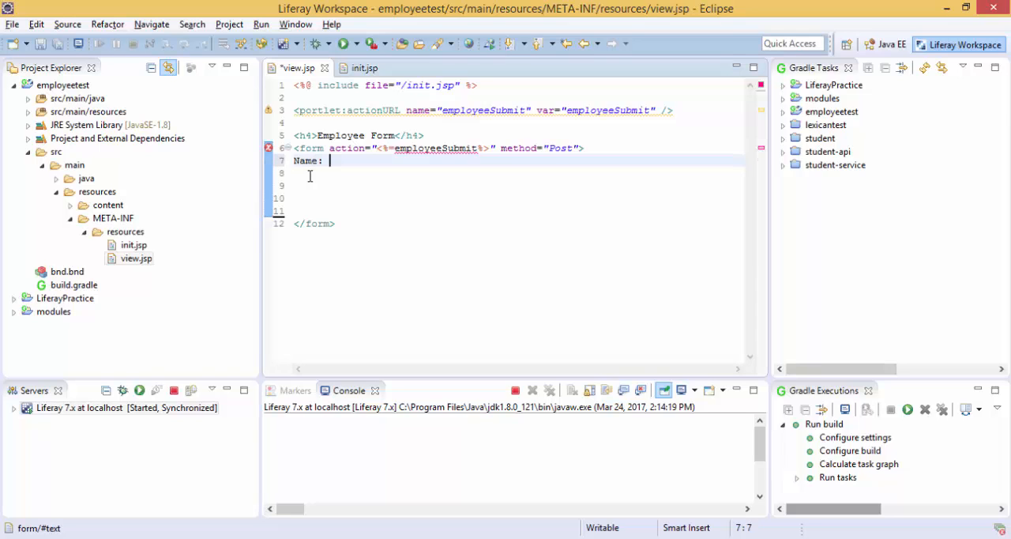
- Add namespaced name, email and mobile text inputs plus a SUBMIT input to the form
type("<in")
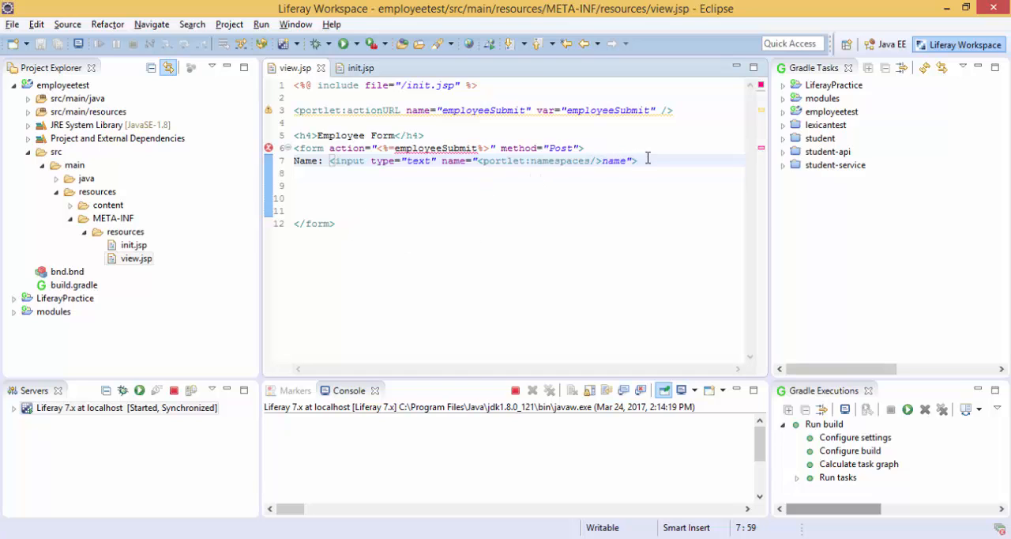
type("E-mail: <input type=\"text\" name=\"<portlet:namespaces/>email\">")
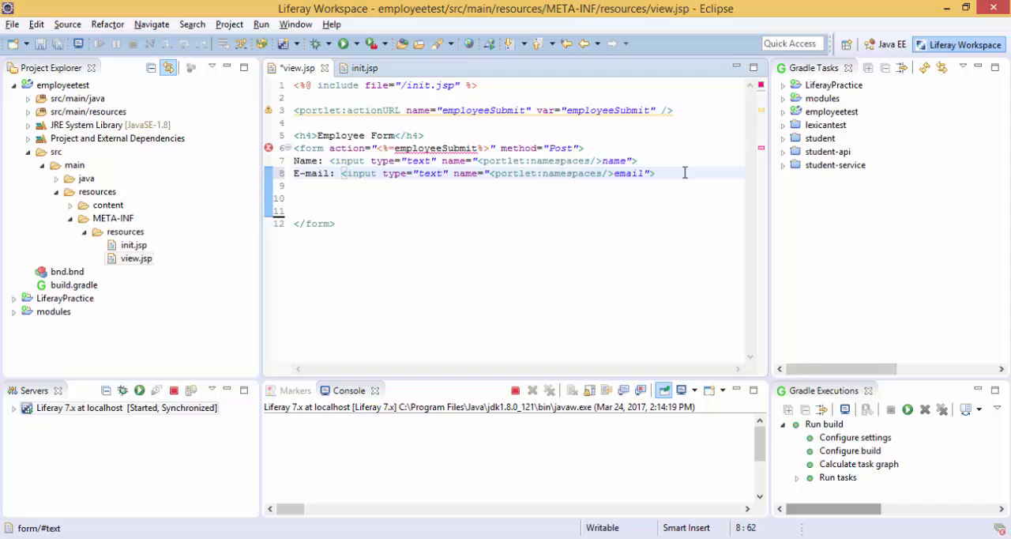
type("Mobile : <input type=\"text\" name=\"<portlet:namespaces/>mobile\">")
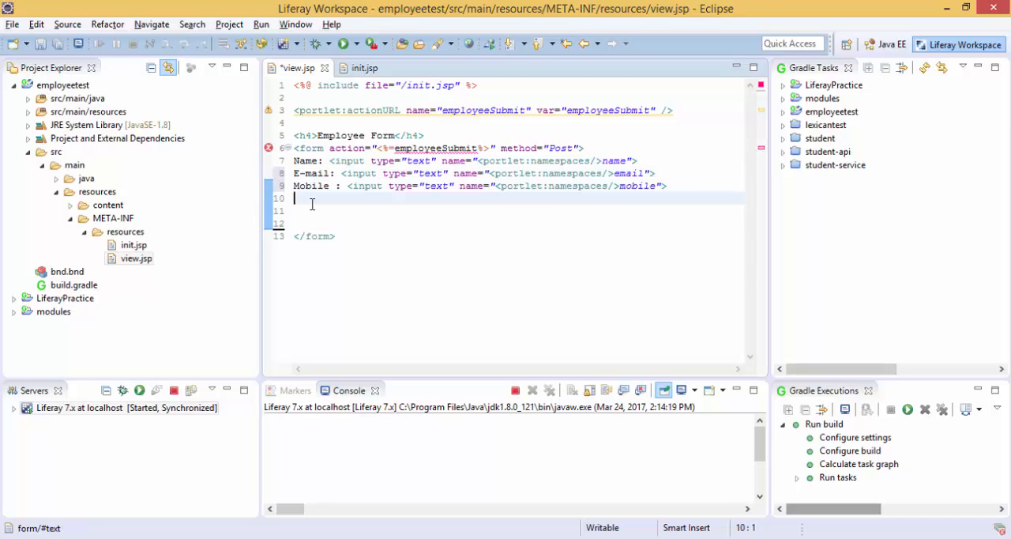
type("<in")
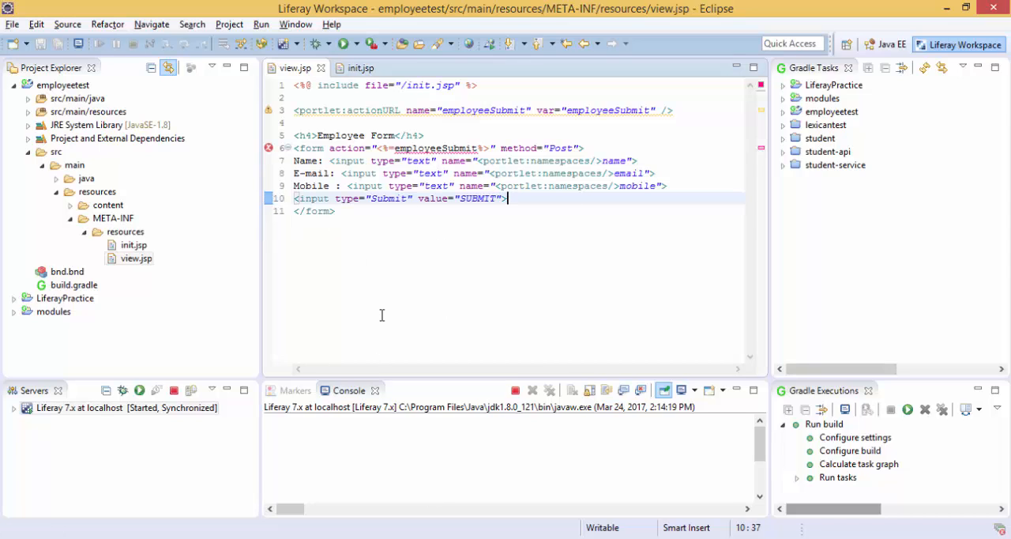
double_click(484, 111)
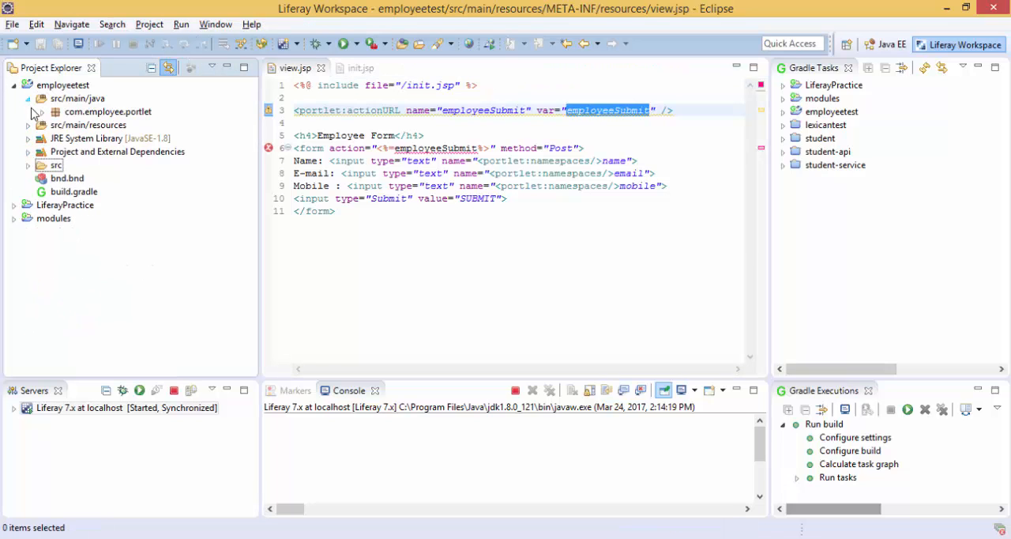
- Open EmployeePortlet.java and begin a public void employeeSubmit method
left_click(35, 111)
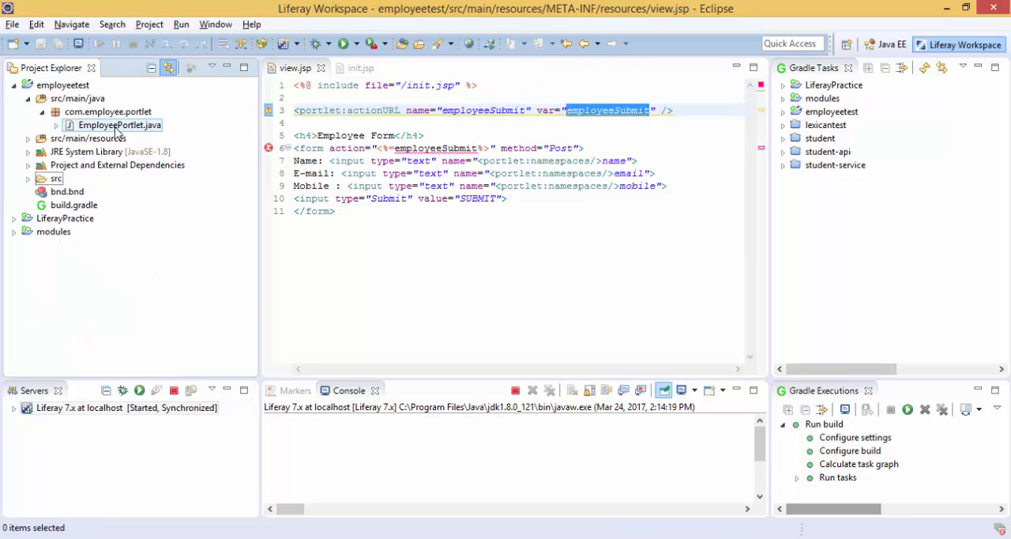
double_click(120, 124)
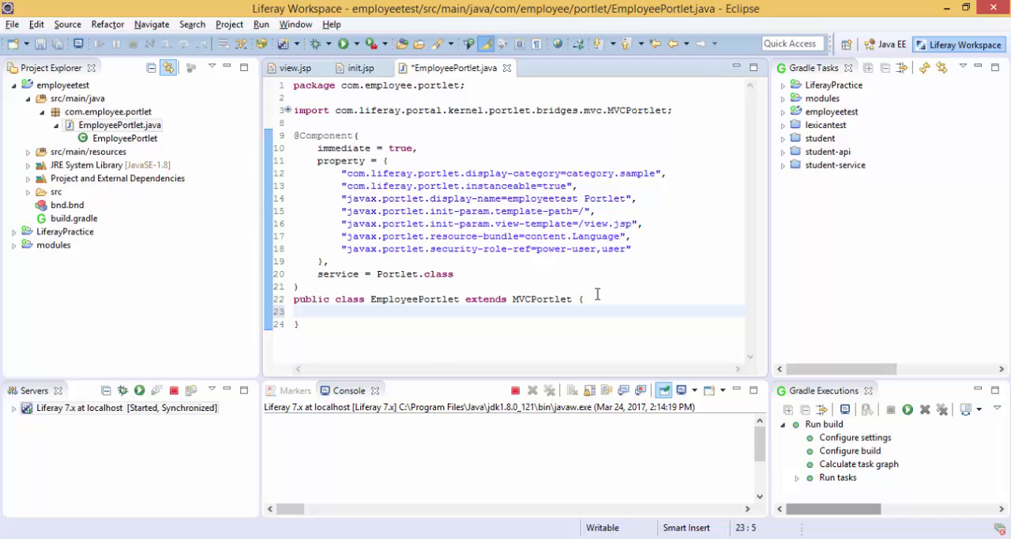
type("public")
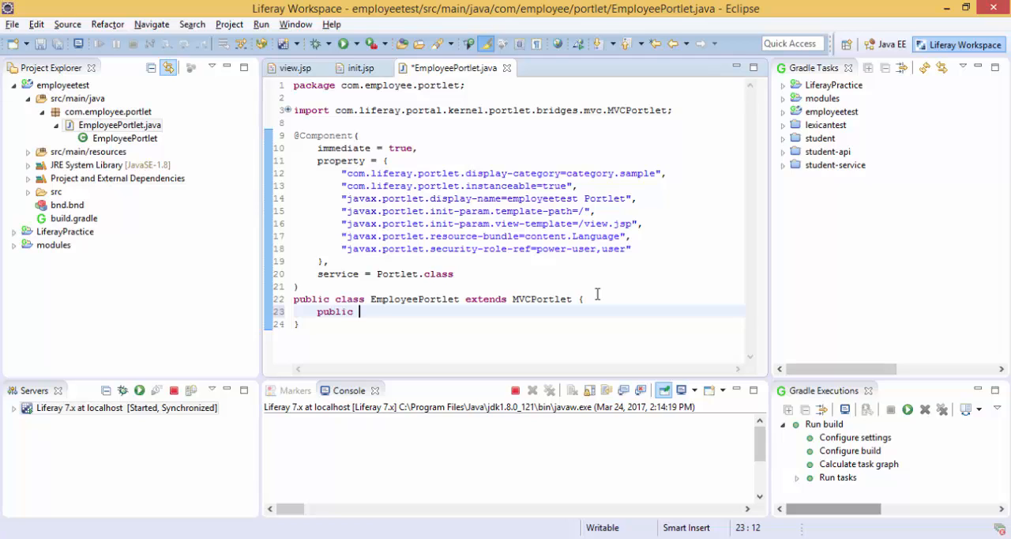
type("void")
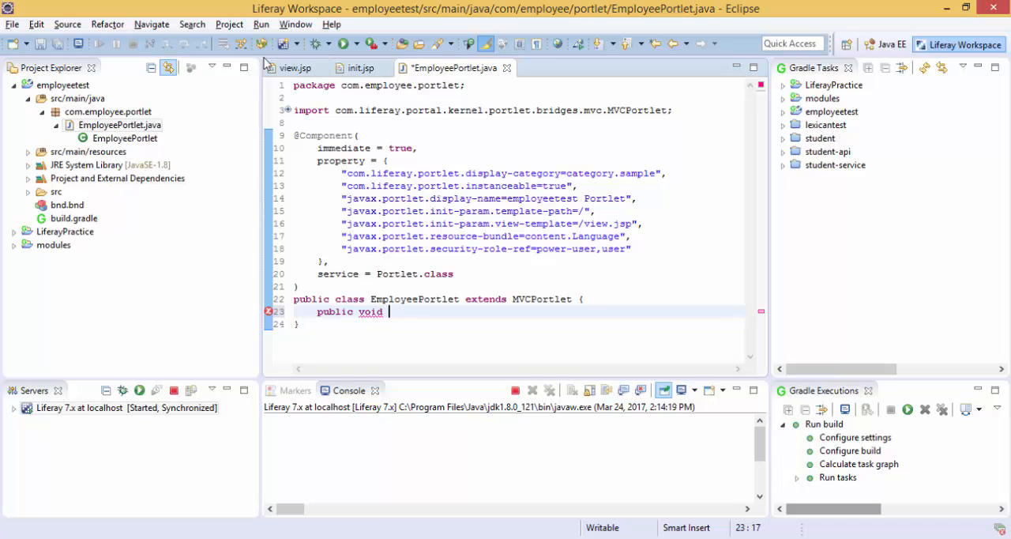
- Confirm the action name in view.jsp and add ActionRequest/ActionResponse parameters to employeeSubmit
left_click(294, 68)
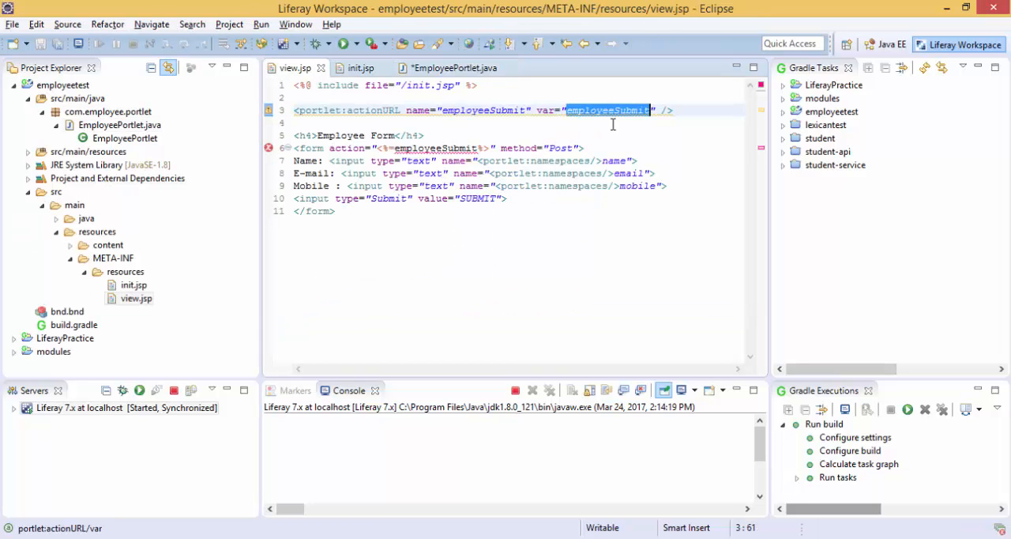
left_click(455, 68)
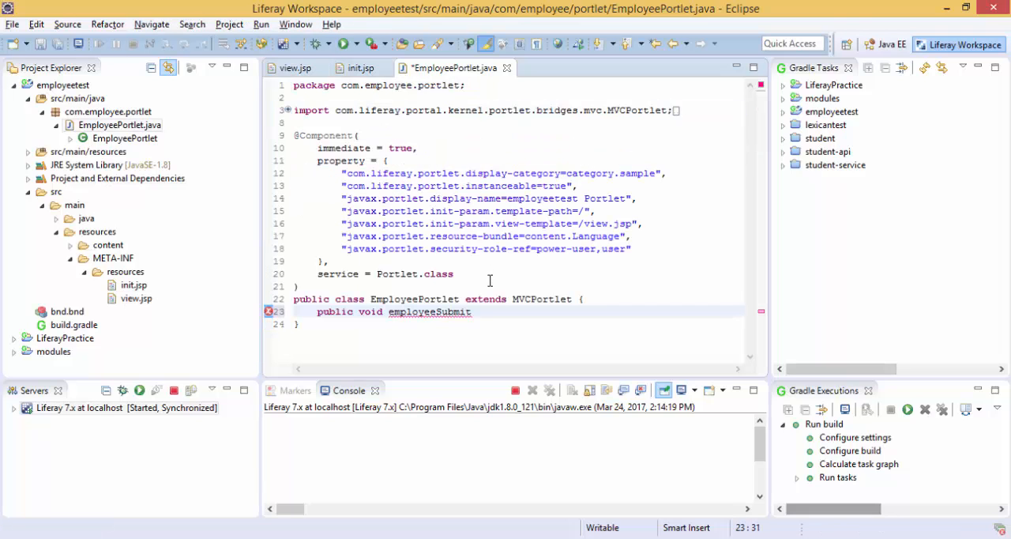
type("()")
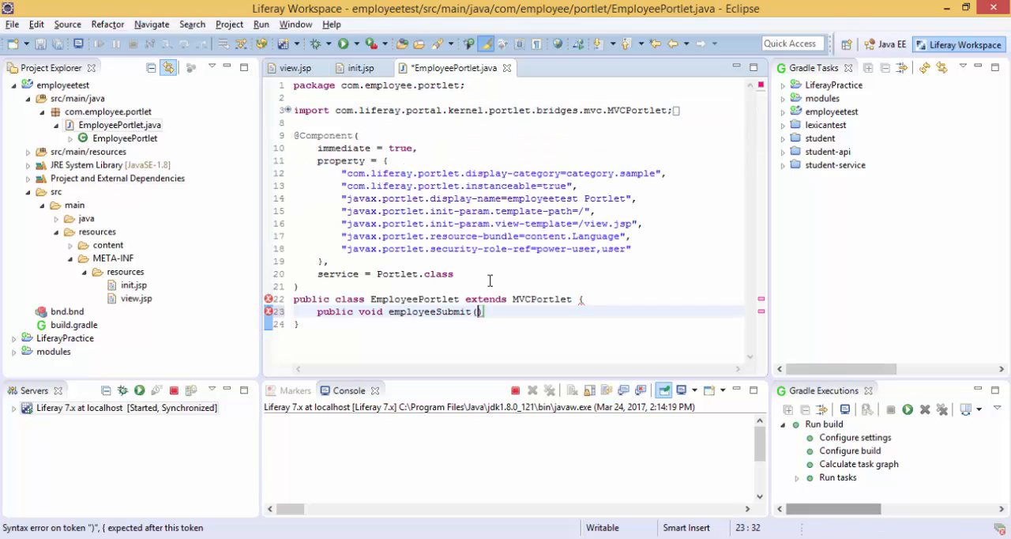
type("Ac")
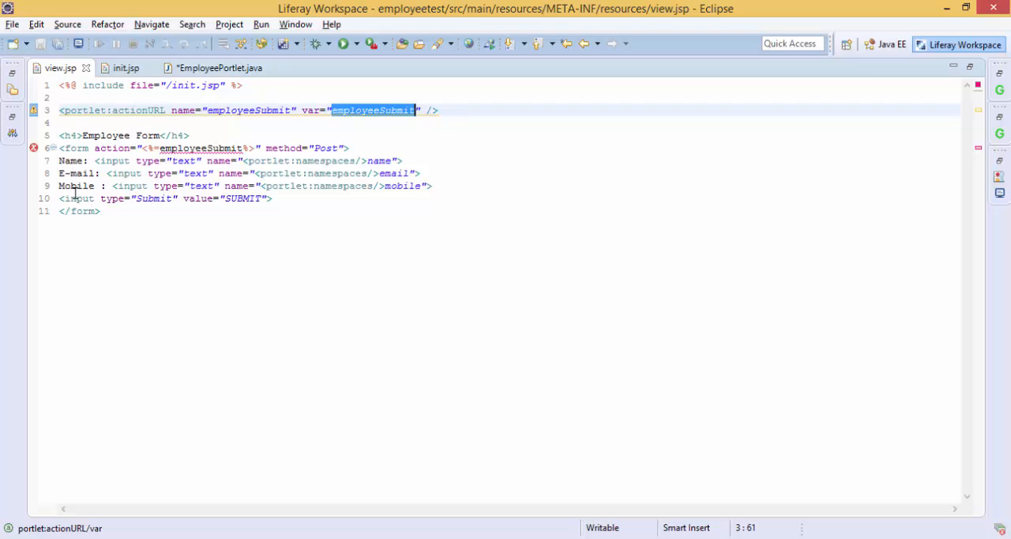
- Read name, email and mobile with ParamUtil.getString and print them with System.out.println
left_click(219, 66)
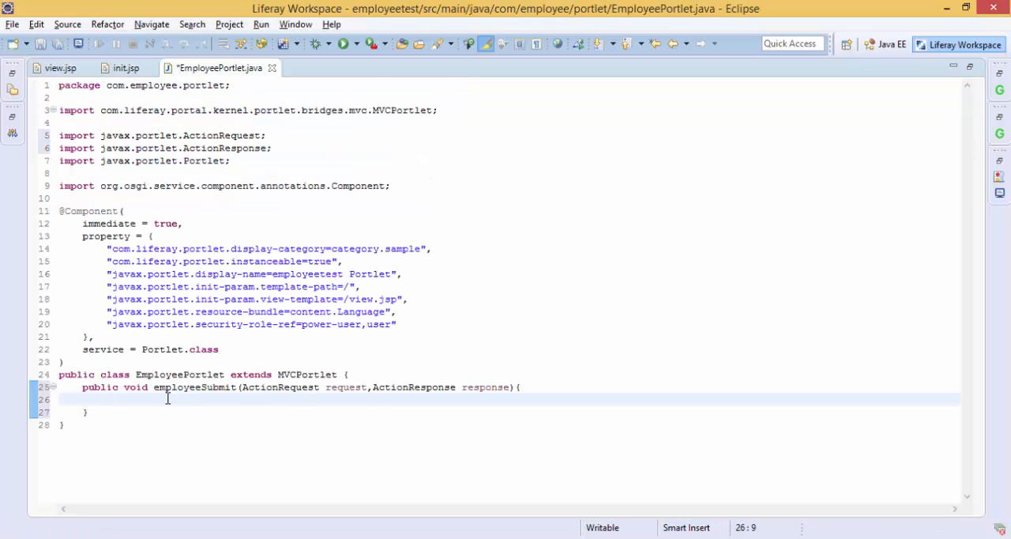
type("String name = ParamUtil.getString(request, \"name\");")
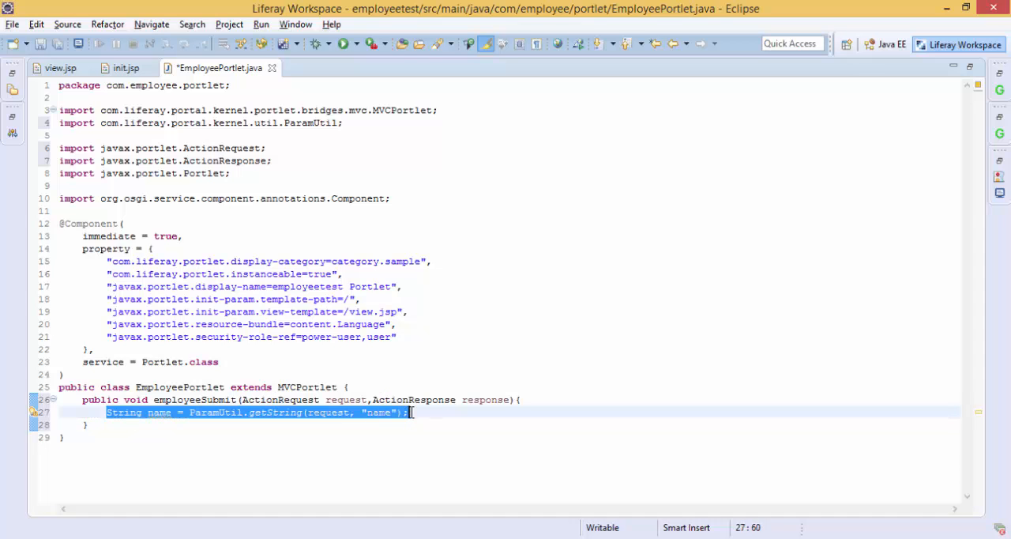
left_click(424, 411)
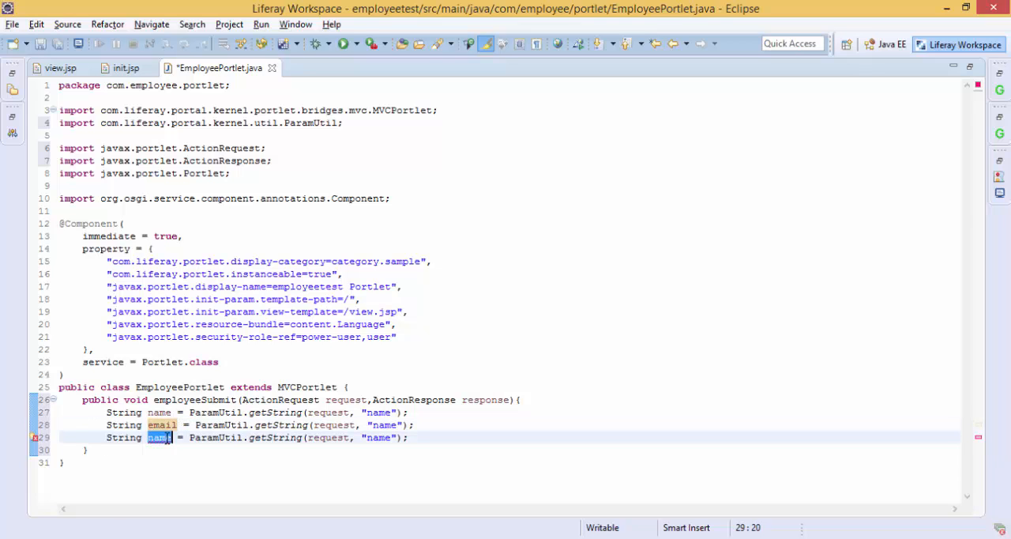
type("mobile")
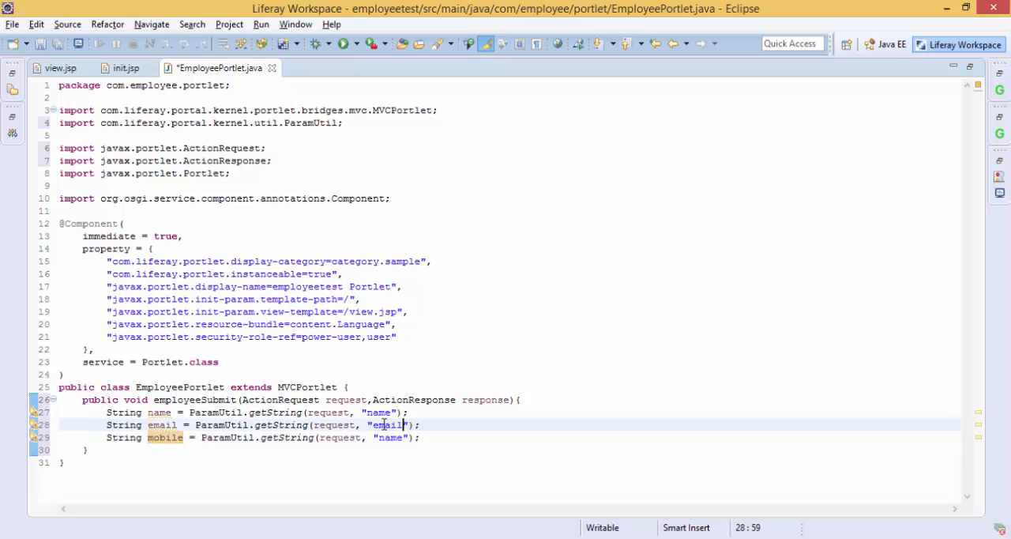
double_click(390, 438)
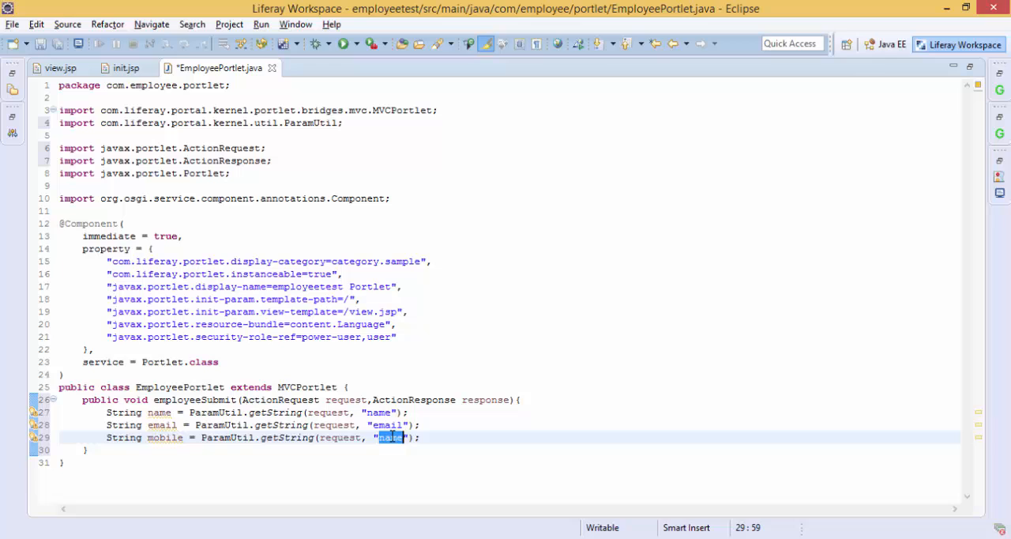
type("mobile")
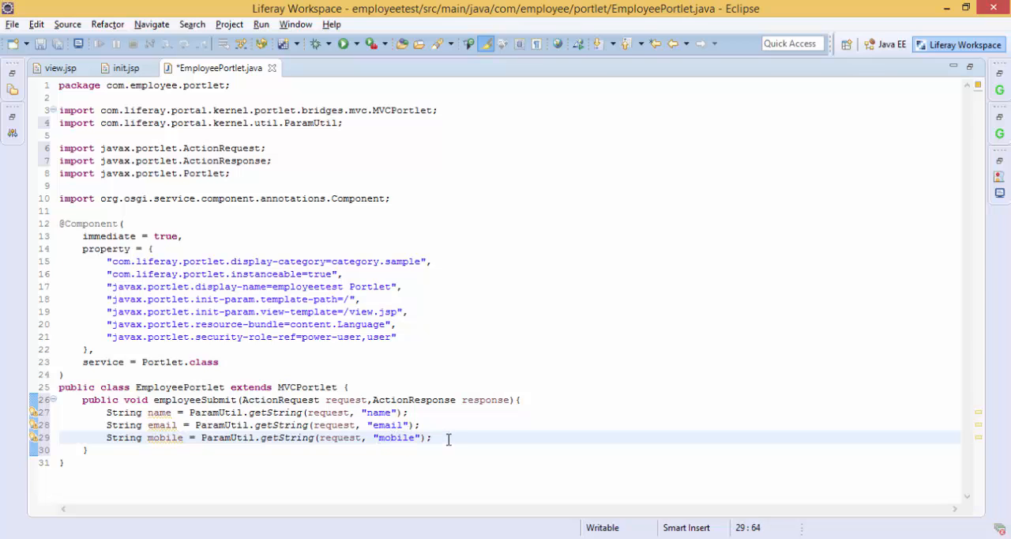
type("syso")
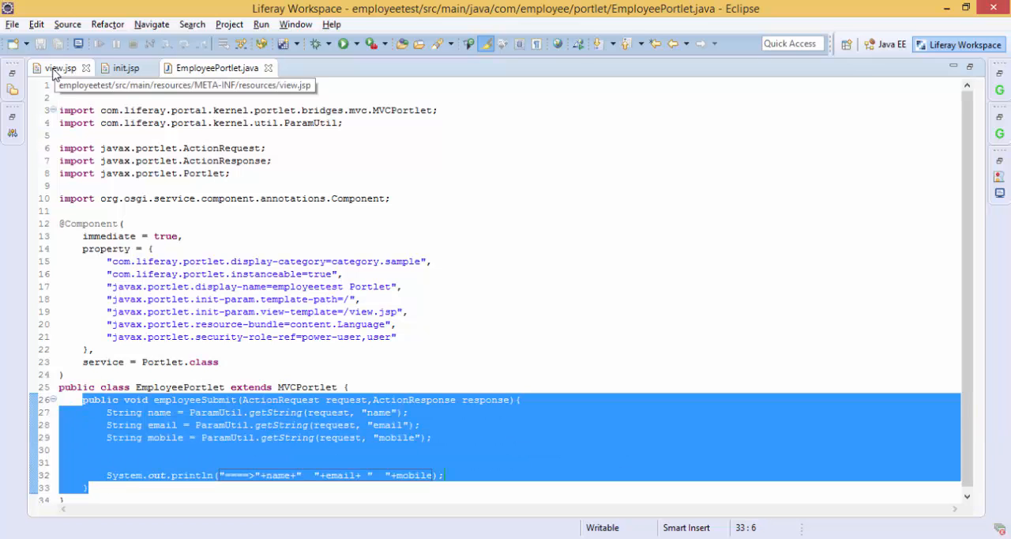
- Run the Gradle build > deploy task for employeetest and confirm the bundle started in the console
left_click(34, 68)
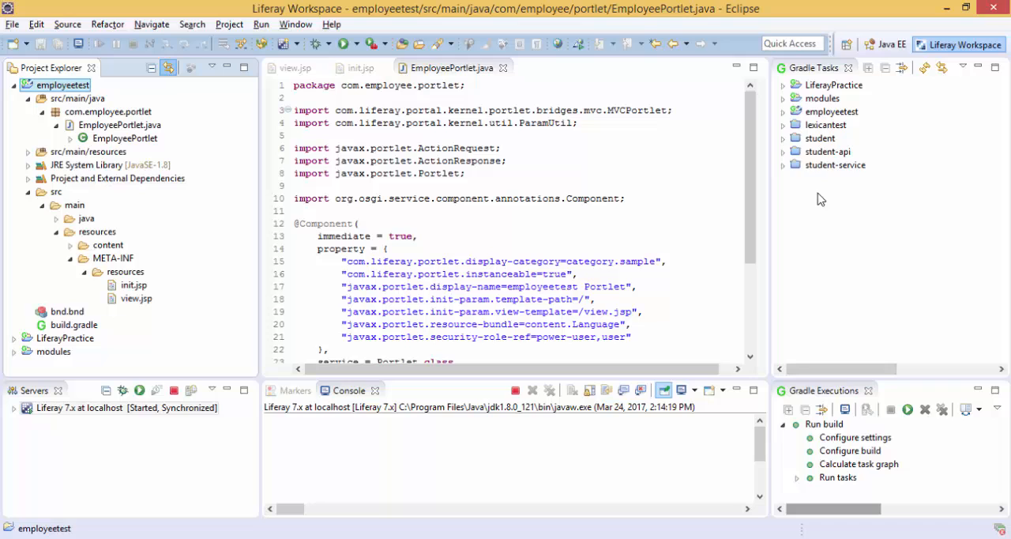
left_click(783, 111)
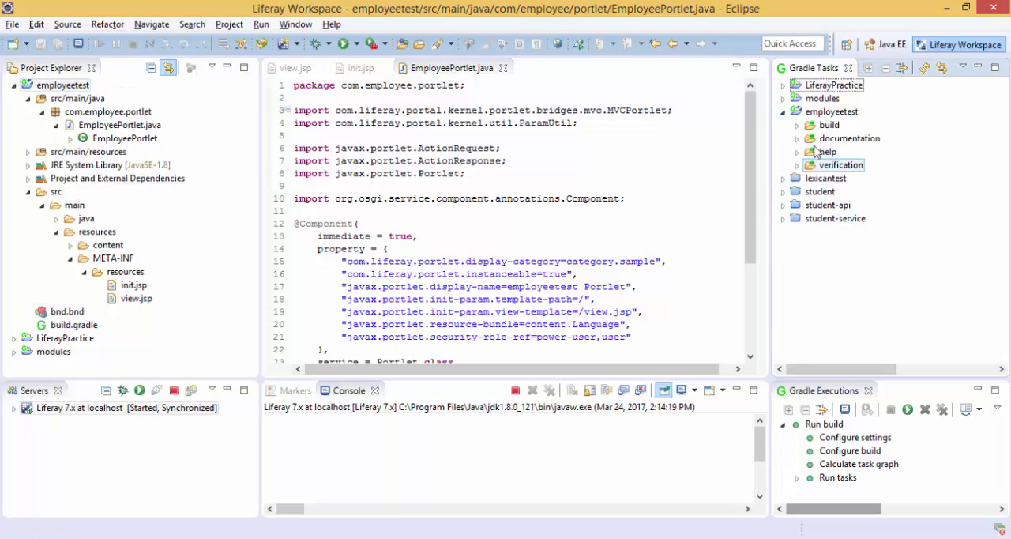
left_click(796, 124)
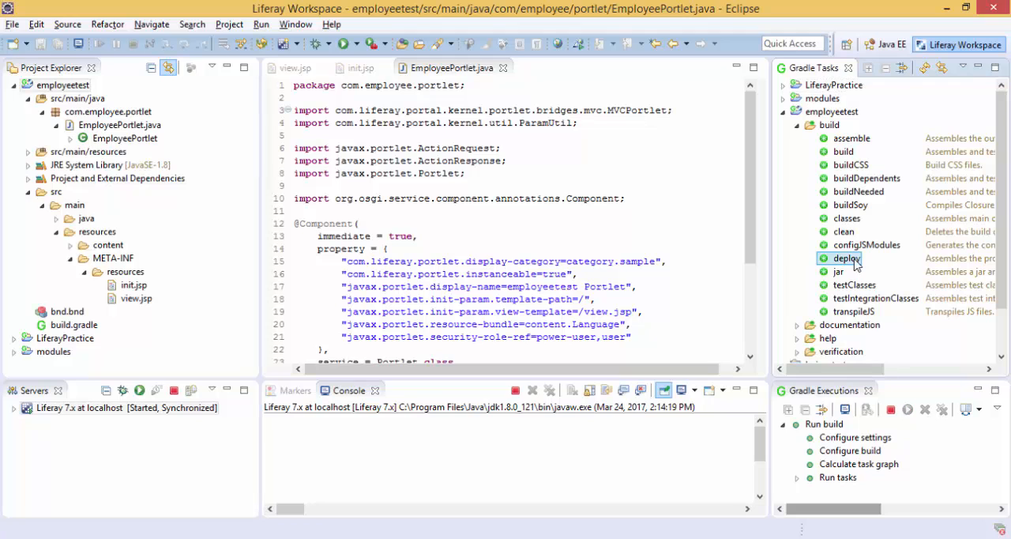
double_click(847, 259)
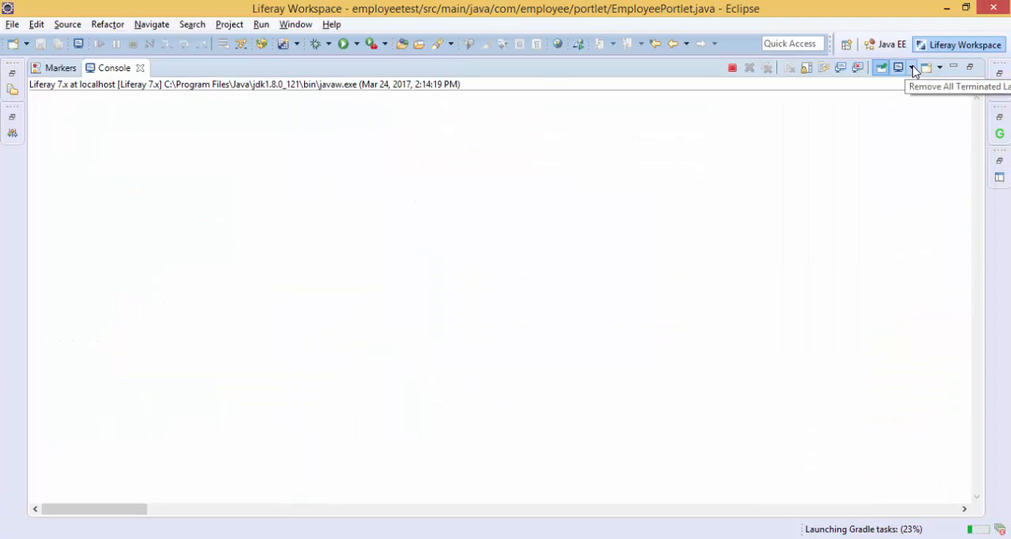
left_click(910, 66)
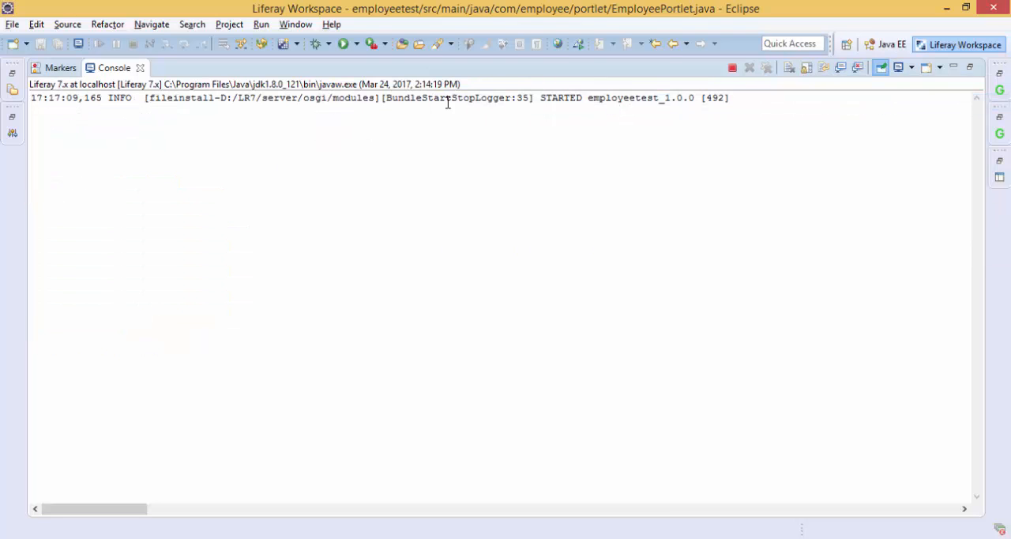
left_click_drag(540, 98, 730, 98)
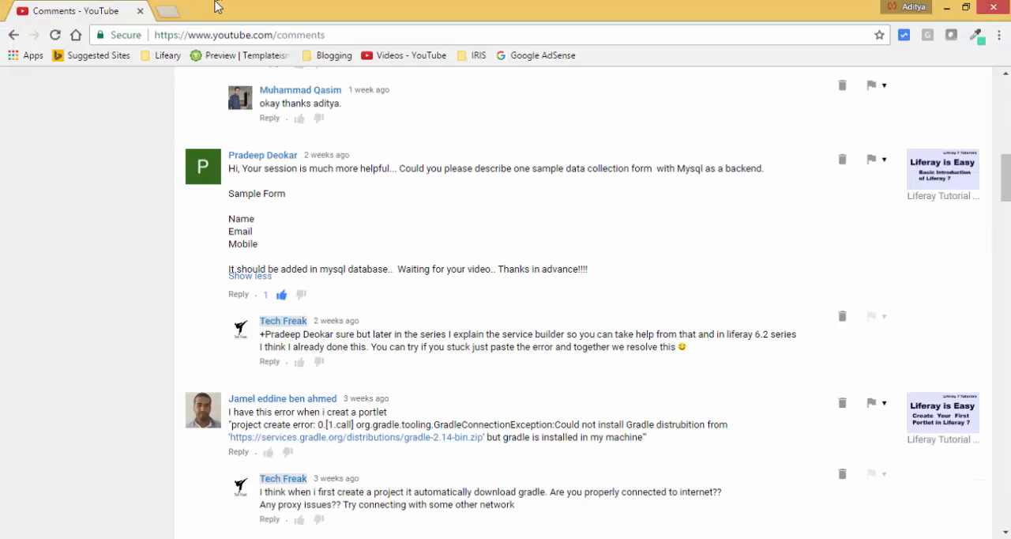
- On localhost:8080 open the Add panel and search the applications for 'empl'
left_click(166, 10)
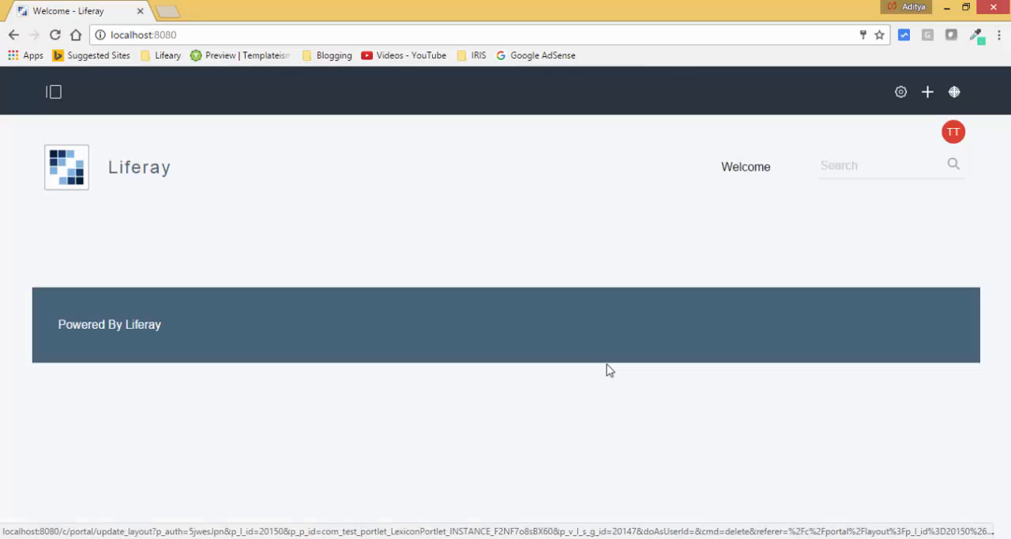
mouse_move(929, 91)
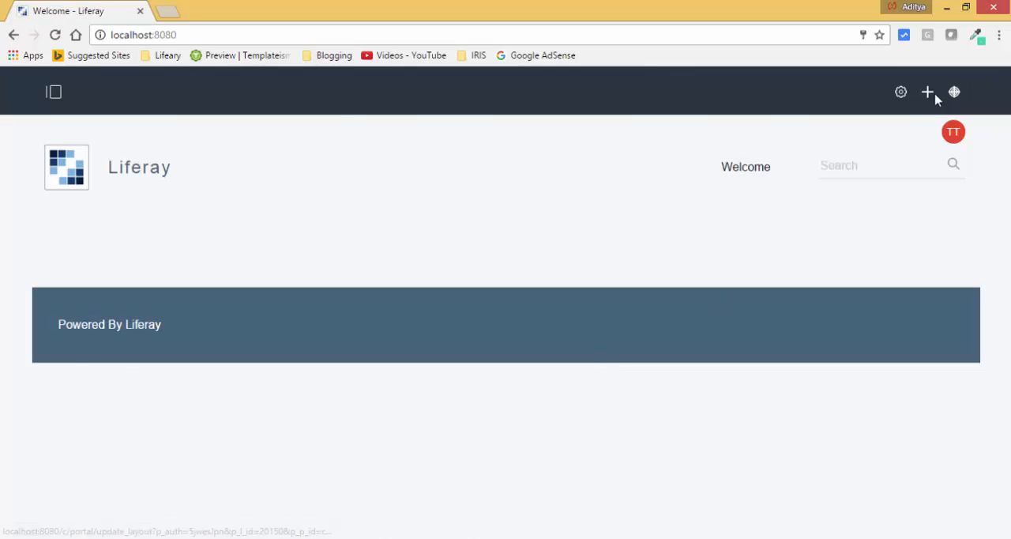
left_click(928, 92)
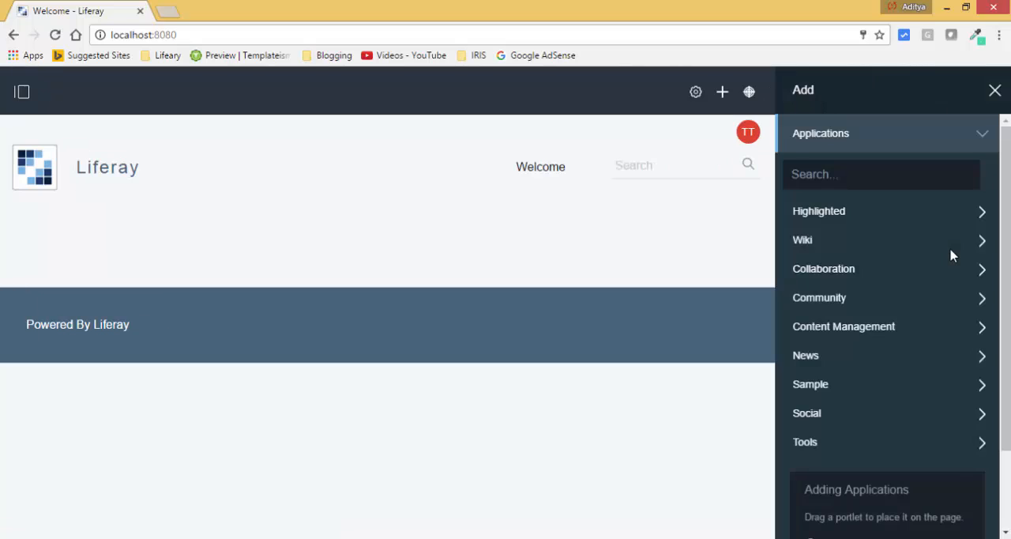
type("empl")
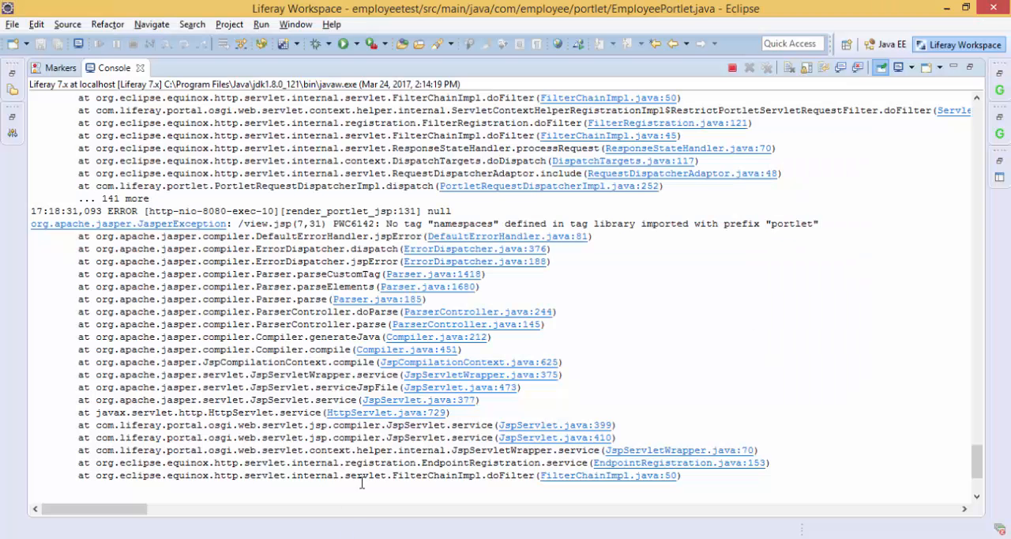
- Change portlet:namespaces to portlet:namespace in view.jsp's fields and rerun the deploy task
double_click(461, 224)
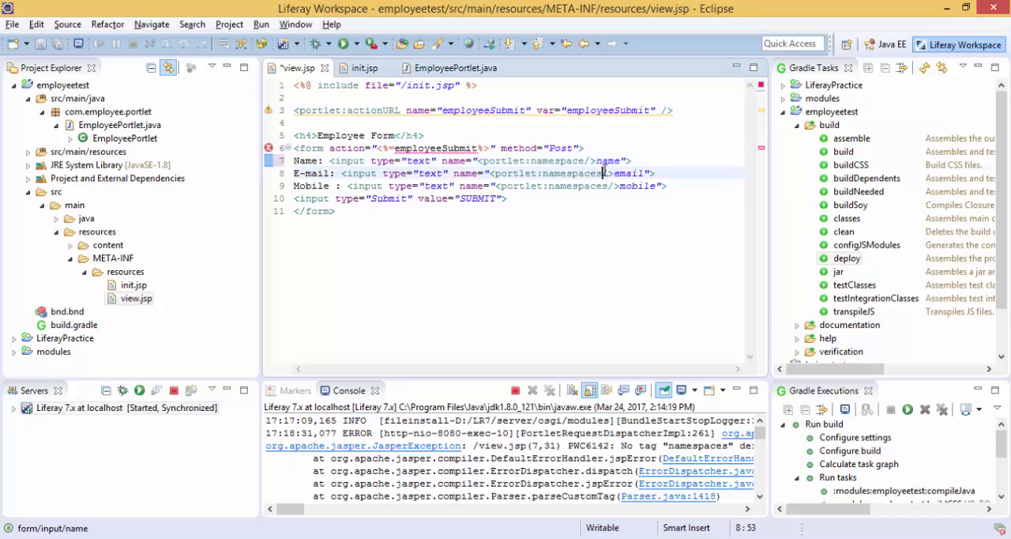
left_click(608, 187)
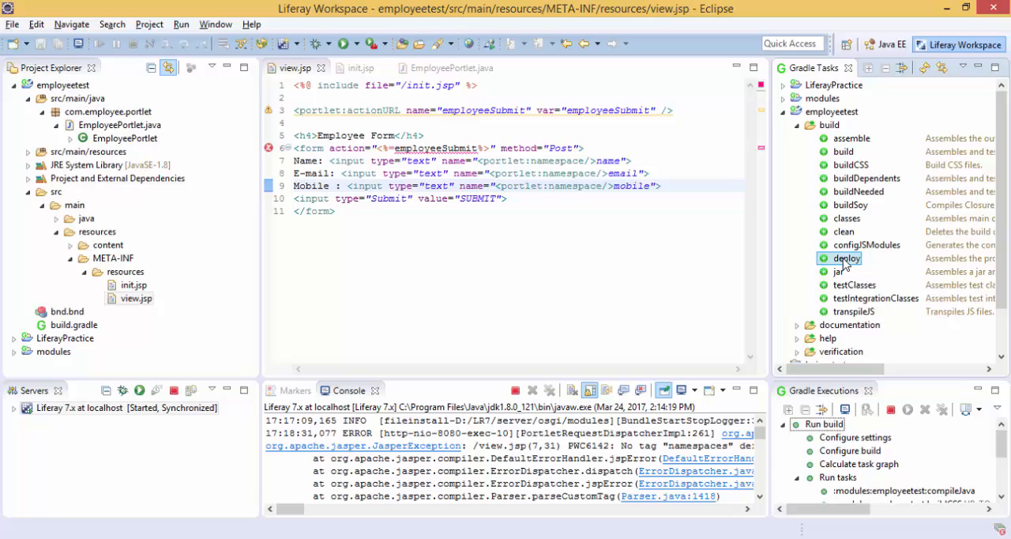
double_click(847, 259)
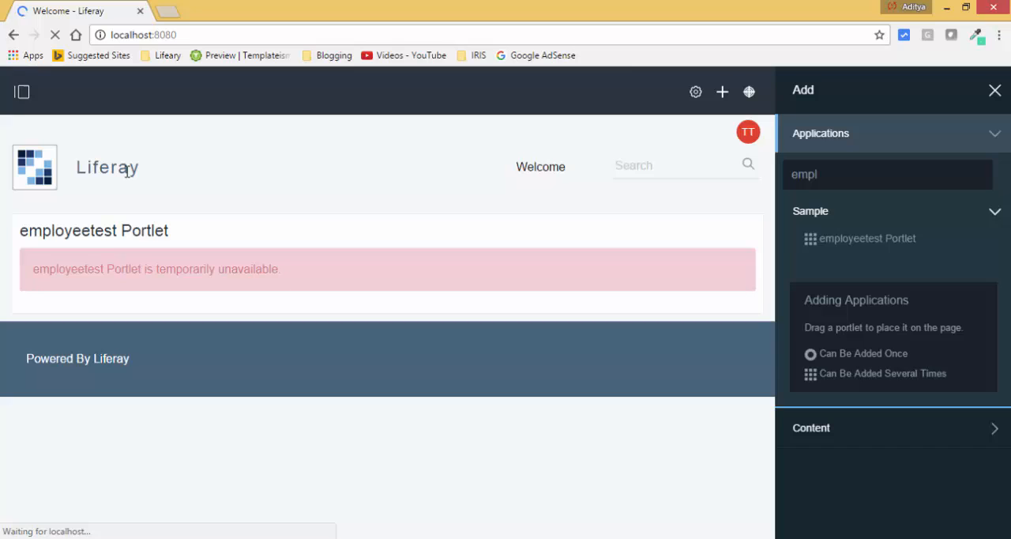
left_click(995, 90)
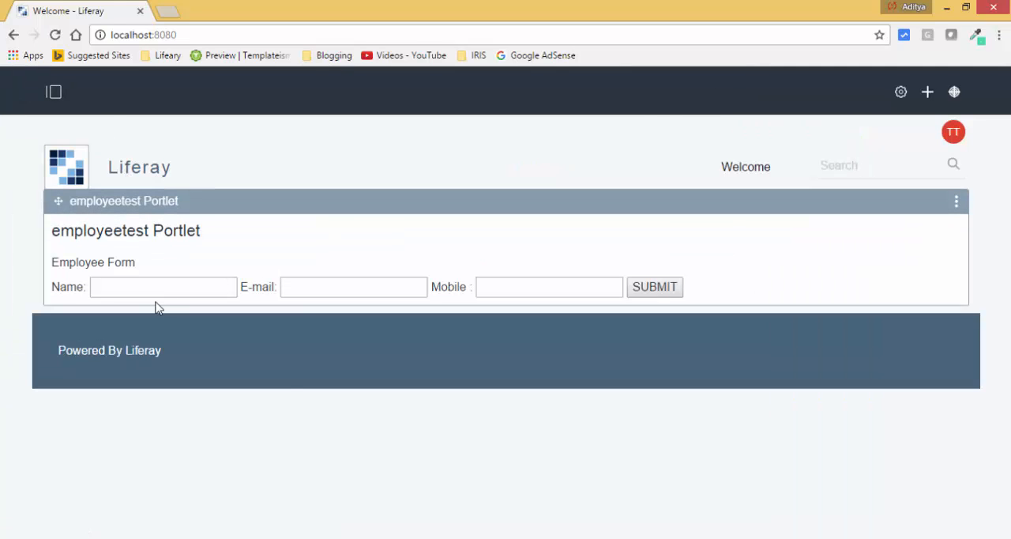
left_click(164, 287)
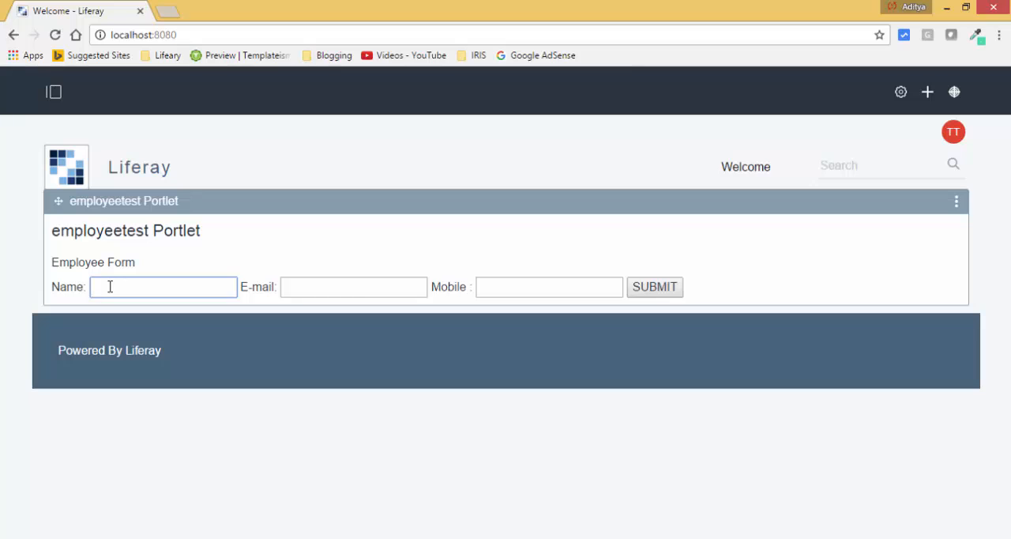
type("Adity")
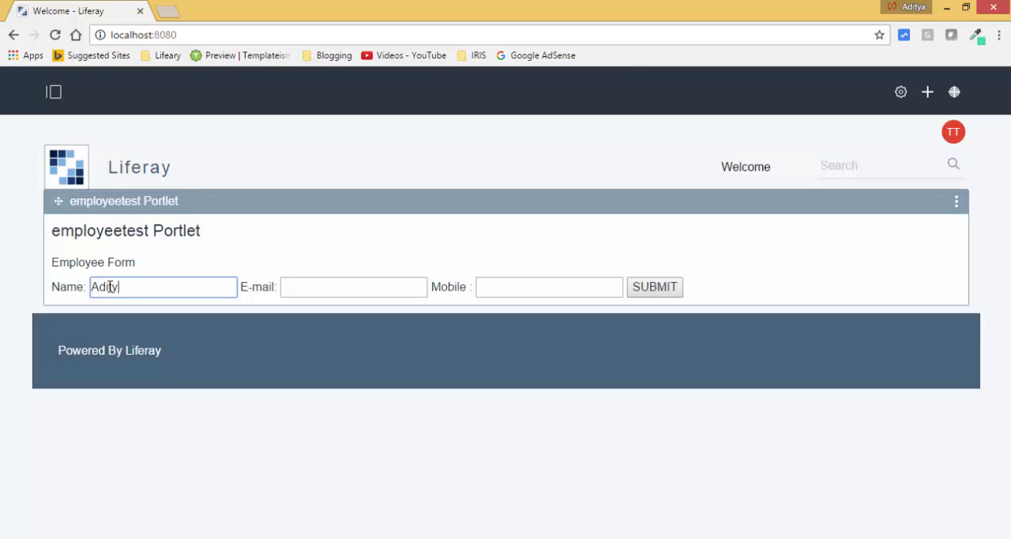
left_click(354, 287)
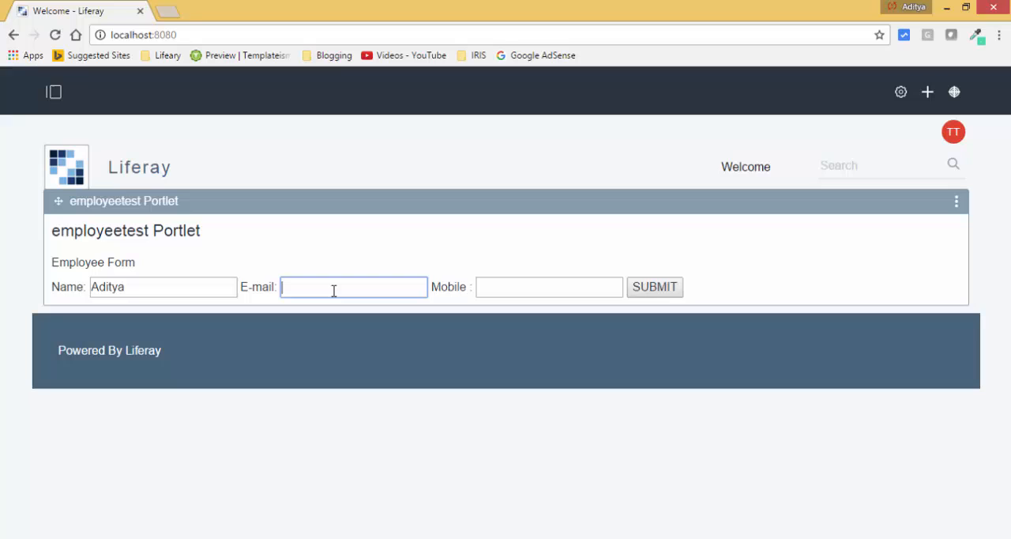
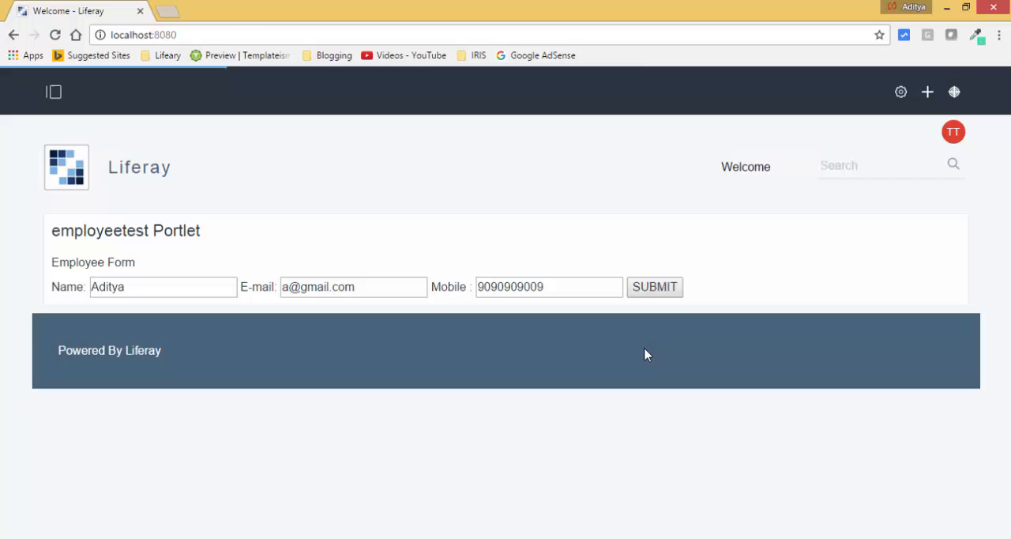
left_click(654, 287)
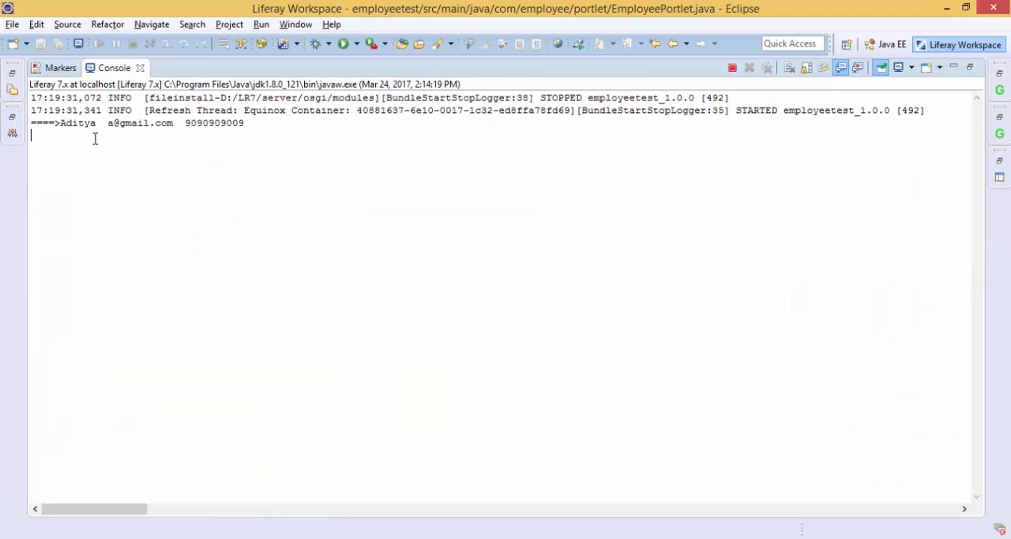
- Restore the console to normal size to see the workbench with employeeSubmit's printed values
double_click(133, 124)
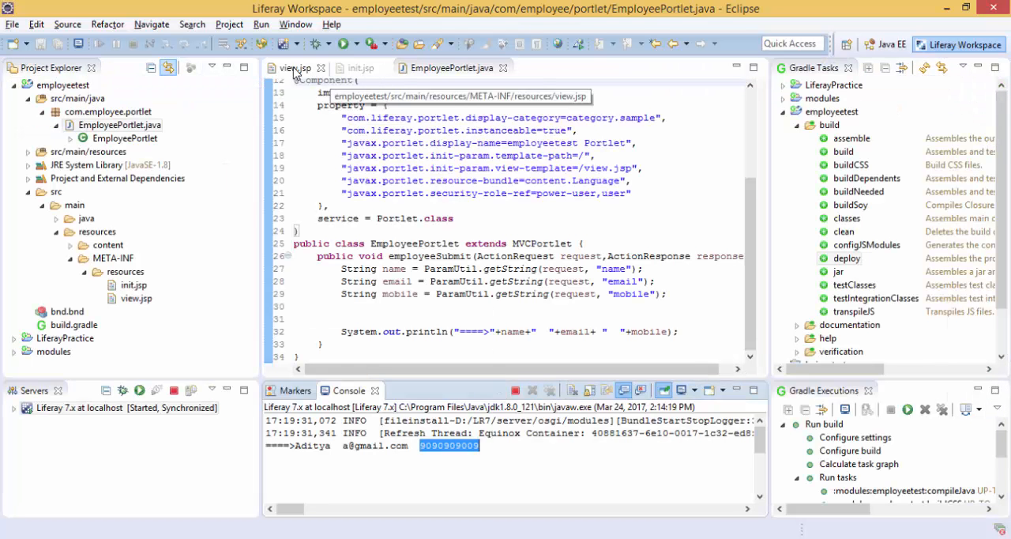
- Add <br> tags after the Employee Form heading and the Name, E-mail and Mobile inputs in view.jsp
left_click(297, 68)
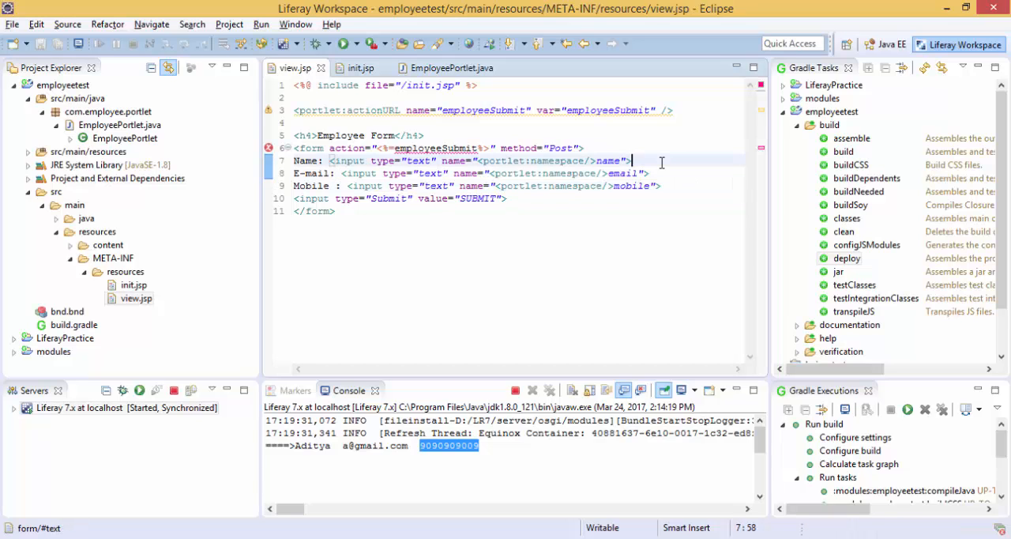
type("<br>")
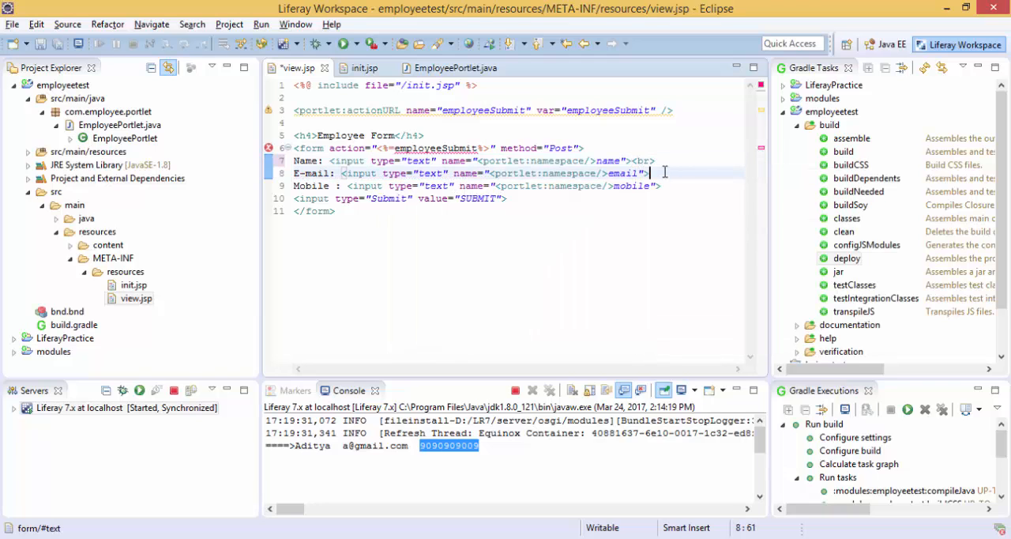
type("<br>")
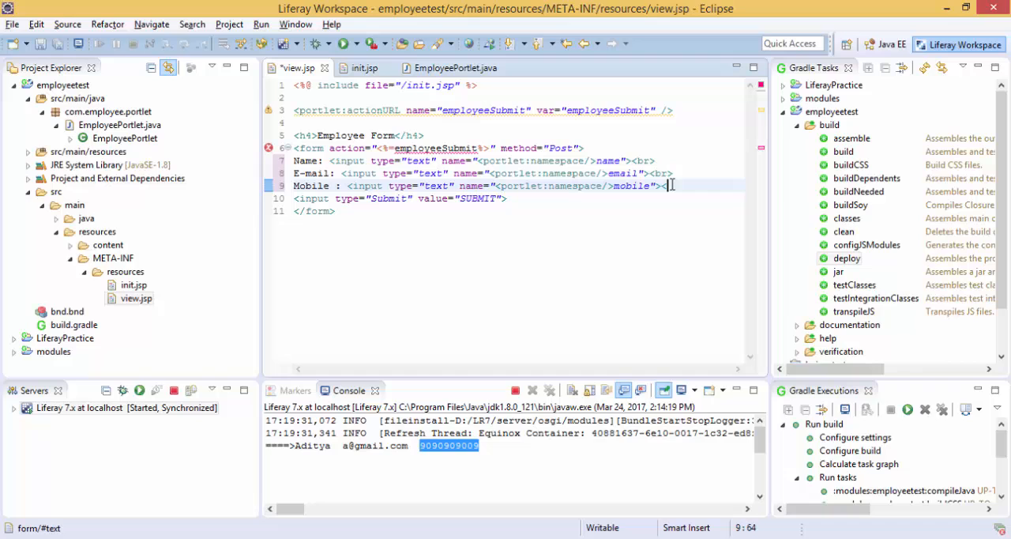
type("br>")
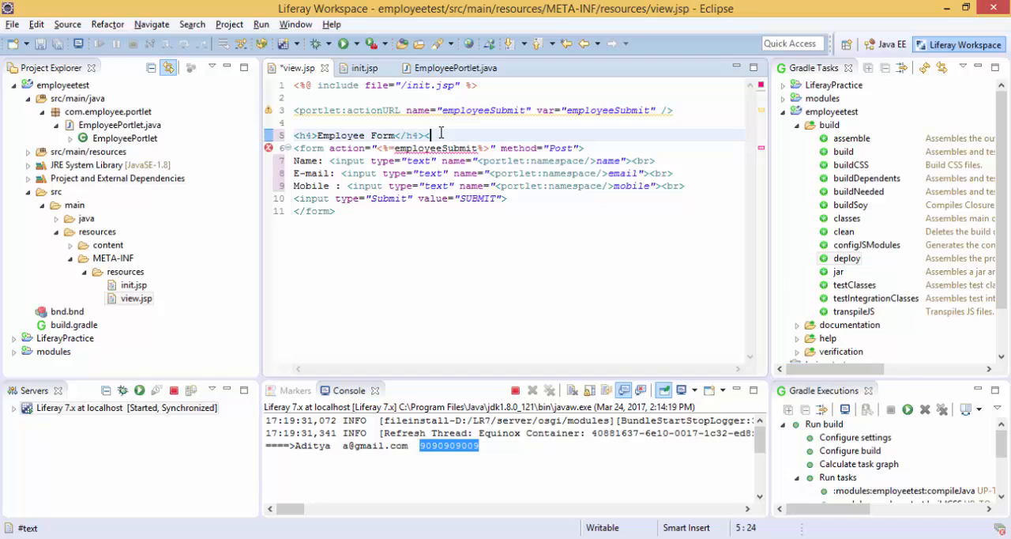
type("<br>")
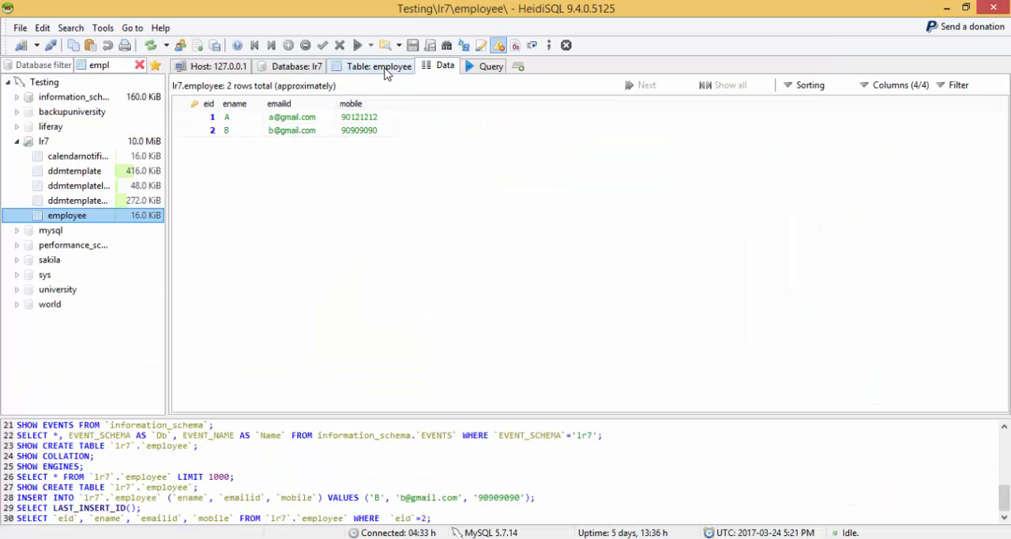
- View the employee table's columns and inspect the auto-increment eid column
left_click(378, 66)
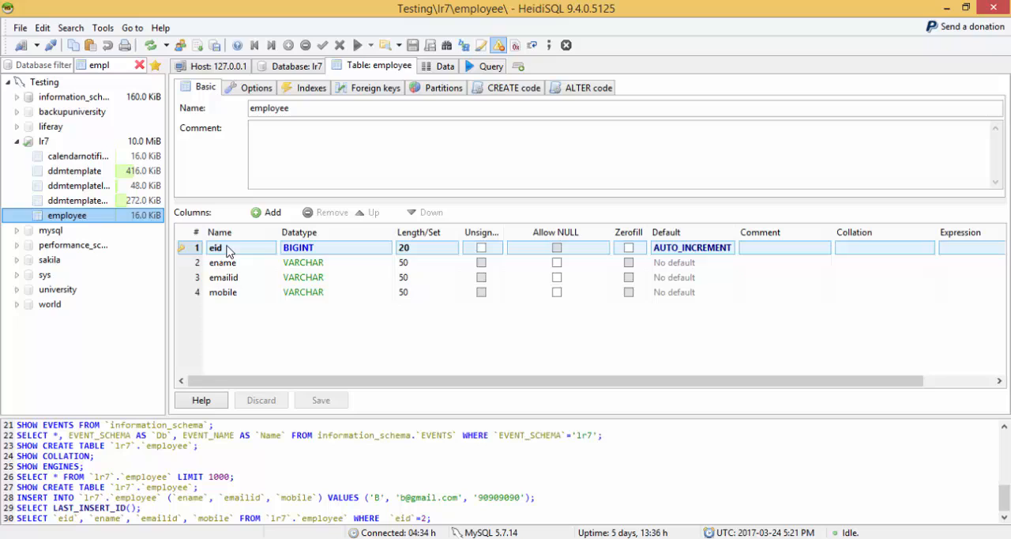
mouse_move(254, 253)
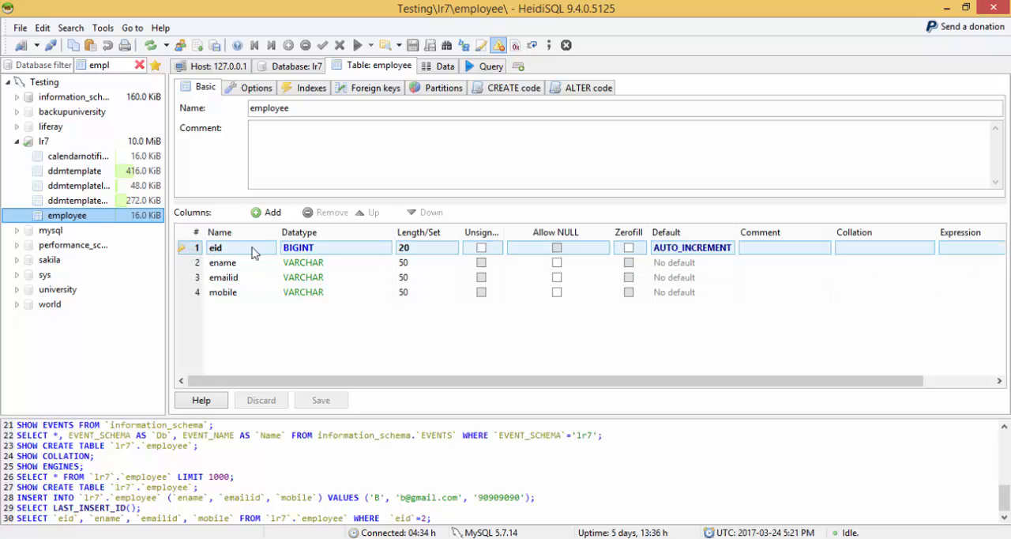
left_click(223, 262)
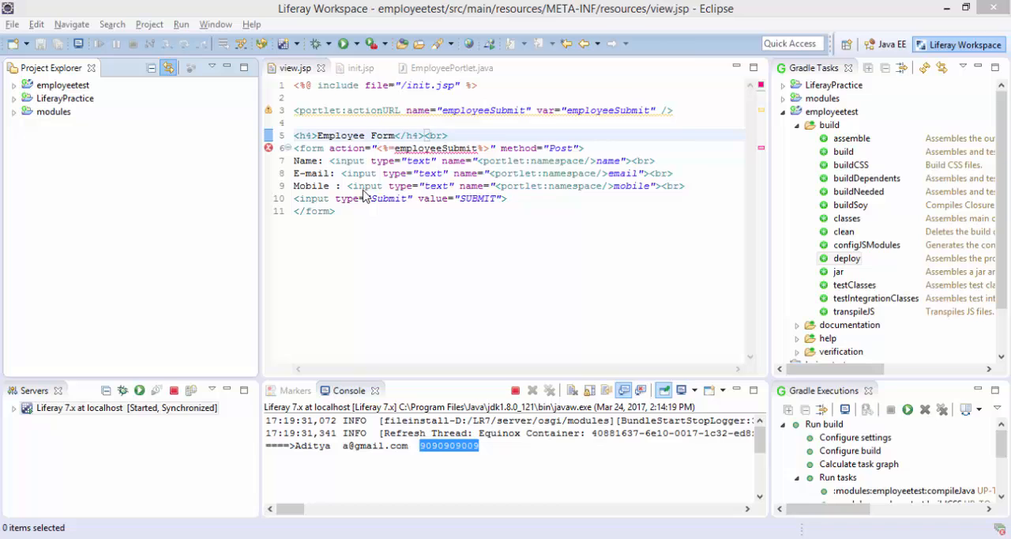
- Create Liferay module employeeservice from the servicebuilder template with package com.employee
type("employeeservice")
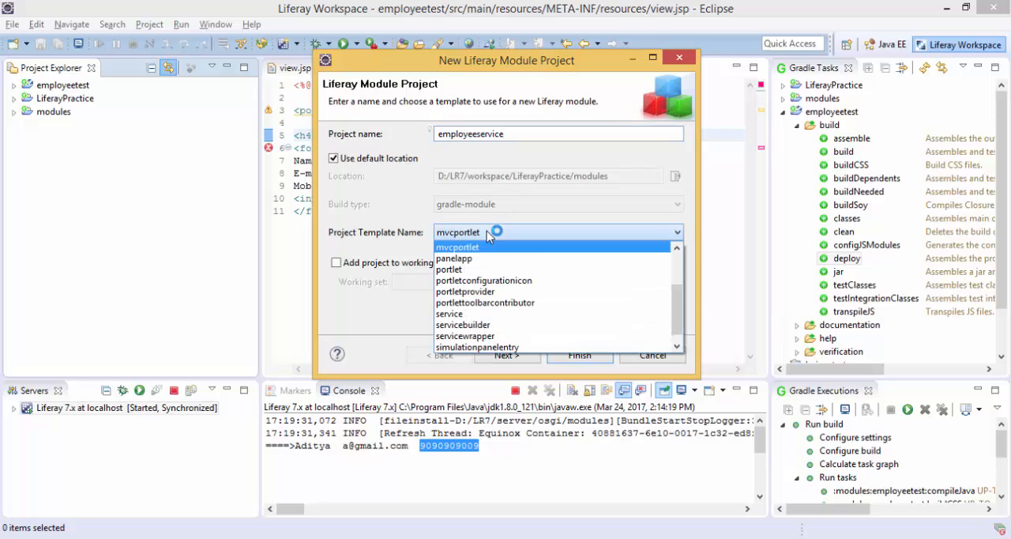
left_click(461, 325)
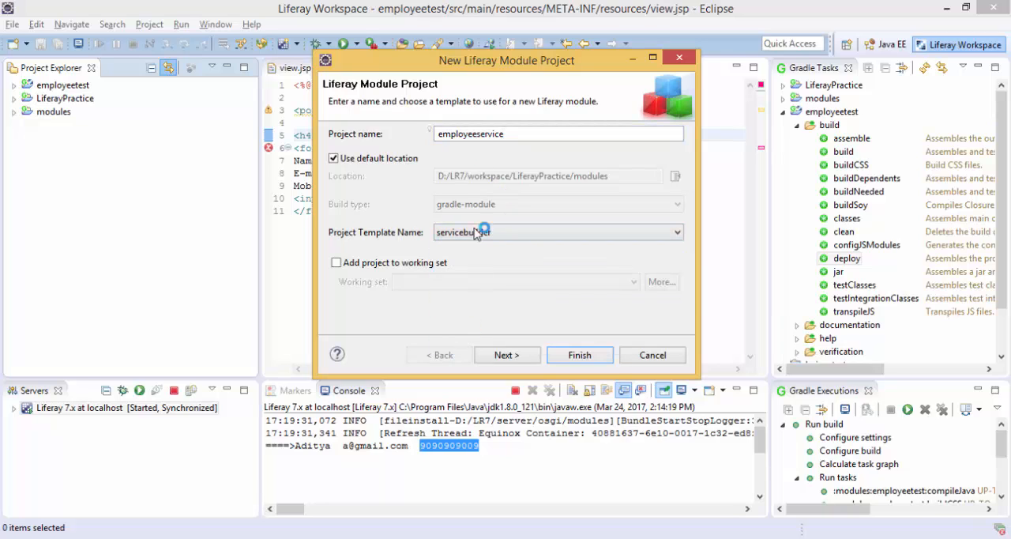
left_click(506, 353)
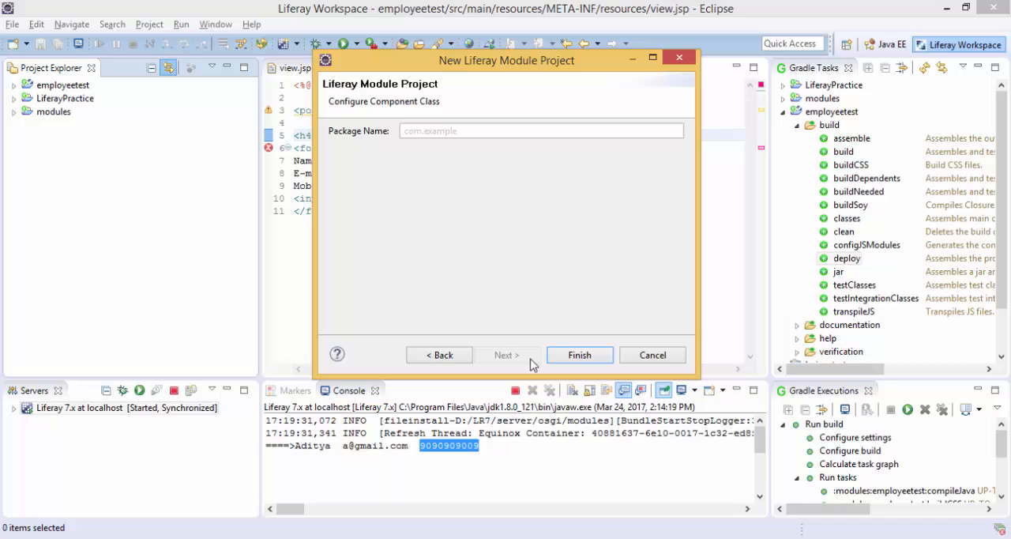
type("com.")
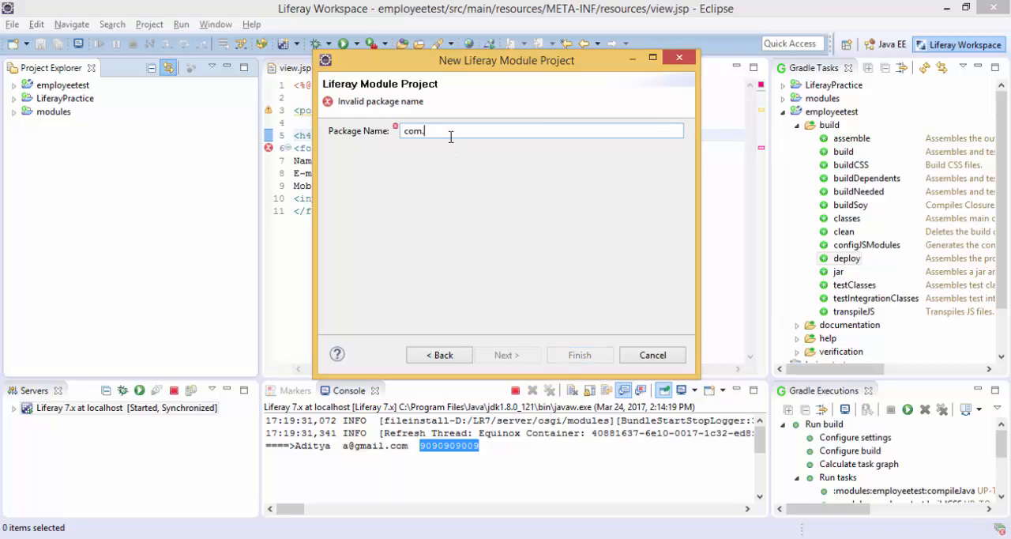
type("employee")
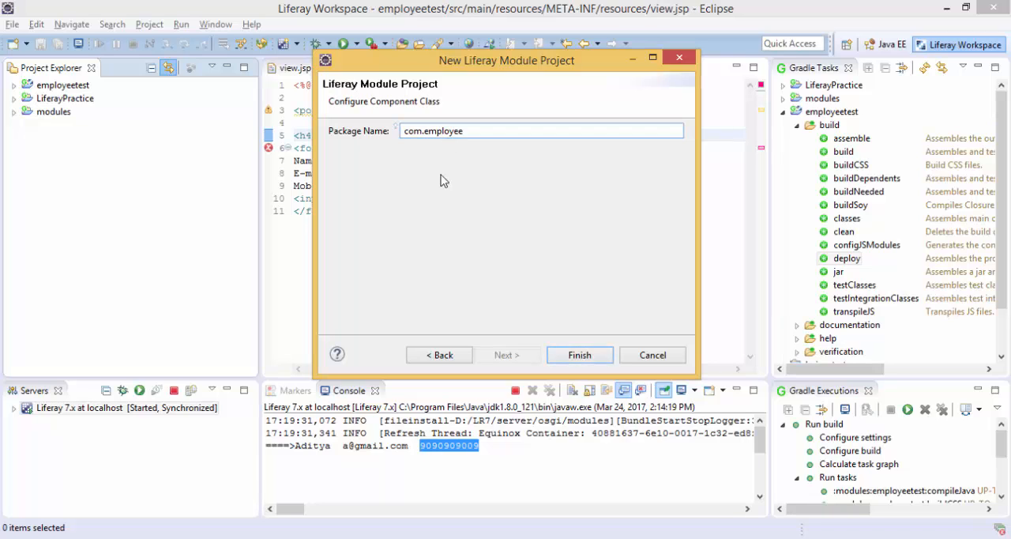
left_click(578, 354)
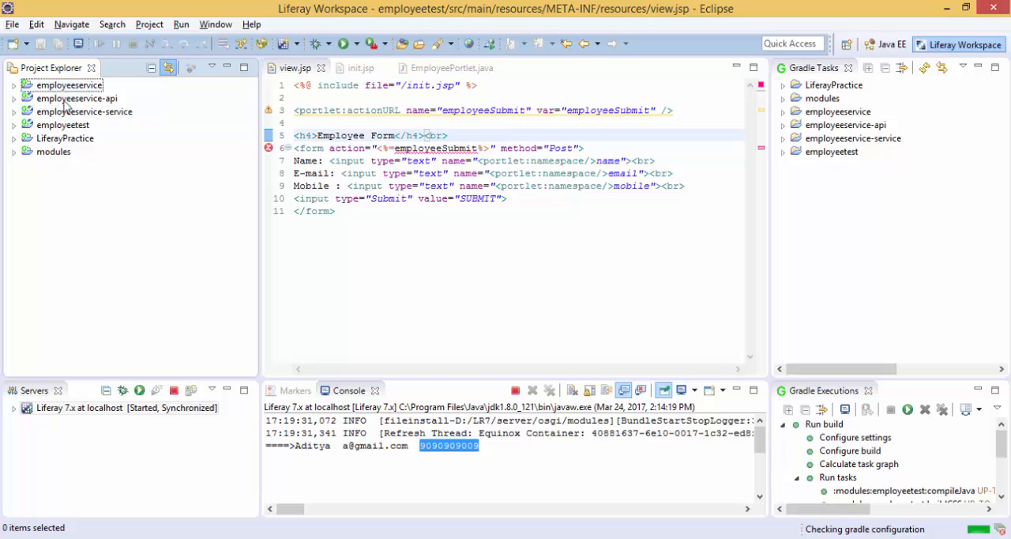
- Open employeeservice-service's service.xml in the Service Builder Overview showing the Foo entity
left_click(14, 98)
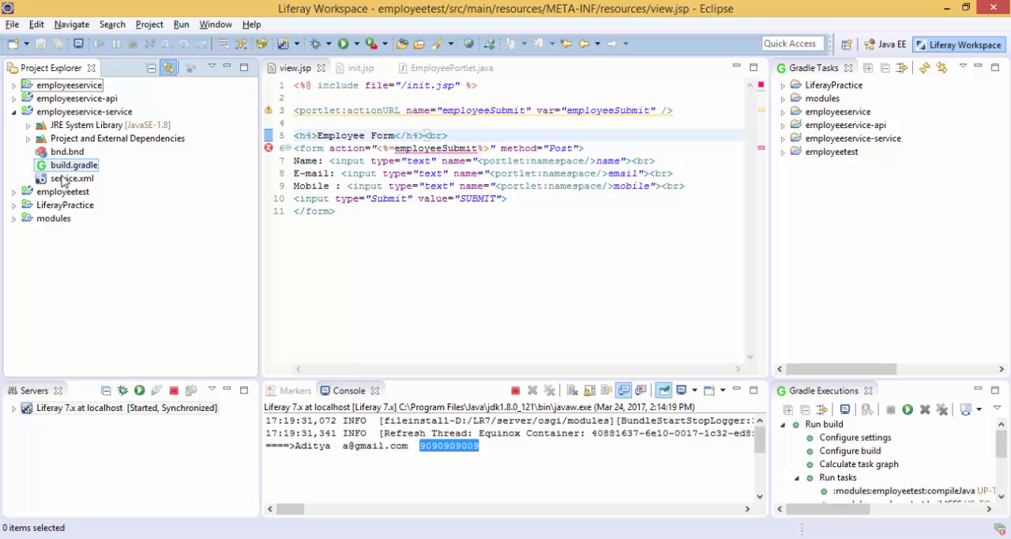
double_click(69, 177)
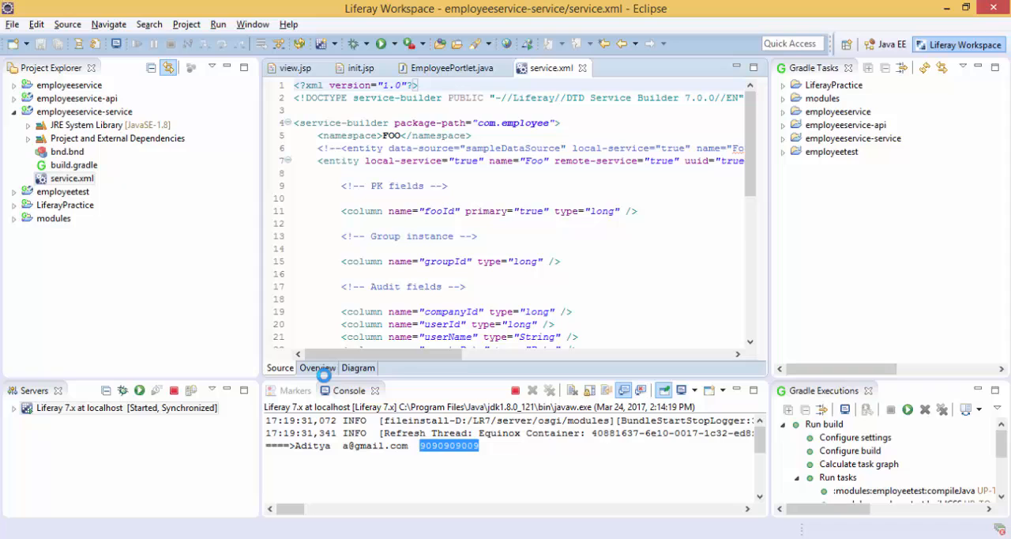
left_click(316, 366)
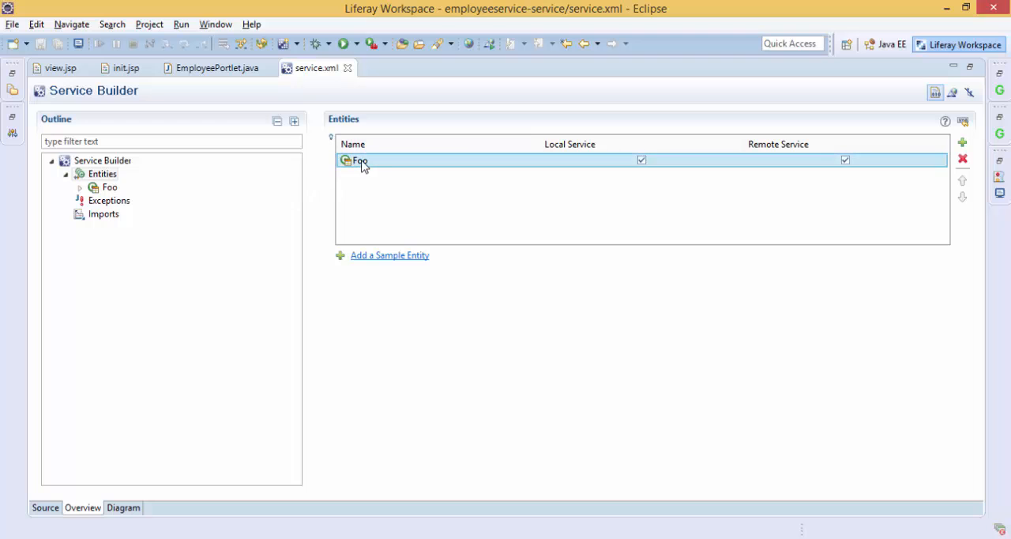
- Delete Foo and add an Employee entity with Local Service on and Remote Service off
left_click(963, 158)
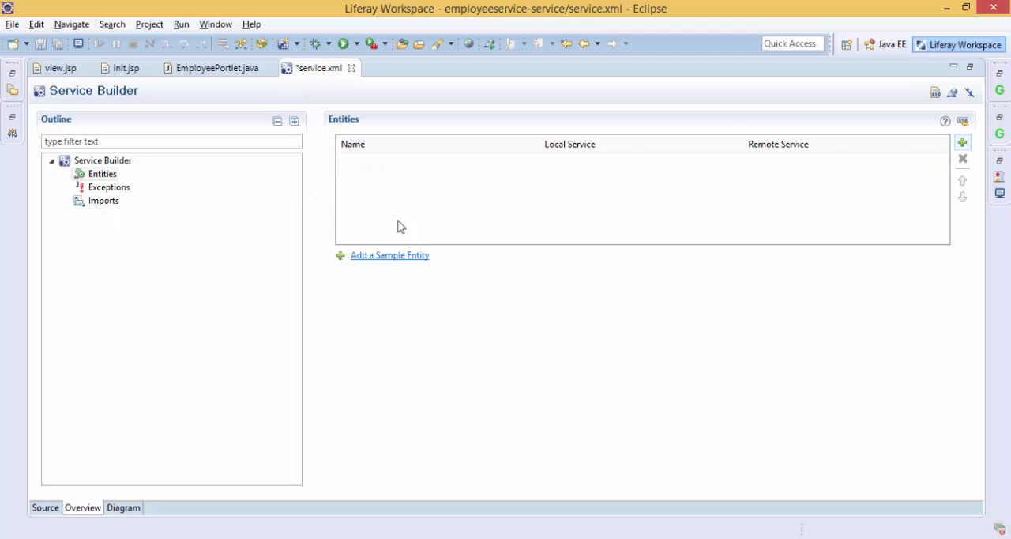
left_click(101, 173)
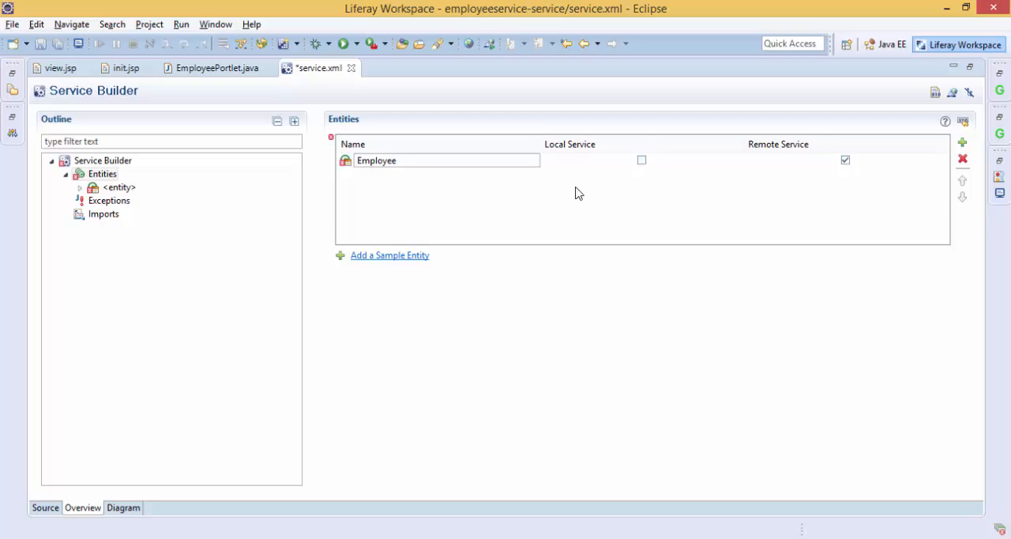
left_click(641, 160)
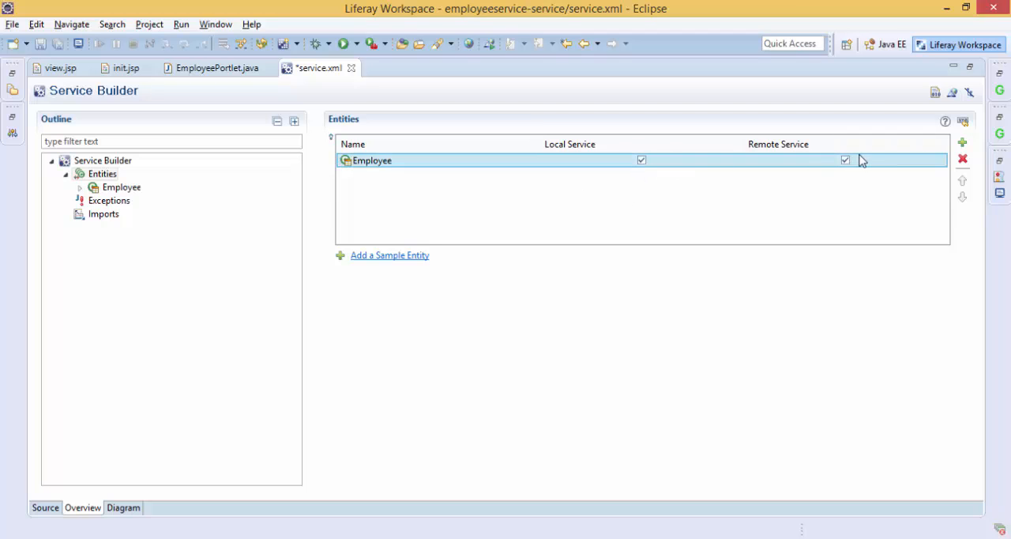
left_click(845, 159)
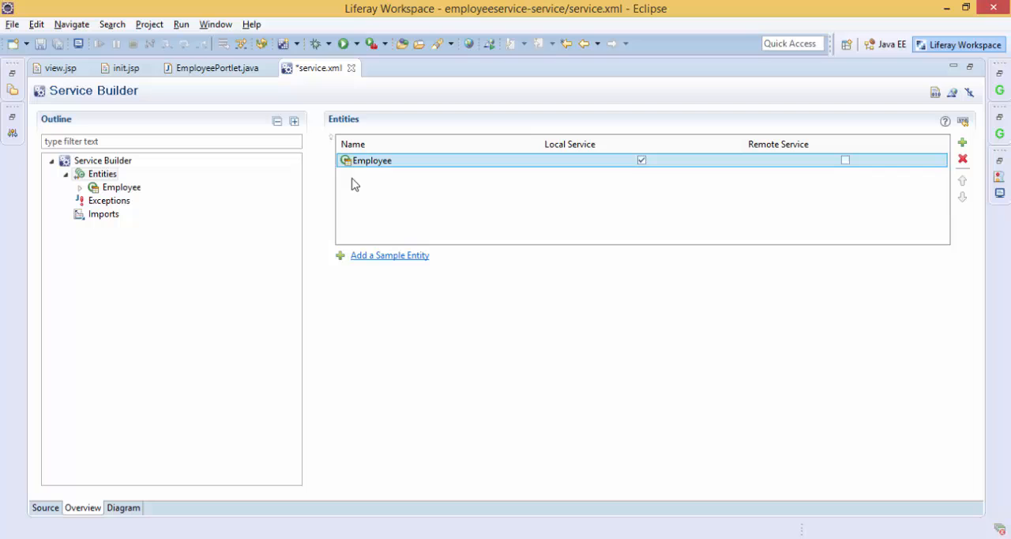
- Set the Employee entity's table to employee and add its first column
double_click(371, 161)
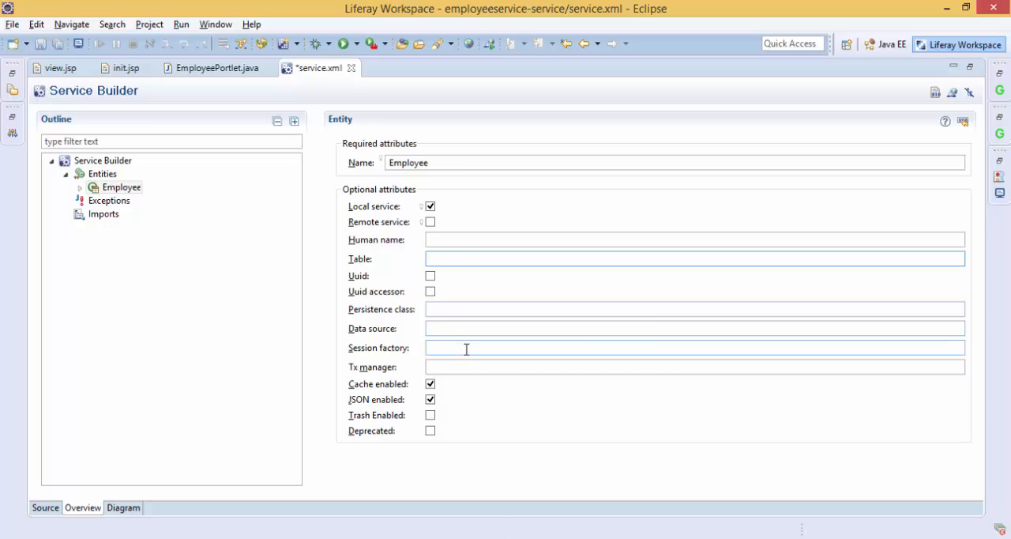
type("employee")
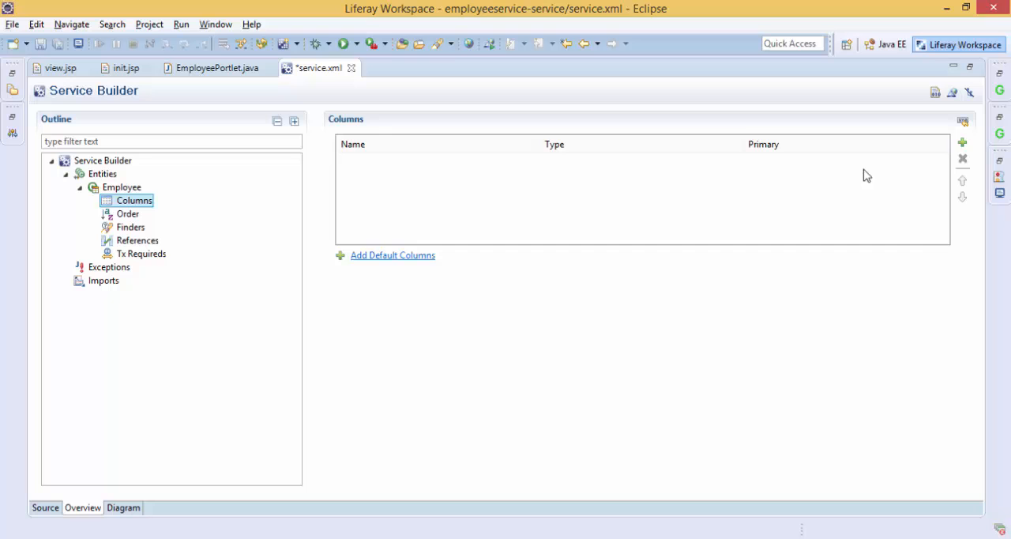
left_click(962, 142)
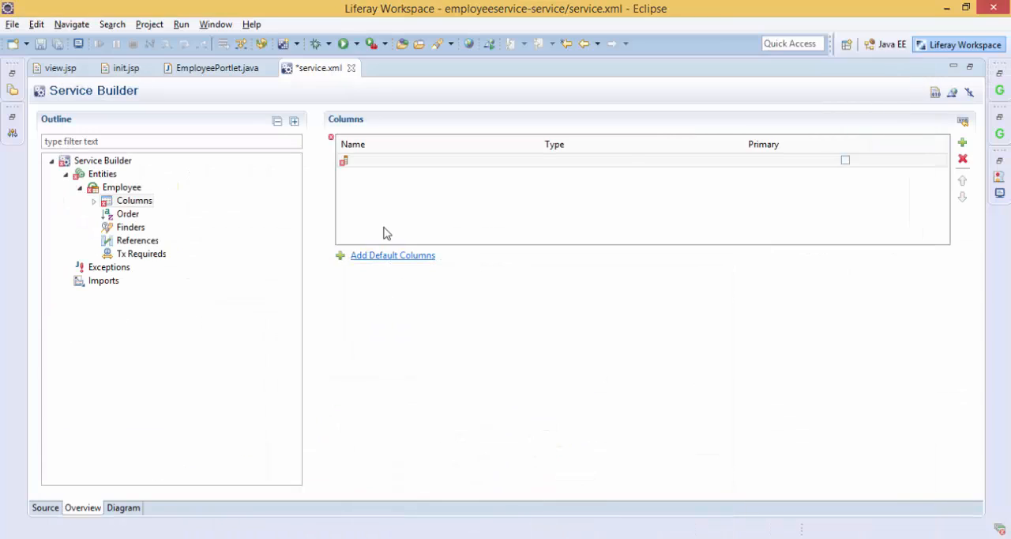
- In the service.xml source, replace the namespace value with Employee
left_click(44, 507)
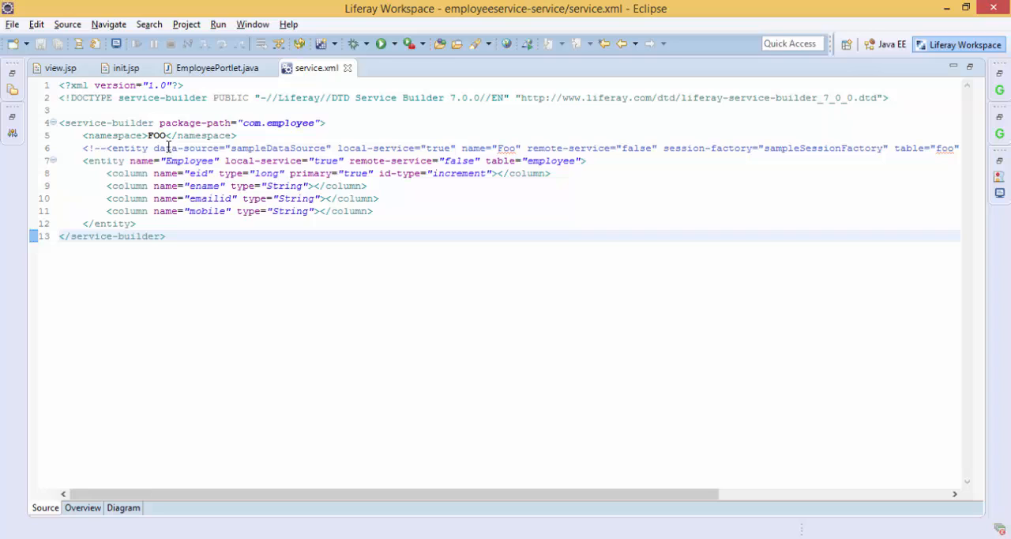
double_click(157, 136)
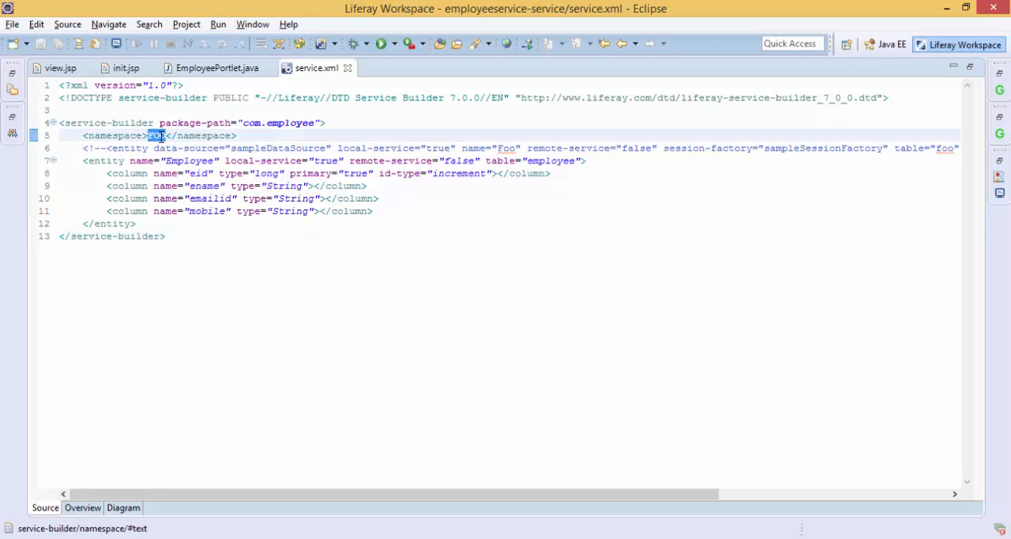
type("Emp")
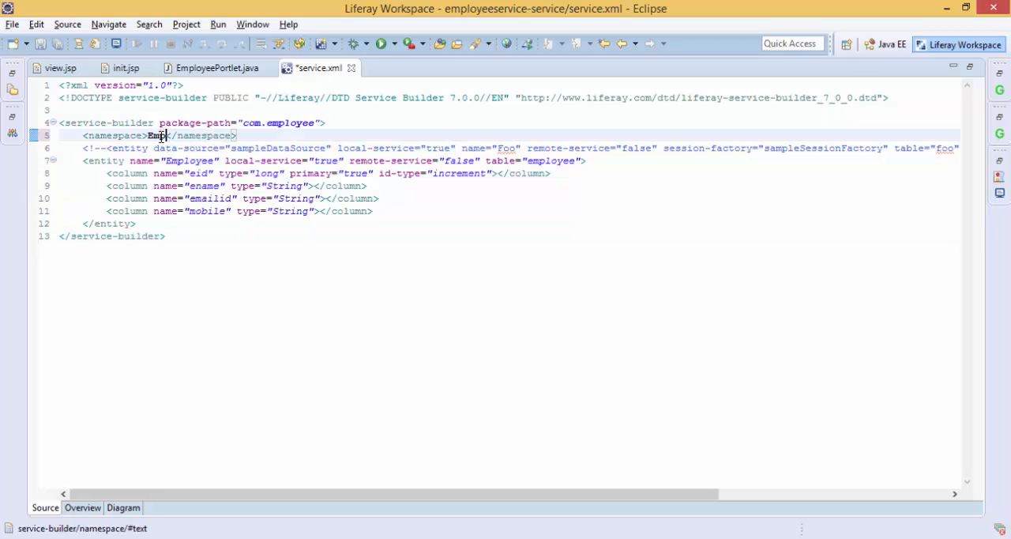
type("loyee")
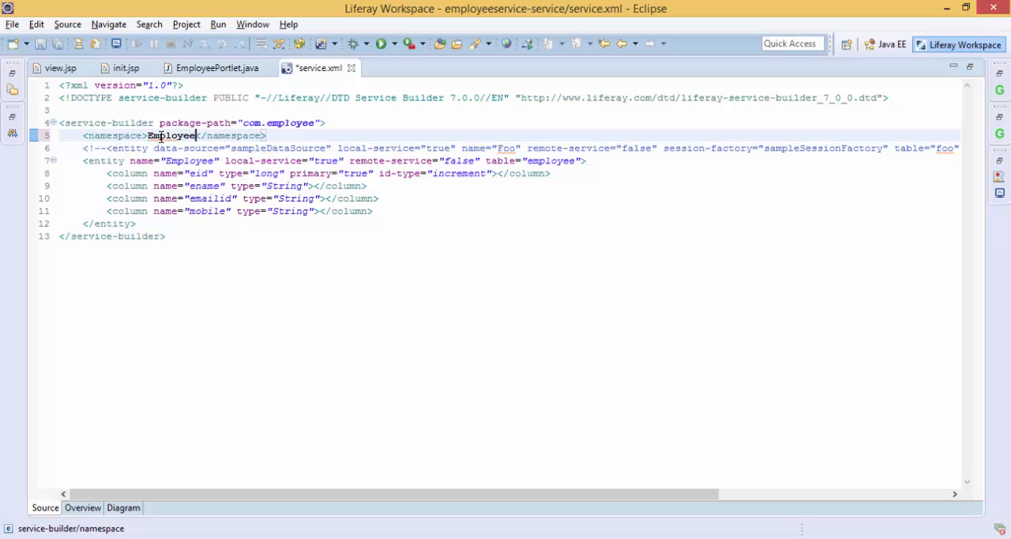
mouse_move(213, 68)
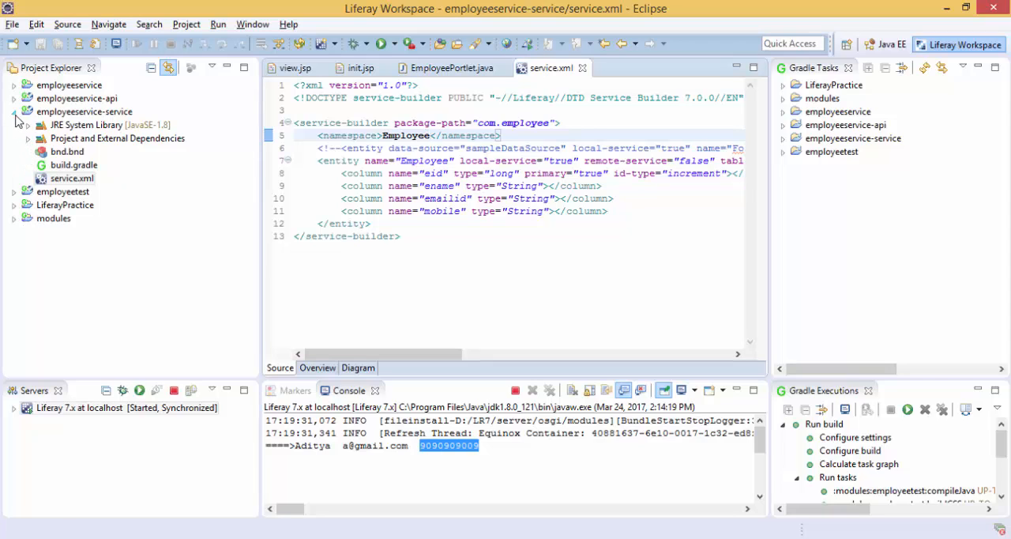
- Run the Gradle buildService task for employeeservice and bring up the project's context actions
left_click(14, 85)
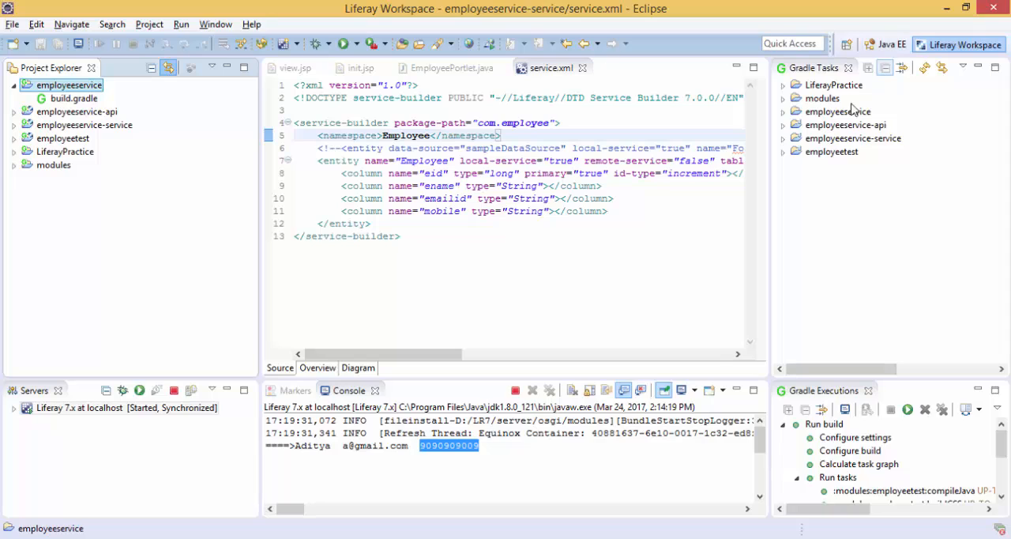
left_click(838, 110)
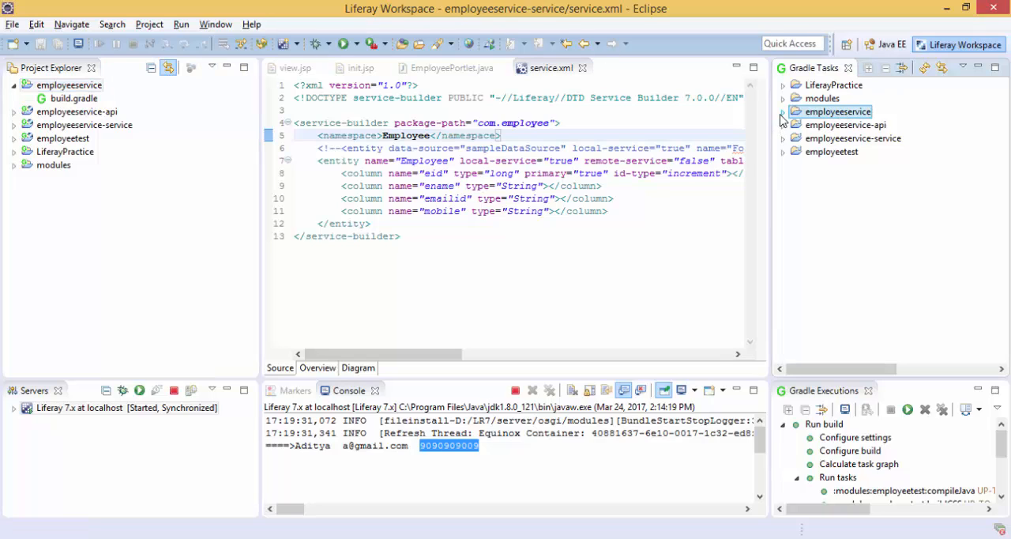
left_click(782, 125)
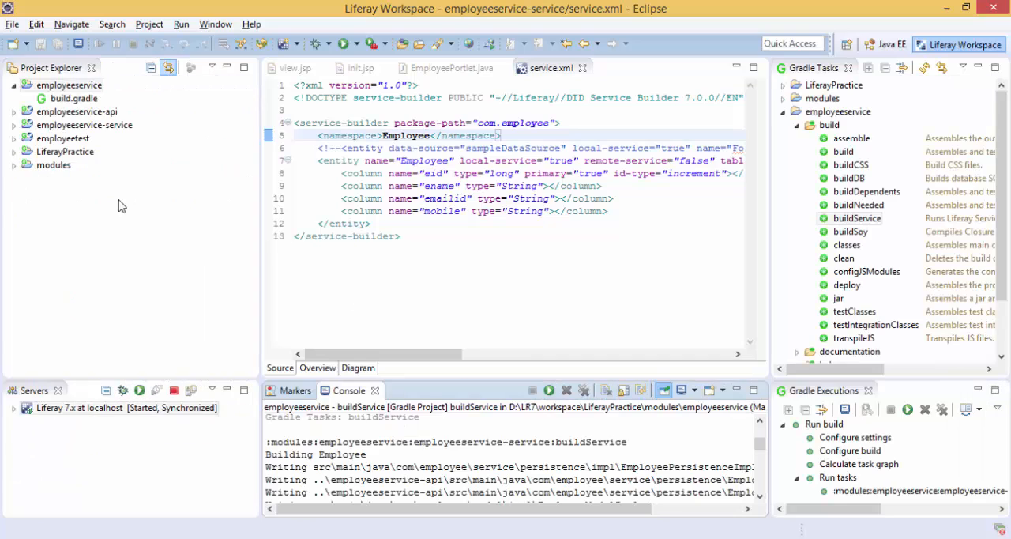
left_click(70, 85)
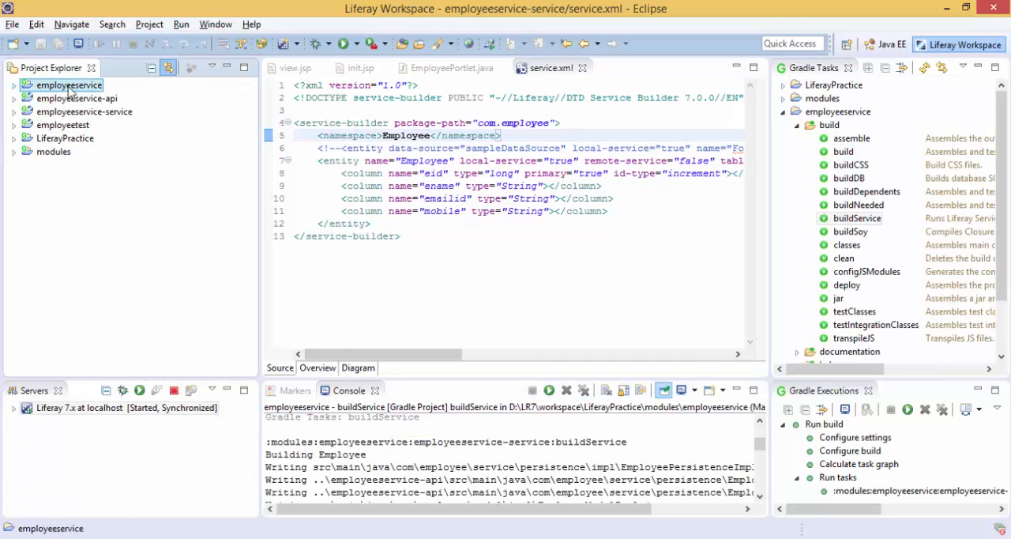
left_click(16, 111)
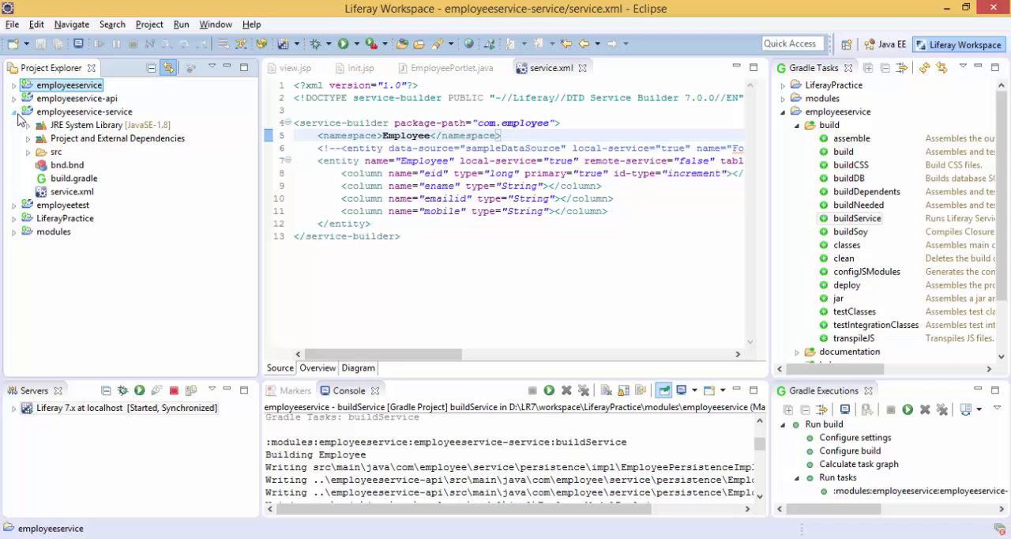
right_click(68, 85)
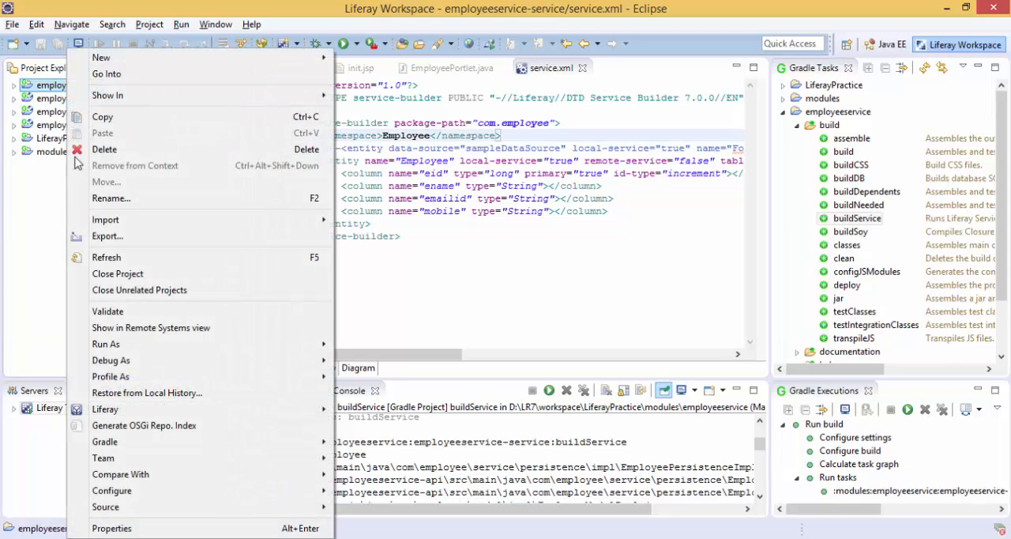
mouse_move(104, 442)
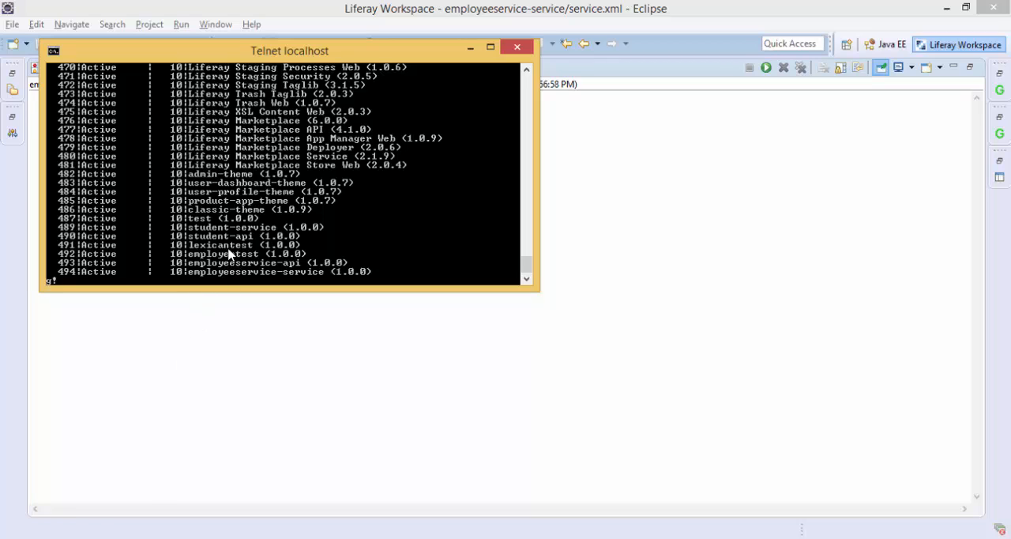
mouse_move(272, 272)
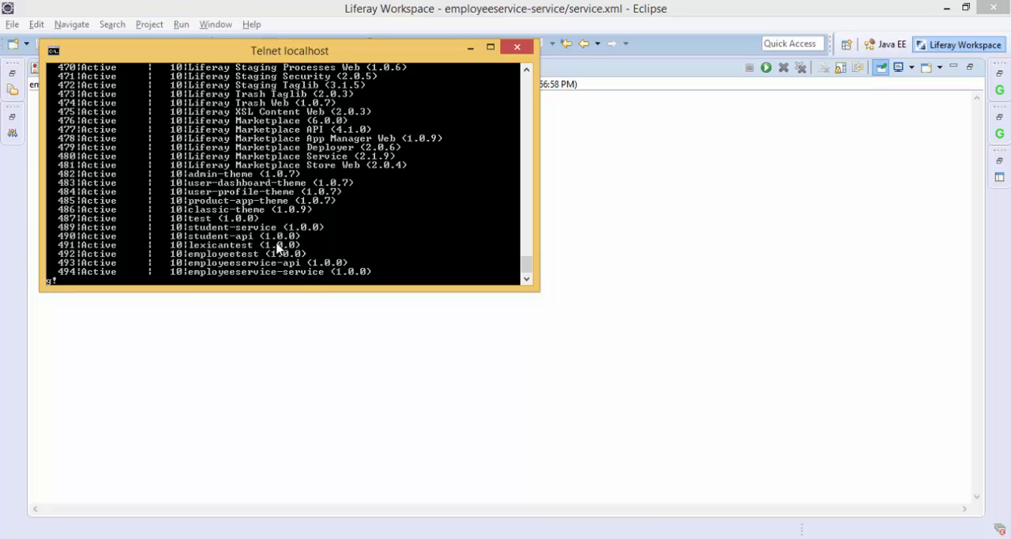
- Check the Gogo shell bundle list for active employeeservice-api and employeeservice-service
left_click(518, 47)
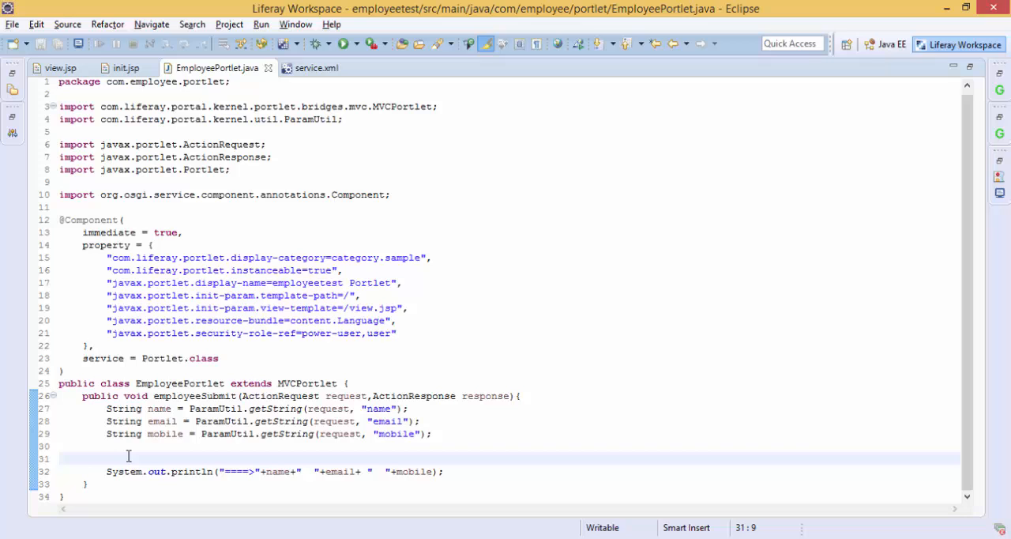
- Type EmployeeLocalServi on the empty line in employeeSubmit to begin the service call
type("Employe")
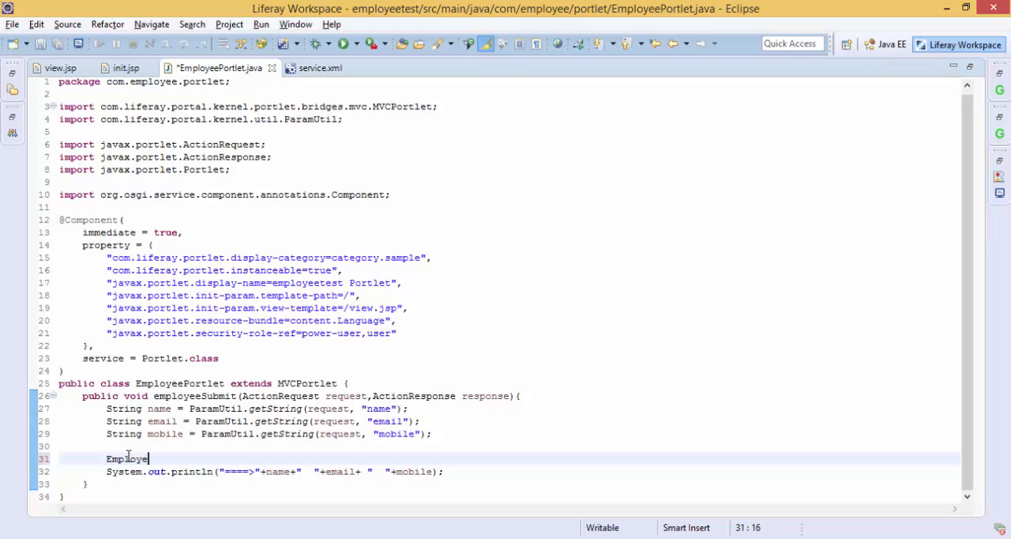
type("Local")
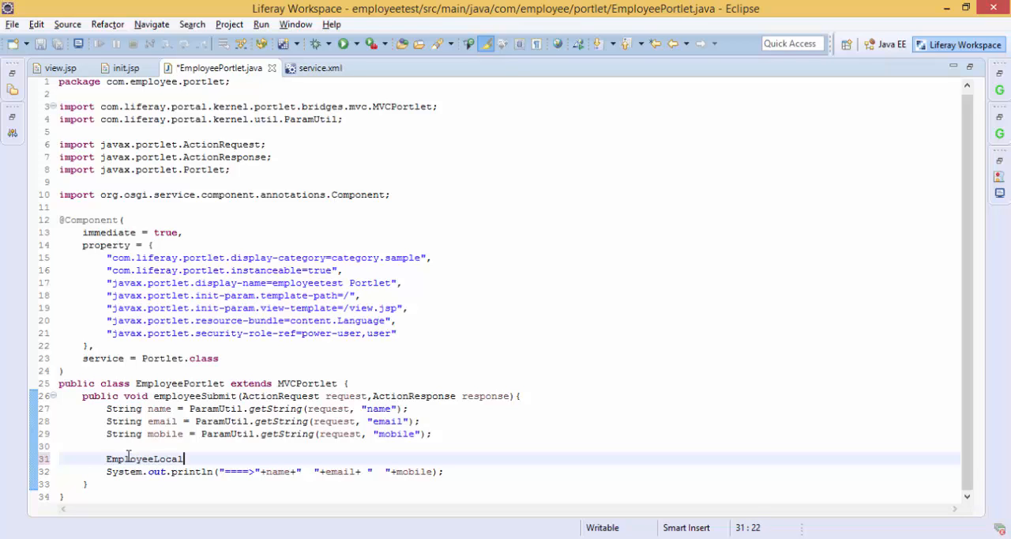
type("Servi")
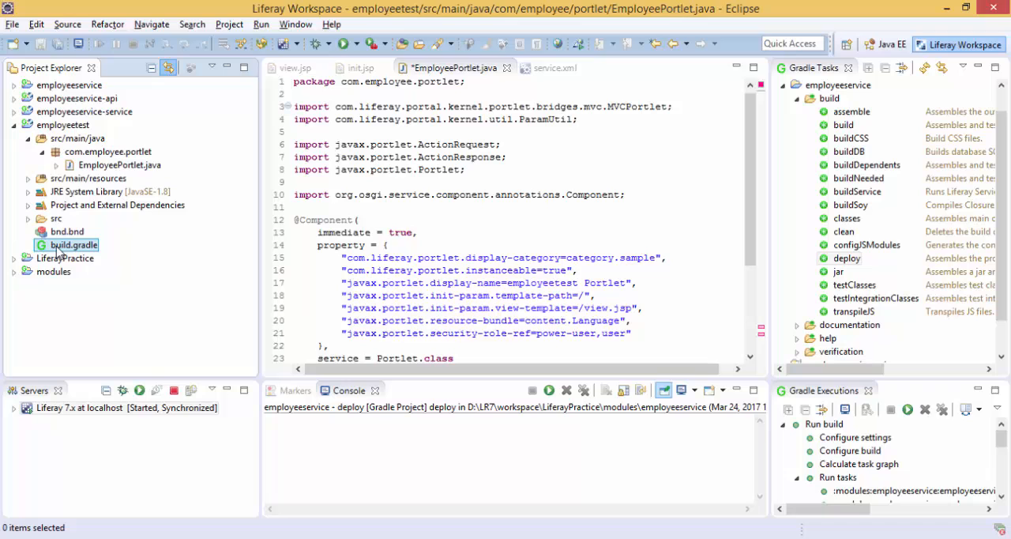
- In employeetest's build.gradle, write compile project(":modules:employeeservice:") as a new dependency
double_click(73, 243)
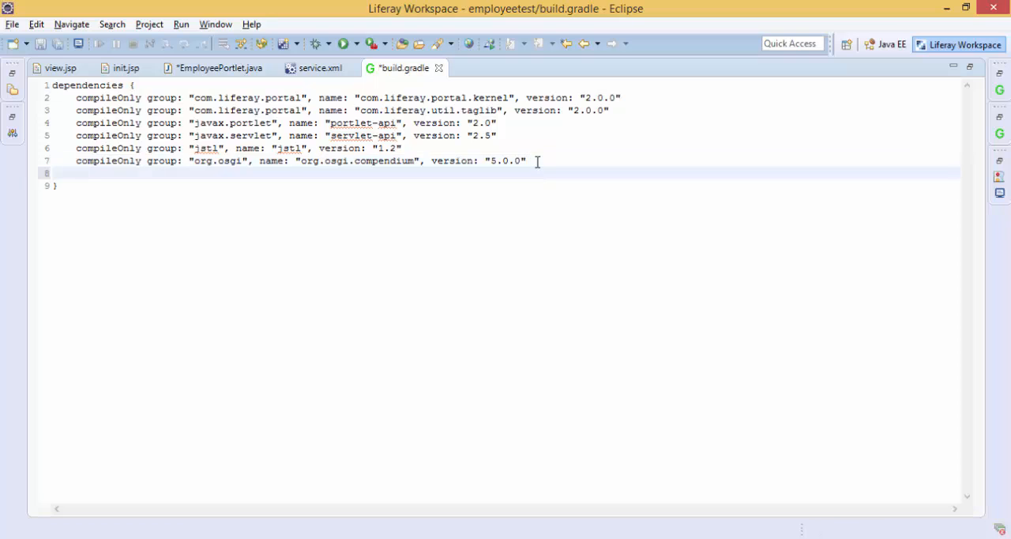
type("compile")
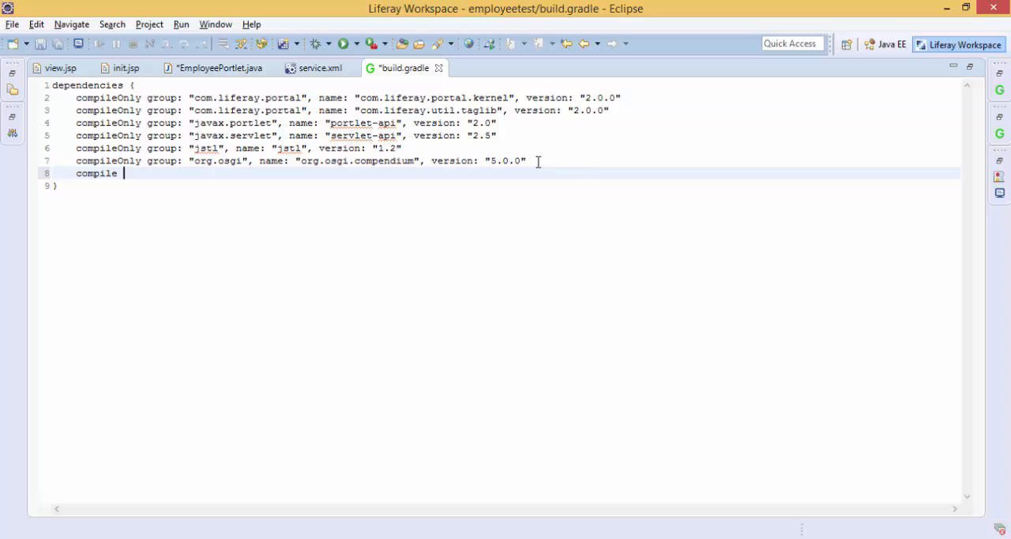
type("pr")
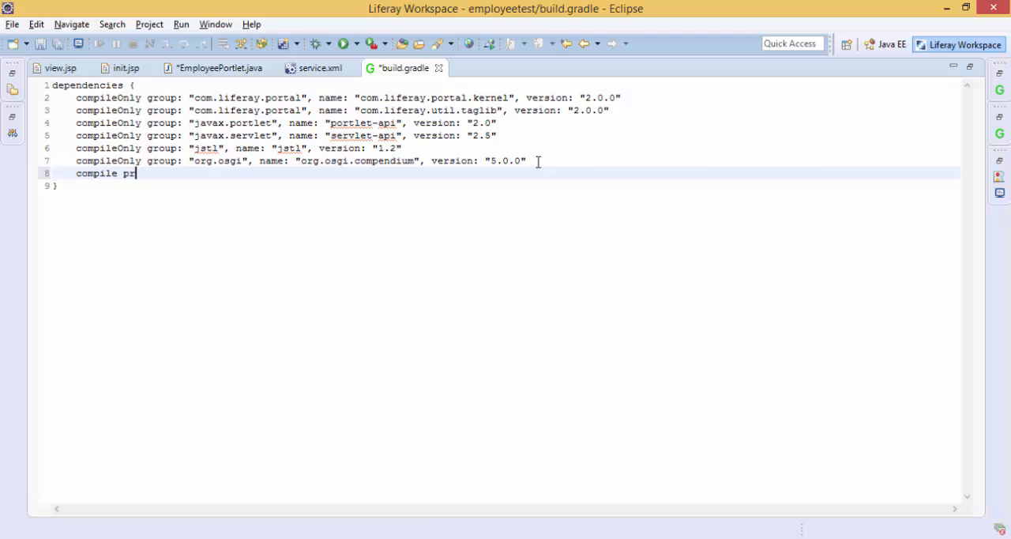
type("oject")
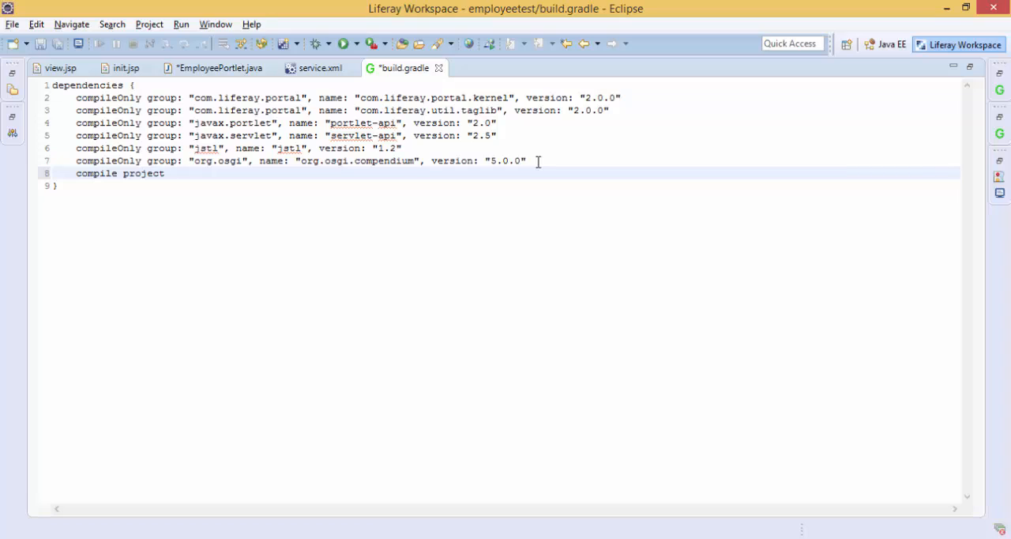
type("()")
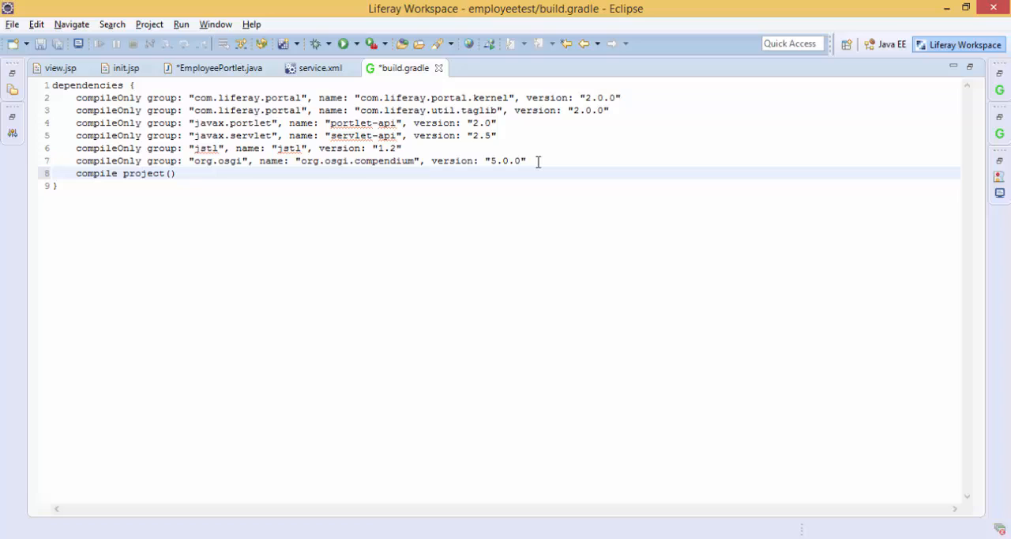
type("\"")
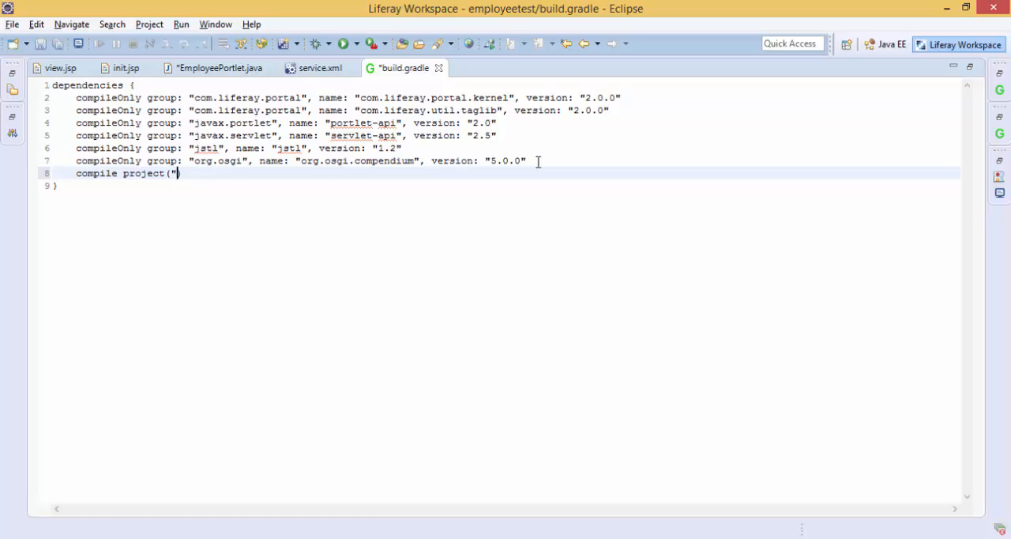
type(":")
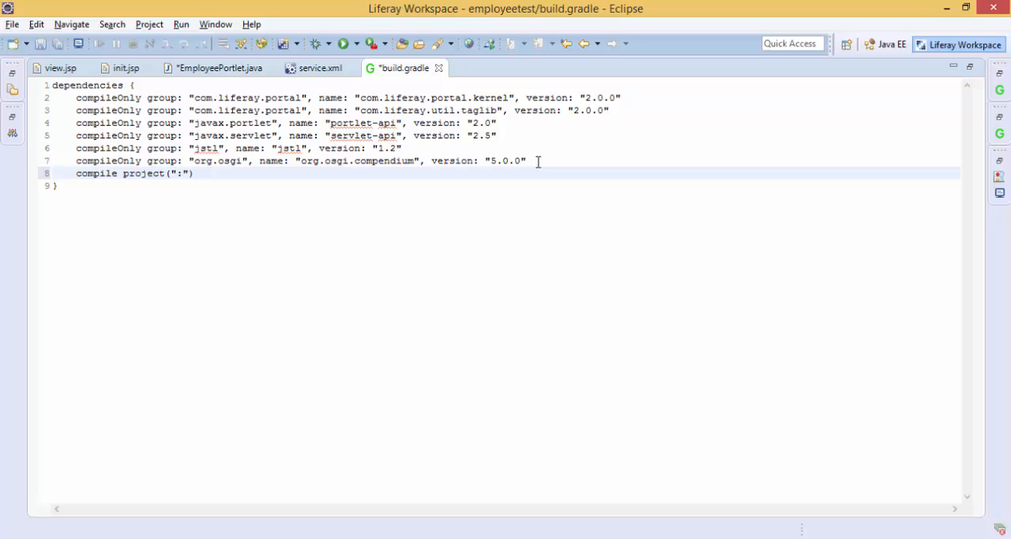
type("modules")
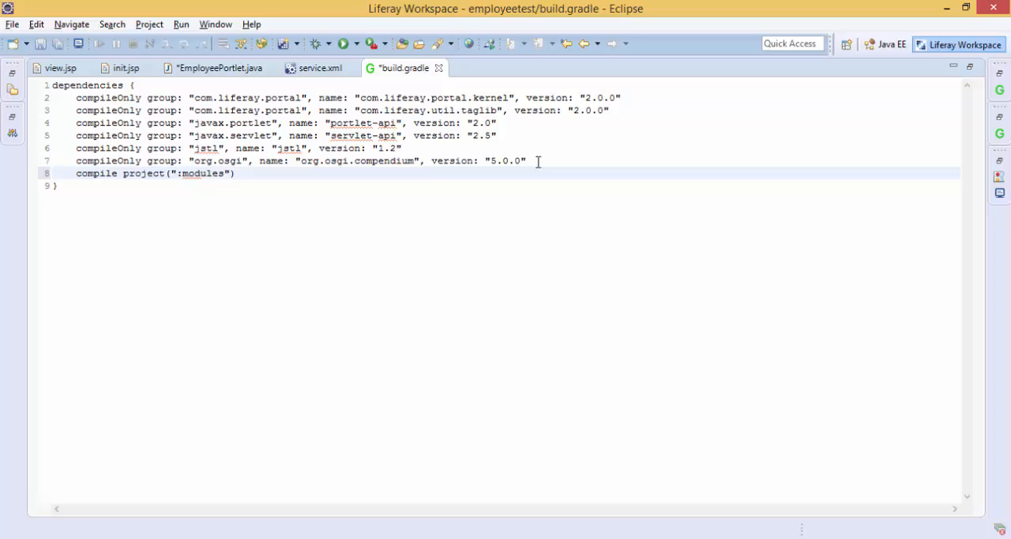
type(":")
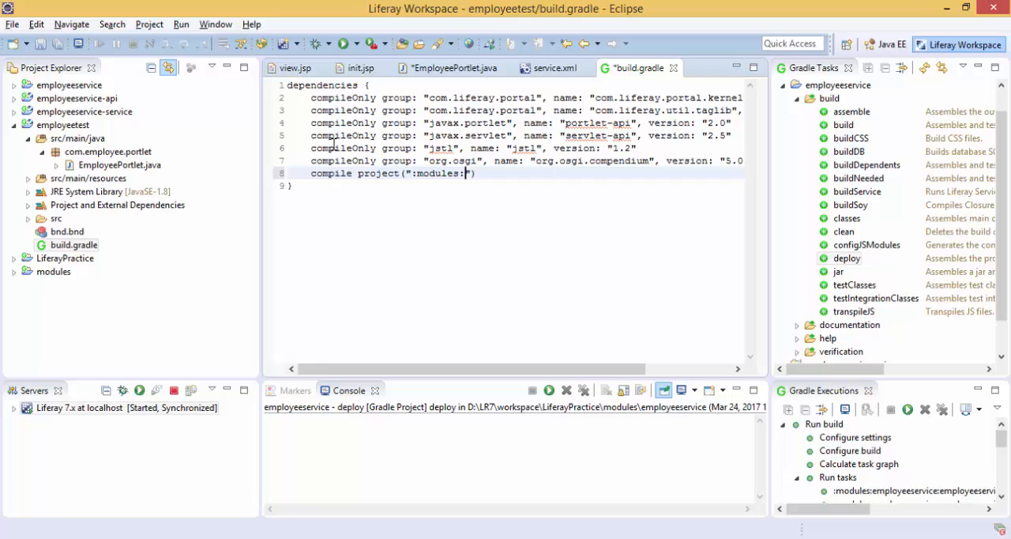
type("employee")
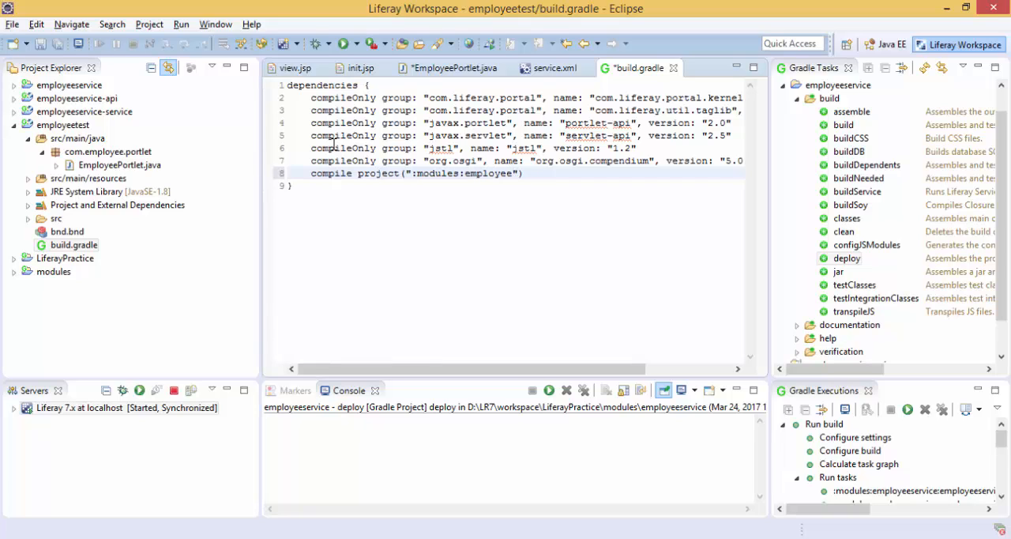
type("service")
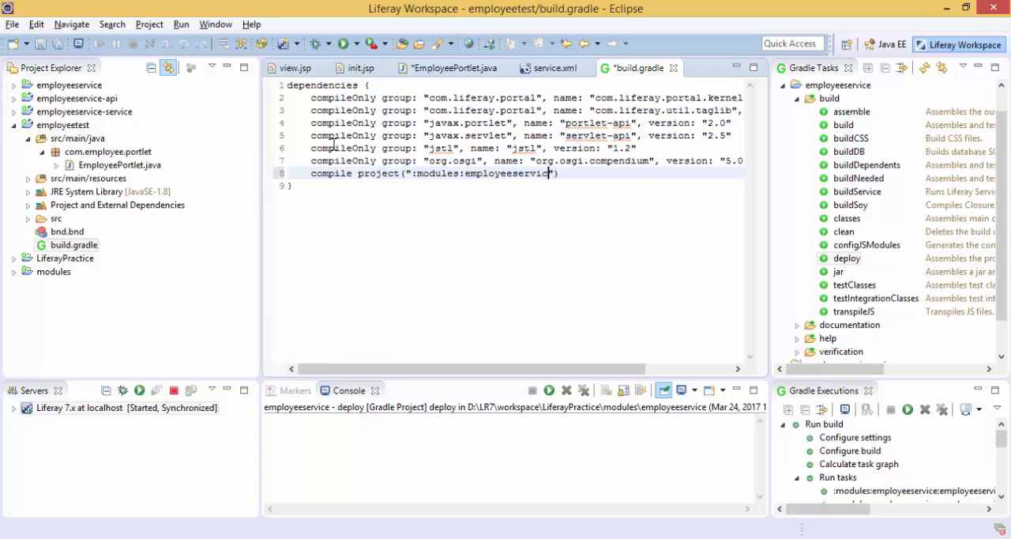
type(":")
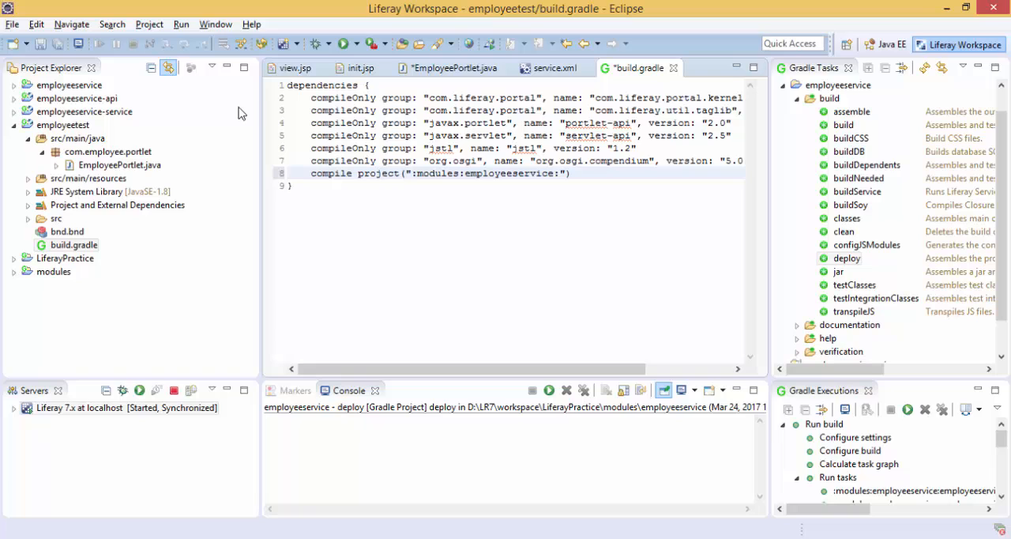
- Complete the employeeservice-api dependency, duplicate it as employeeservice-service, and save
left_click(75, 98)
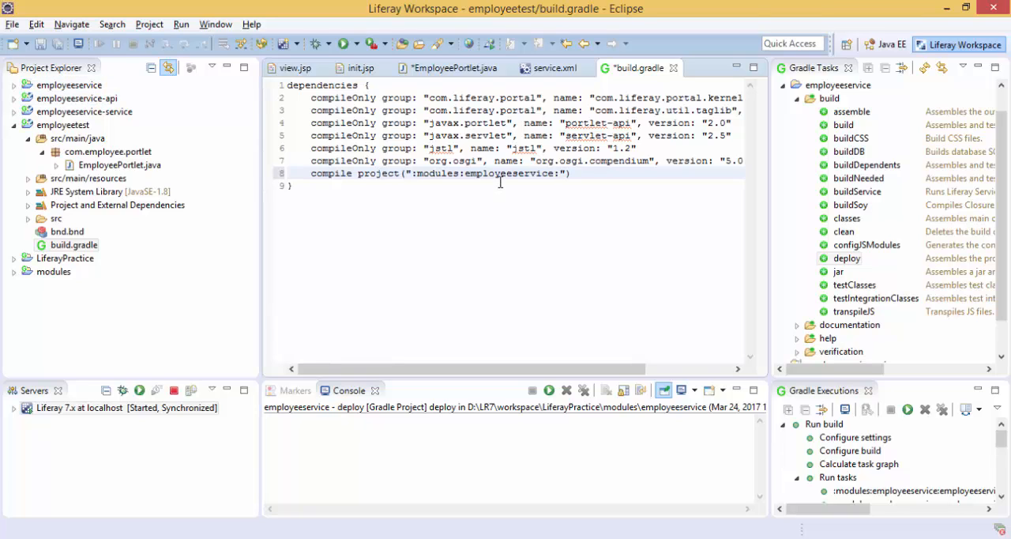
left_click(465, 173)
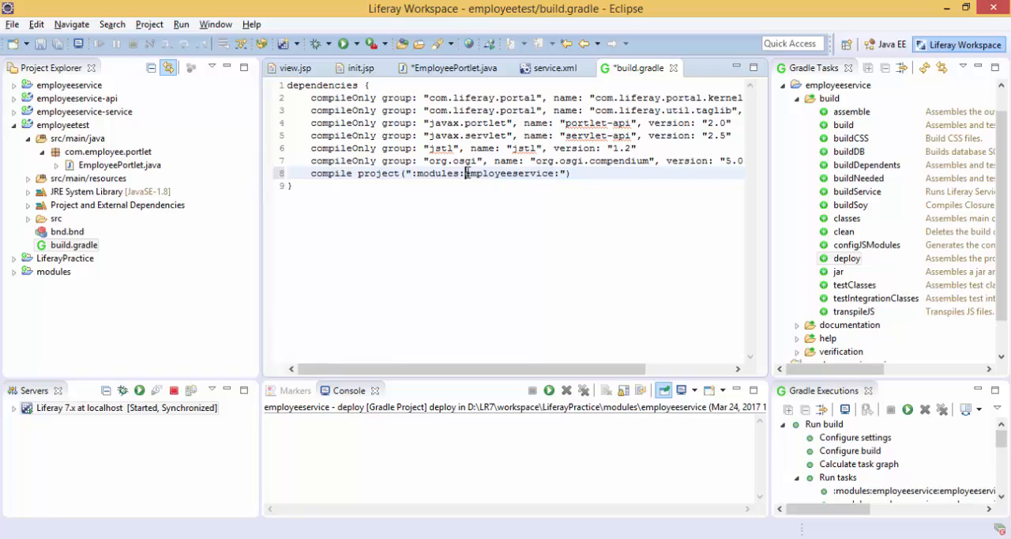
double_click(509, 173)
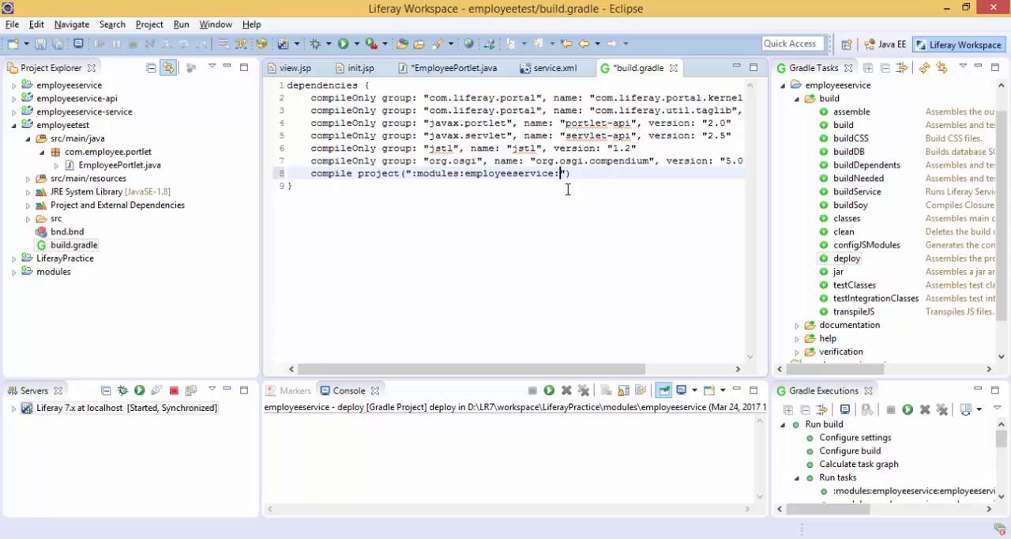
type("employeeservice")
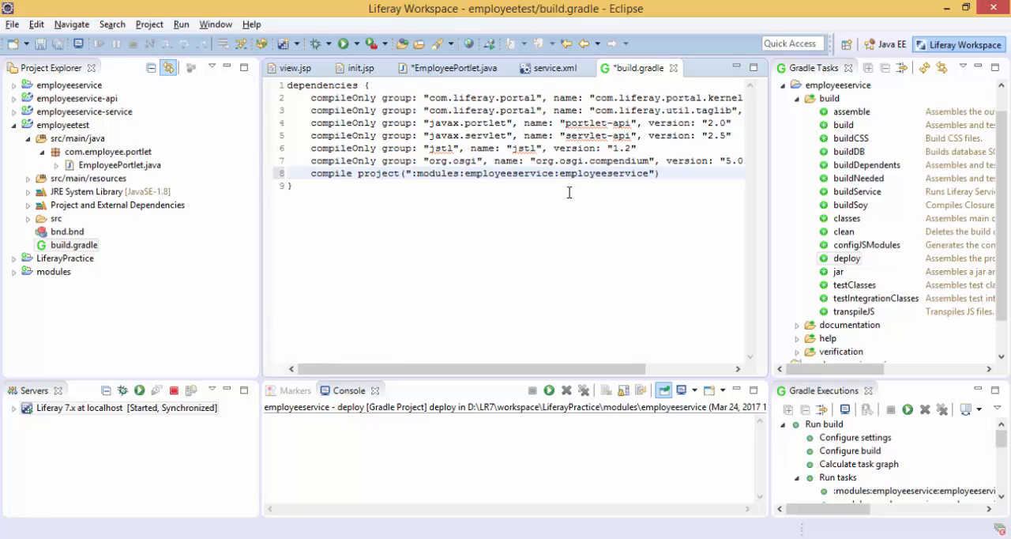
type("-api")
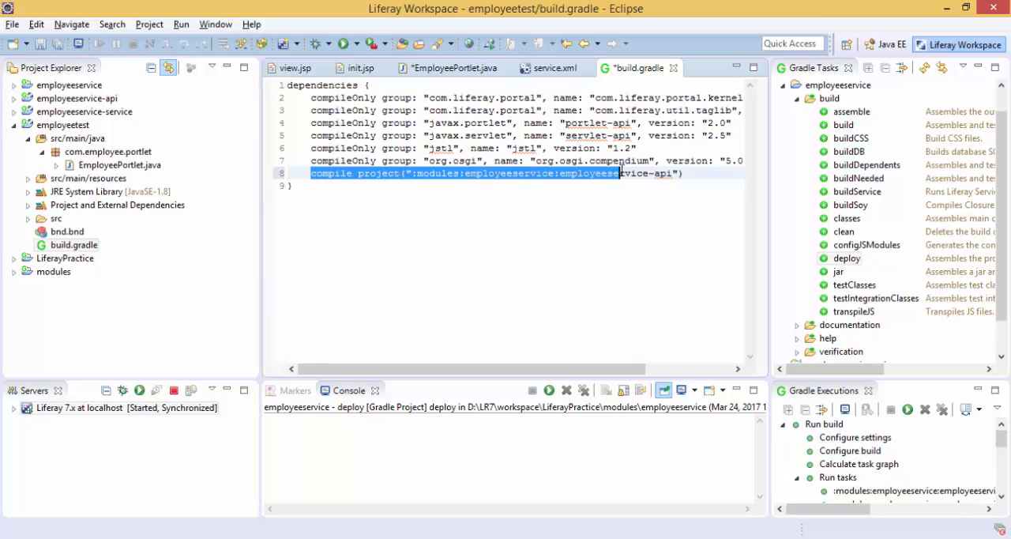
left_click(688, 174)
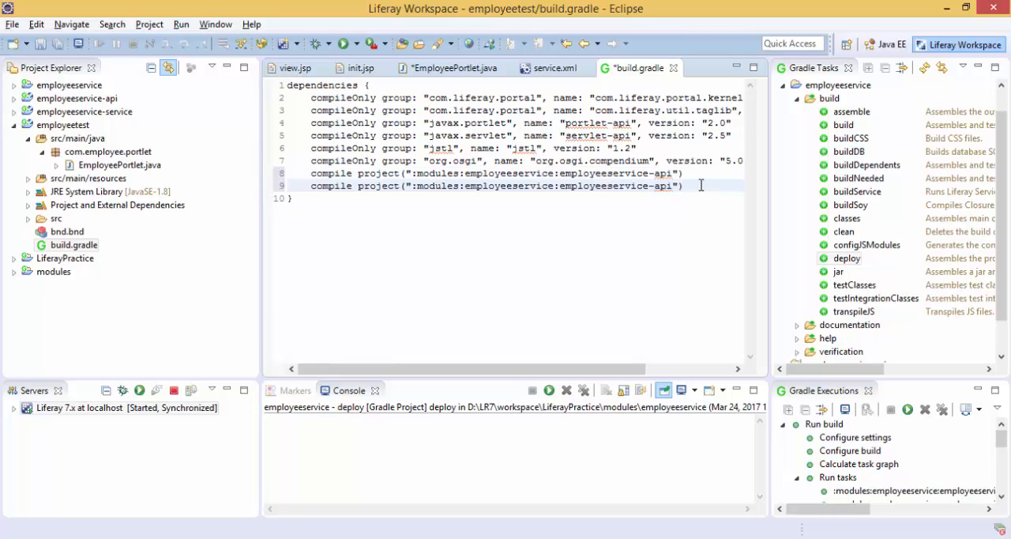
left_click(84, 110)
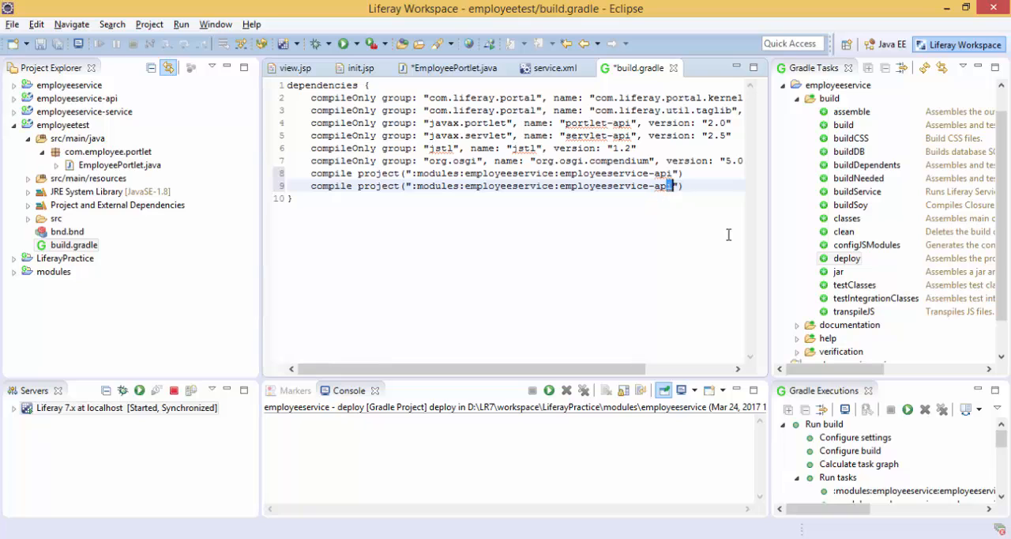
key("BackSpace")
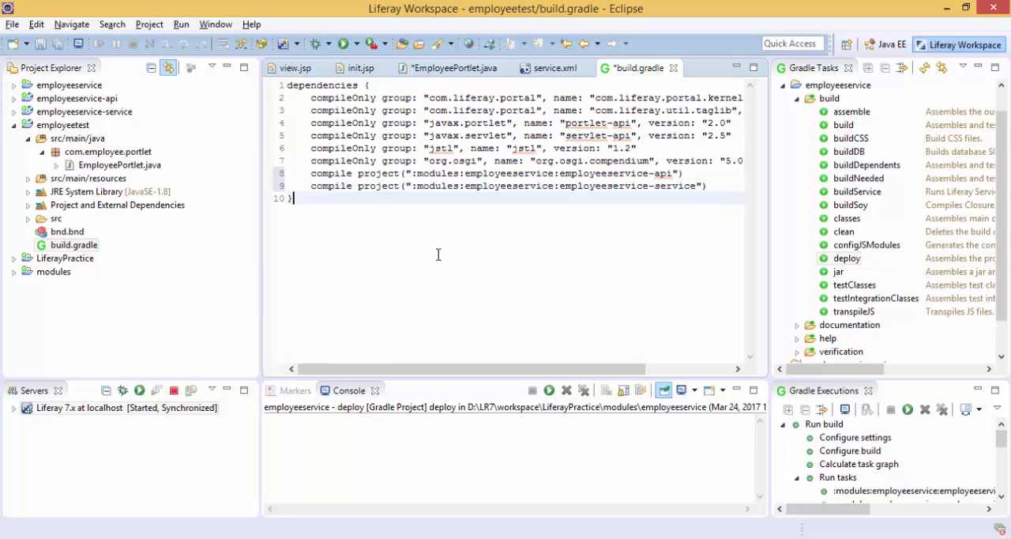
key("ctrl+s")
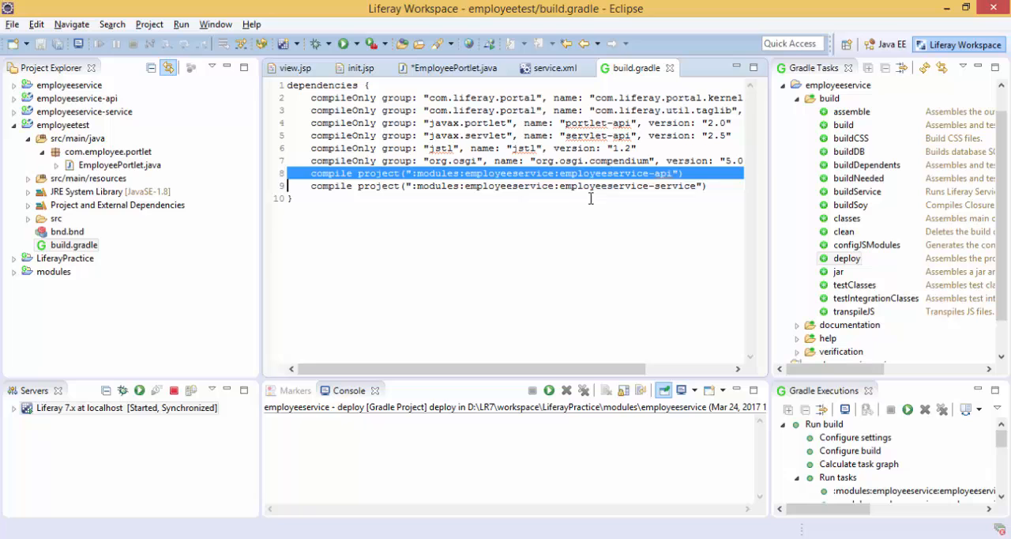
- Bring up the employeetest project's context actions to refresh its Gradle setup
left_click(63, 125)
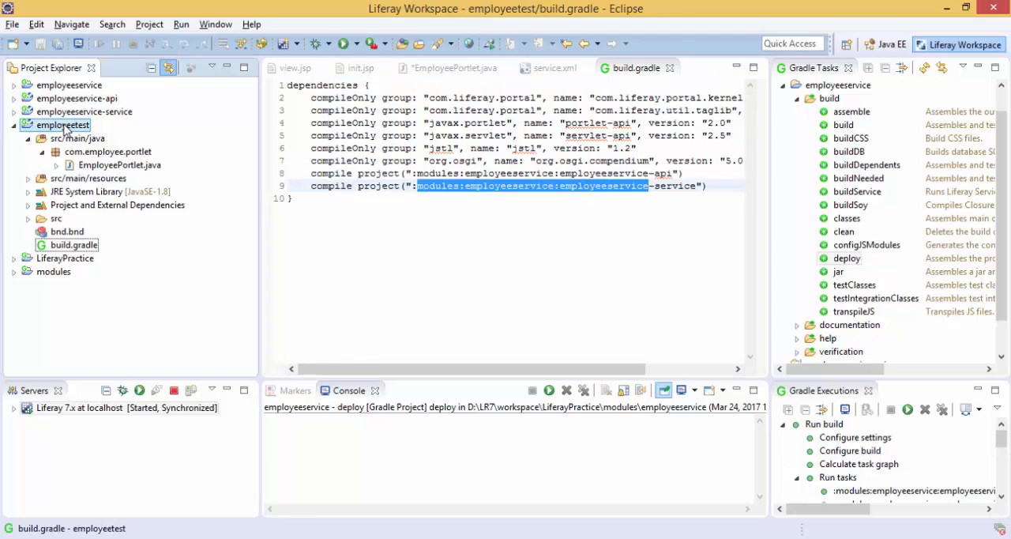
right_click(62, 125)
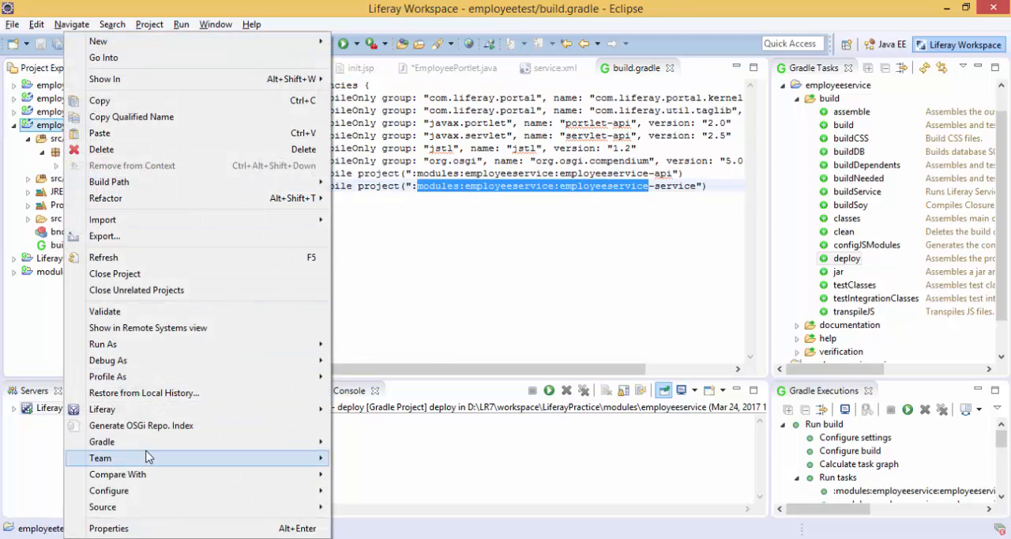
mouse_move(101, 440)
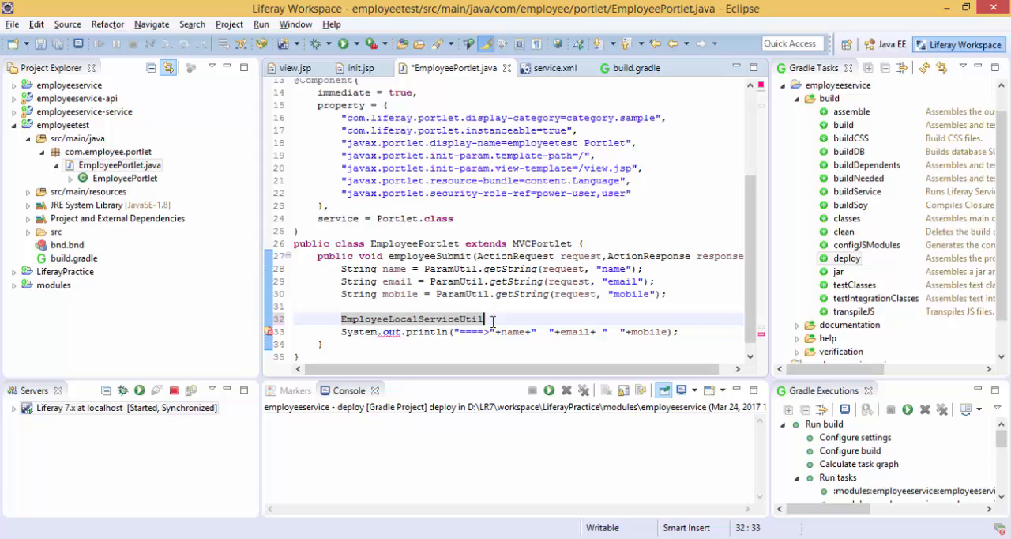
- Replace the println with an Employee employee declaration in employeeSubmit
type(".addEmployee(employee);")
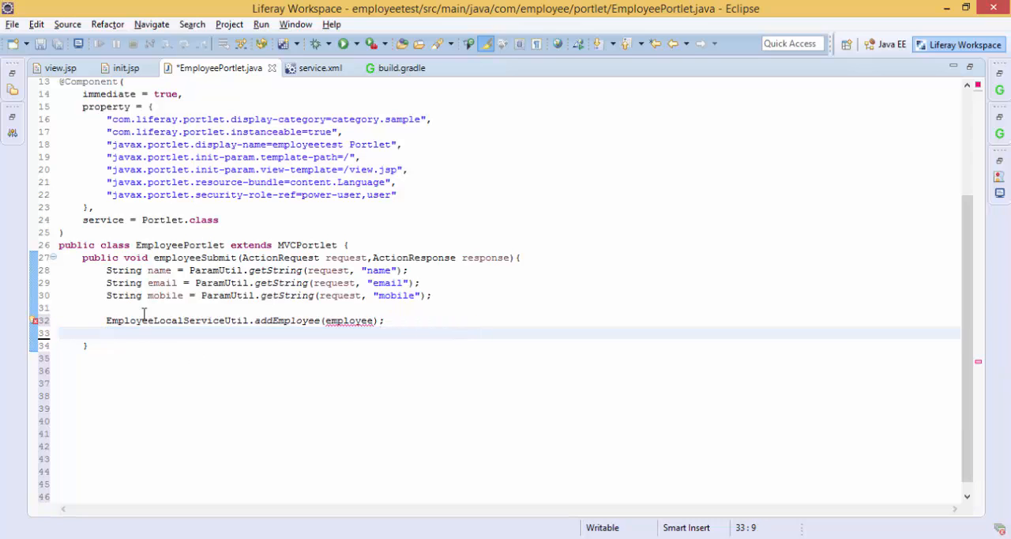
type("s")
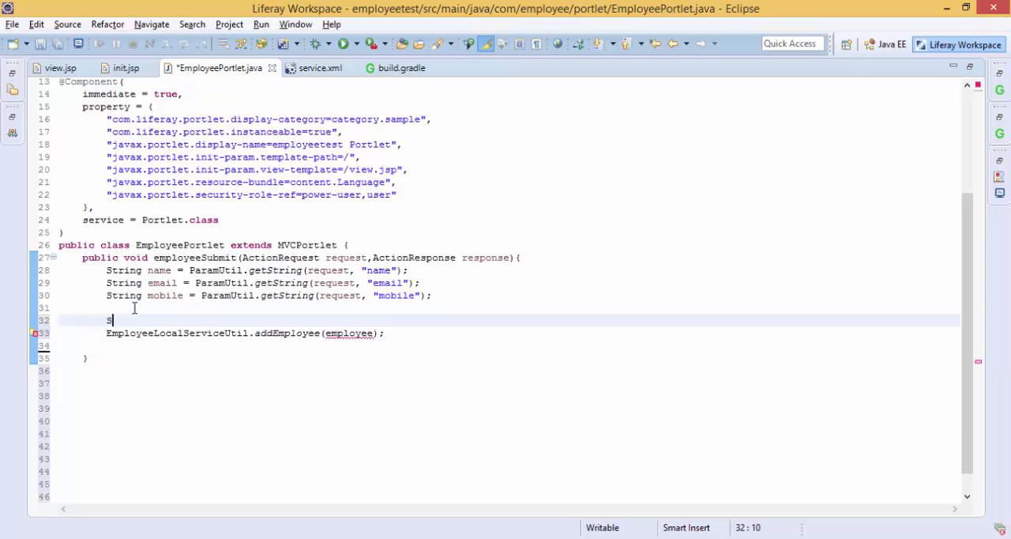
key("Backspace")
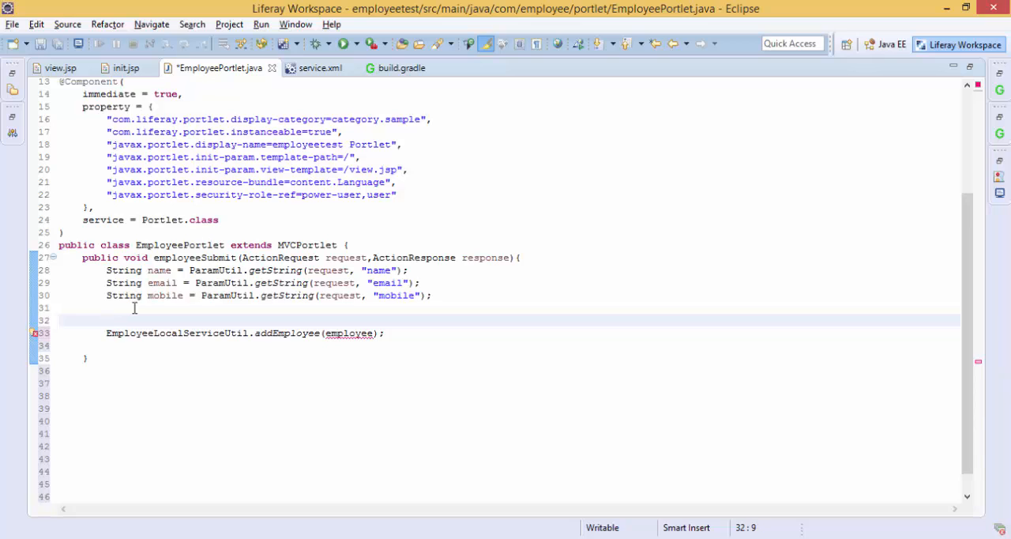
type("Employe")
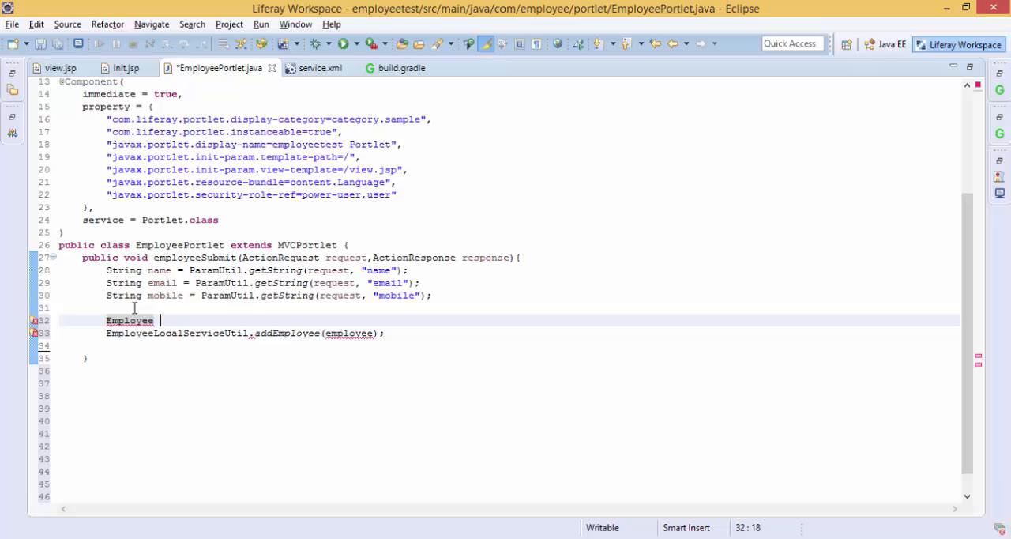
type("employee =")
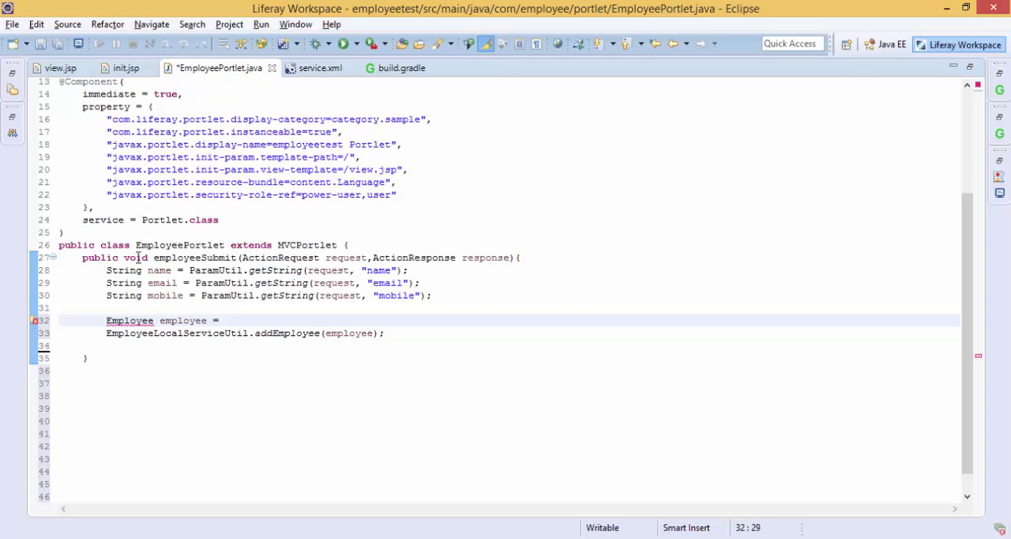
left_click(155, 319)
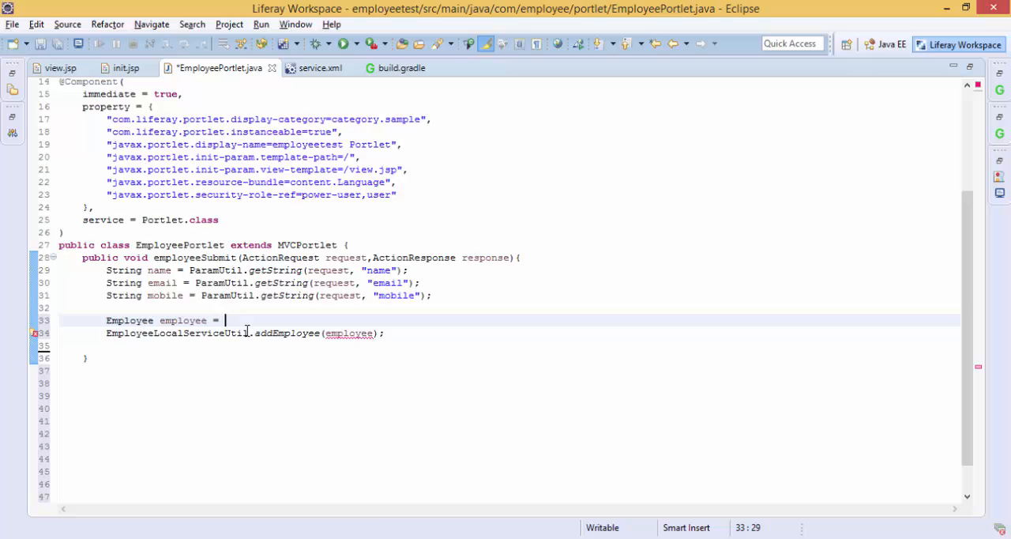
- Initialise employee via EmployeeLocalServiceUtil.createEmployee(CounterLocalServiceUtil.increment())
type("Employe")
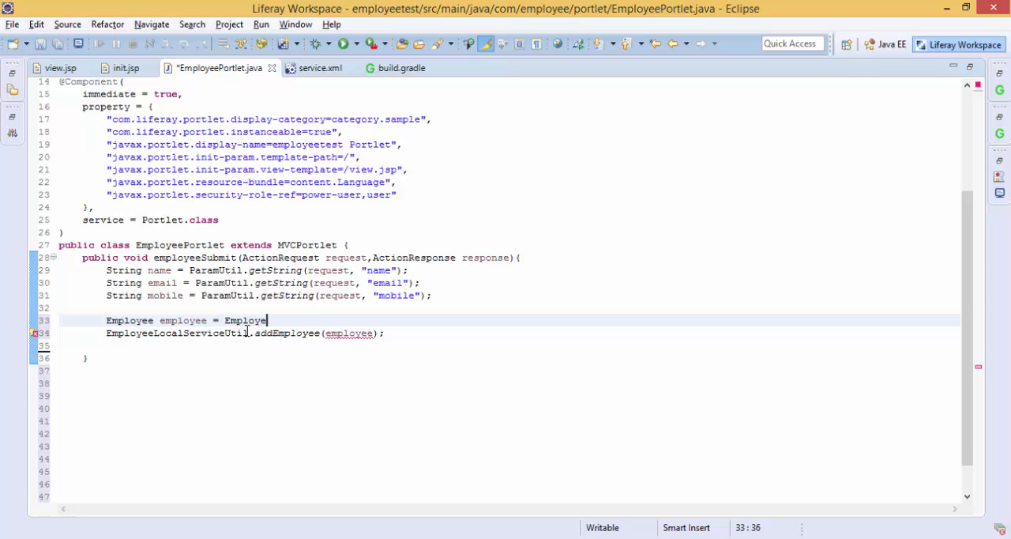
type("Lo")
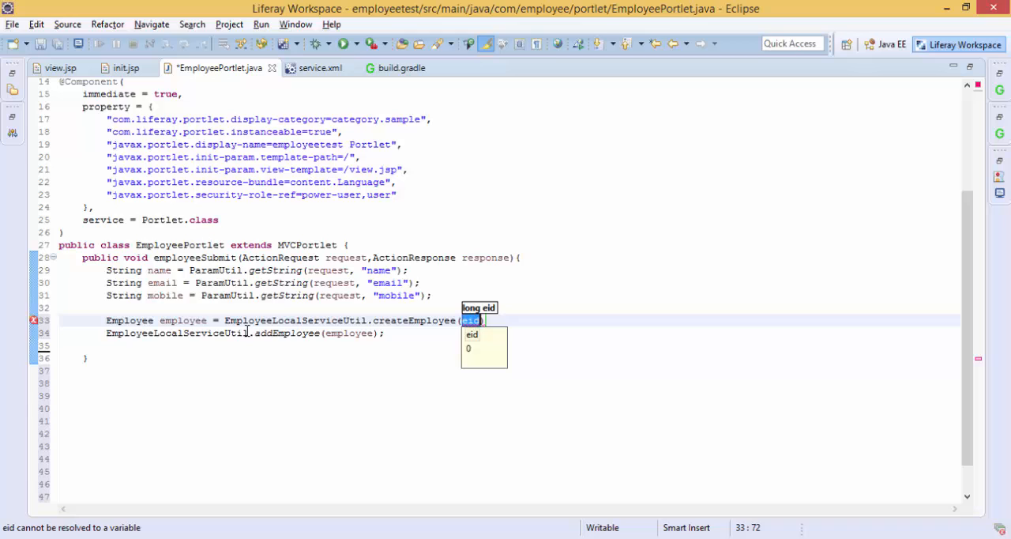
type("Coun")
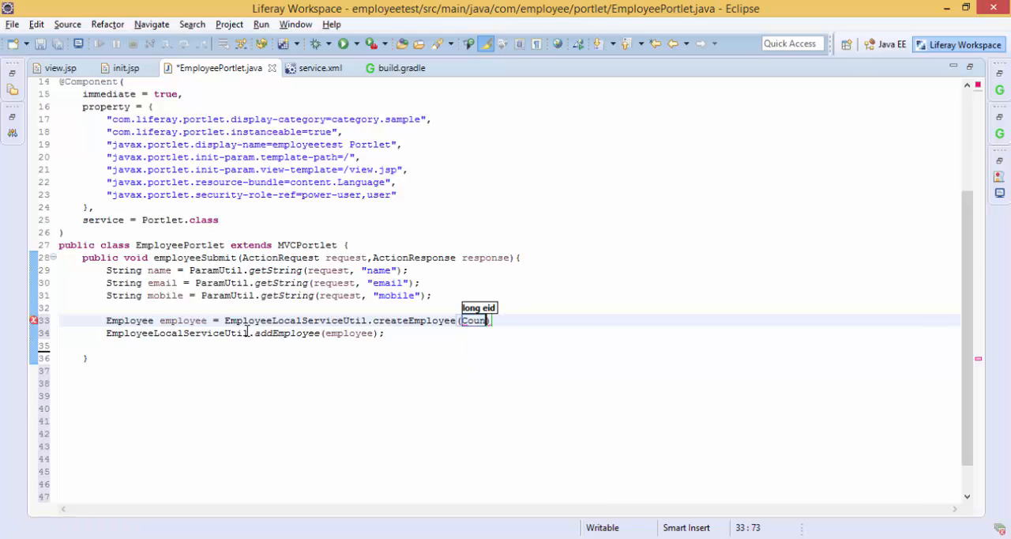
type("terlo")
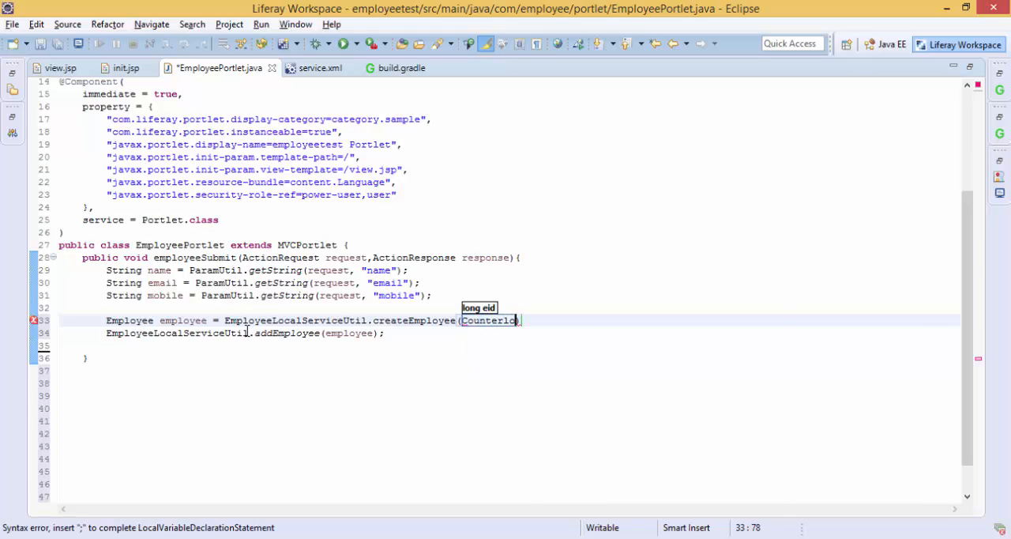
type("CounterLocalServiceUtil")
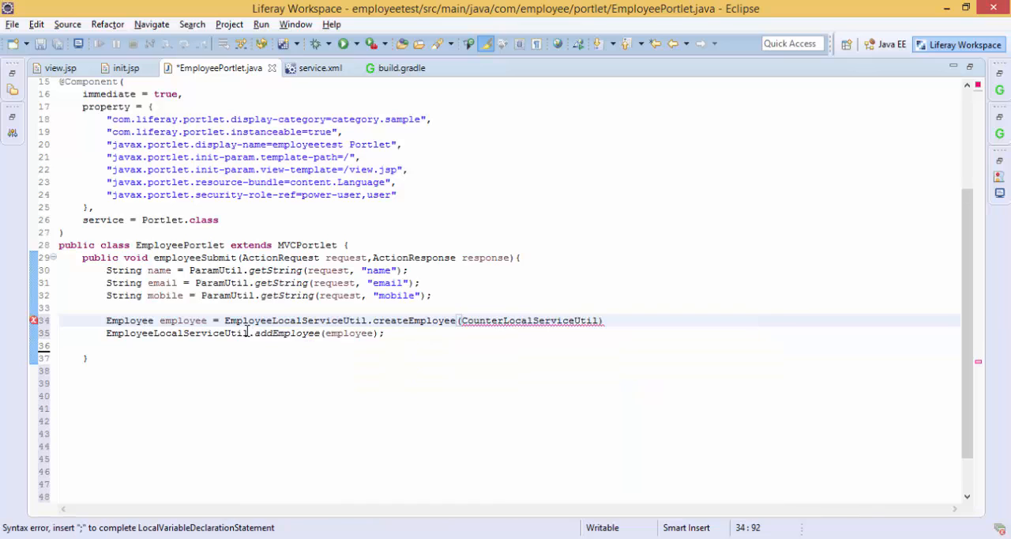
type(".")
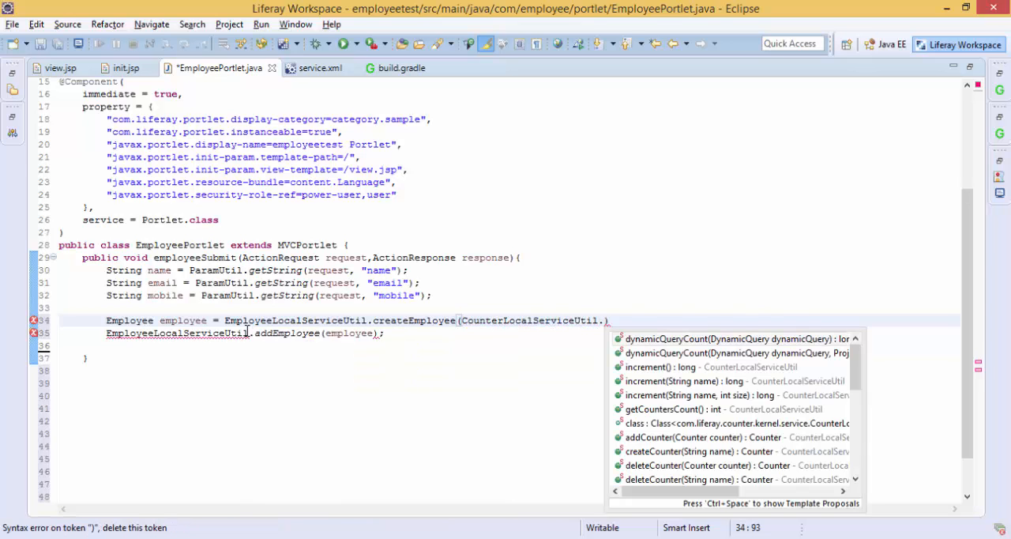
type("increment(")
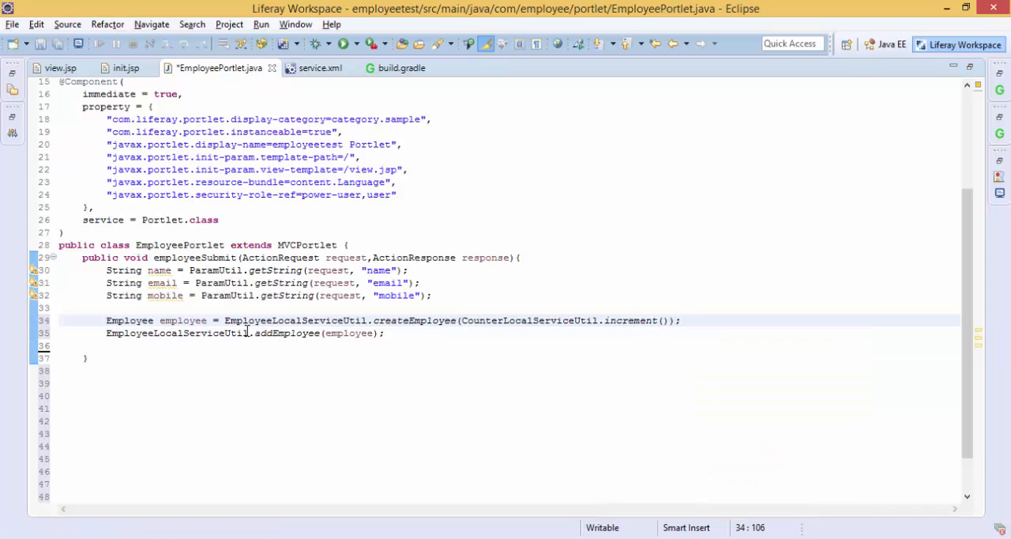
key("enter")
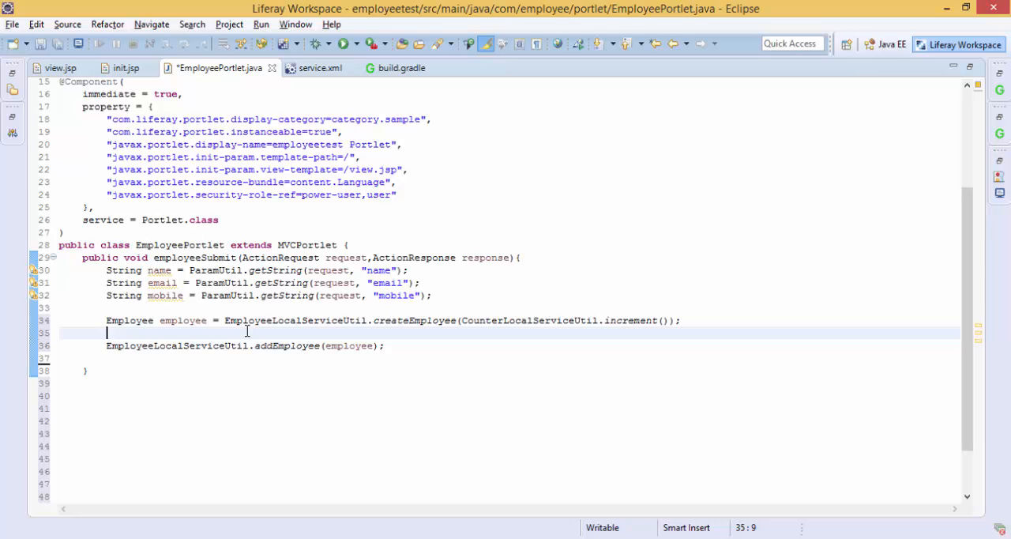
- Add employee.setEname(name), setEmailid(email) and setMobile(mobile), then select those lines for wrapping
type("e")
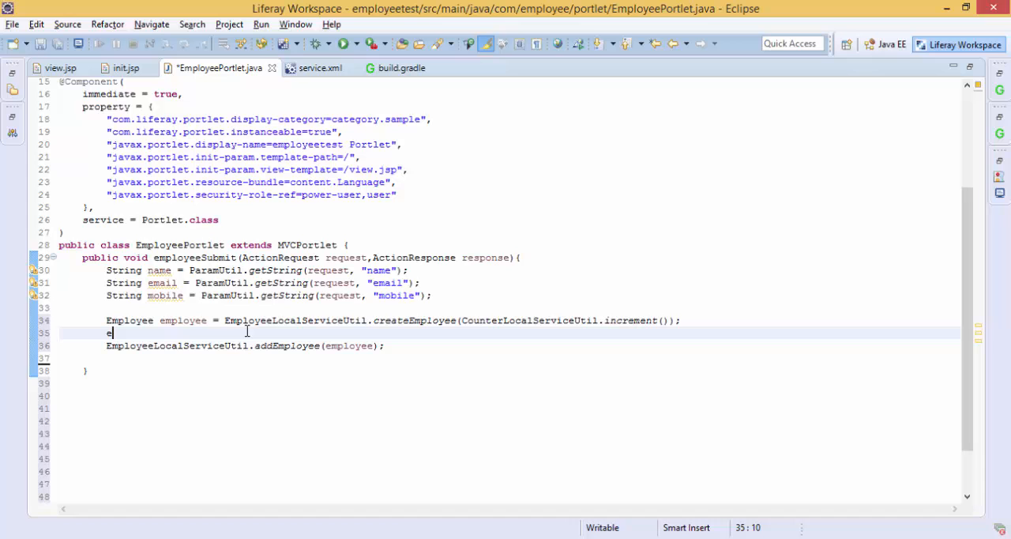
type("employee")
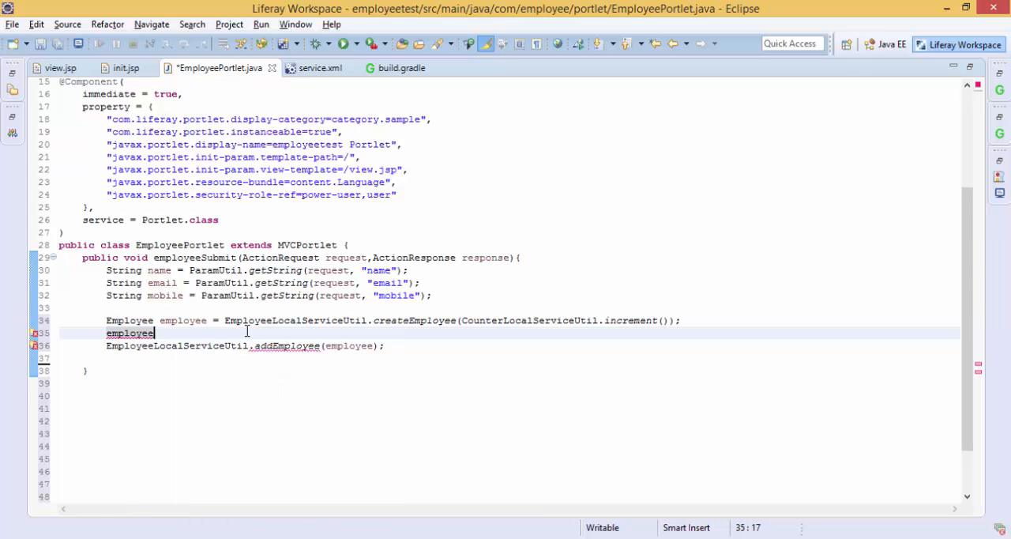
type(".")
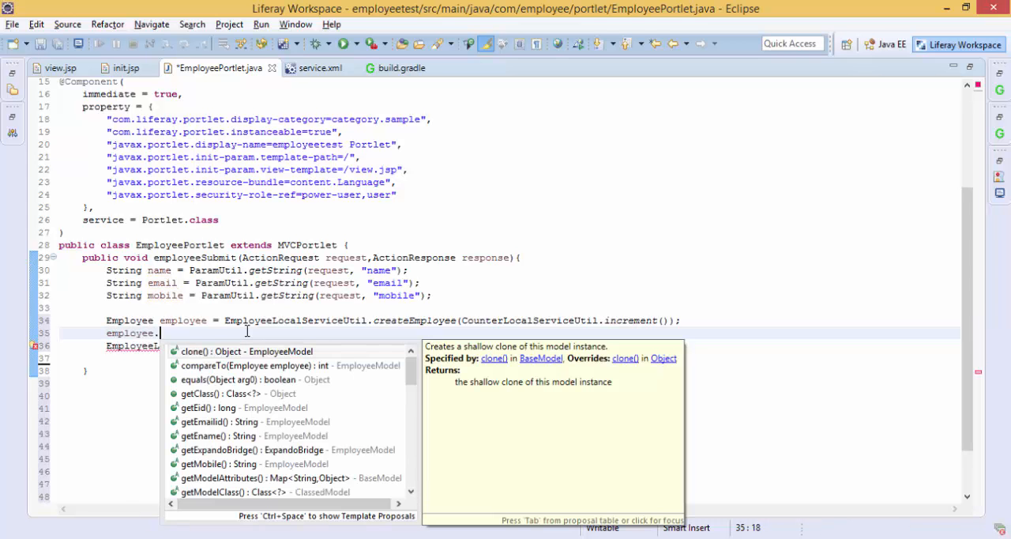
type("s")
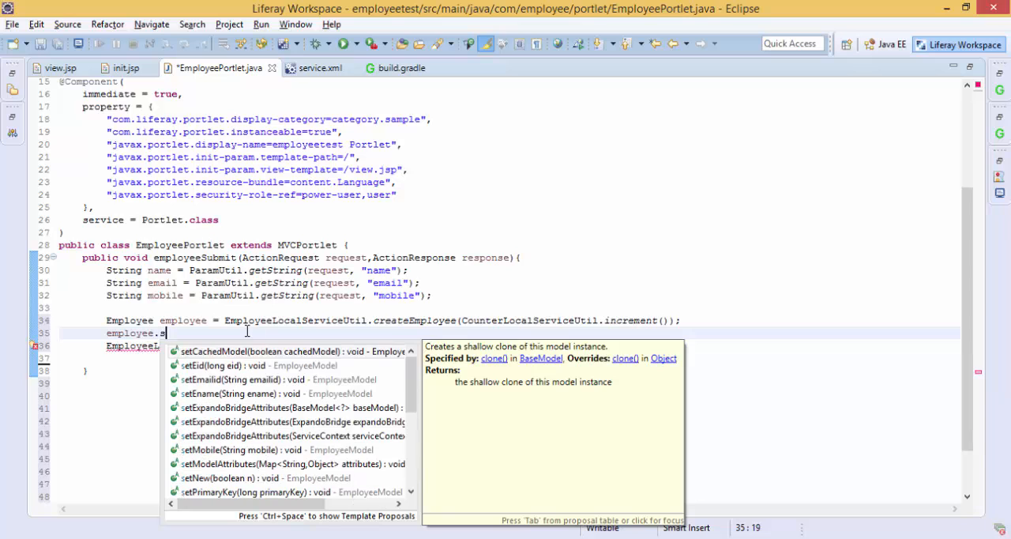
type("etEname(name);")
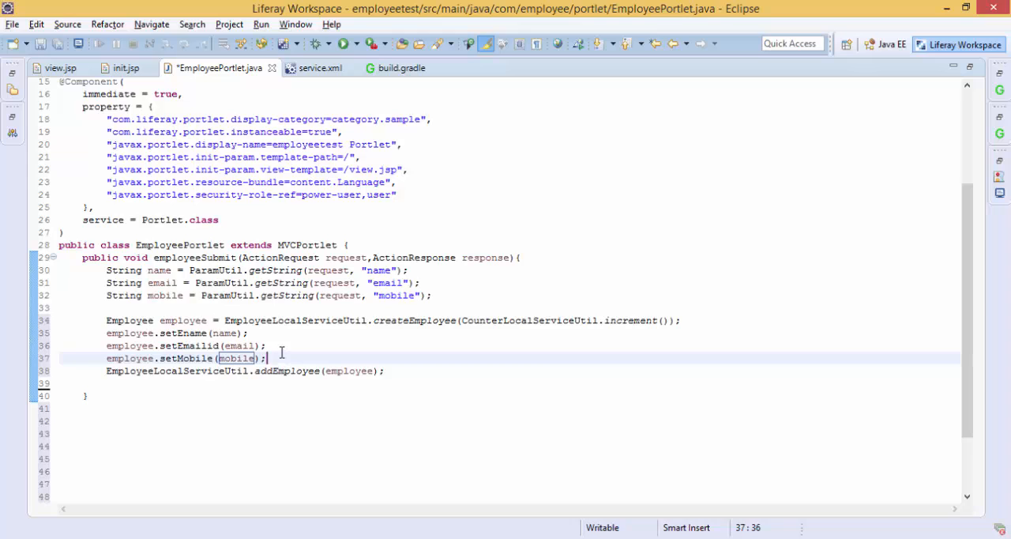
left_click_drag(108, 319, 268, 357)
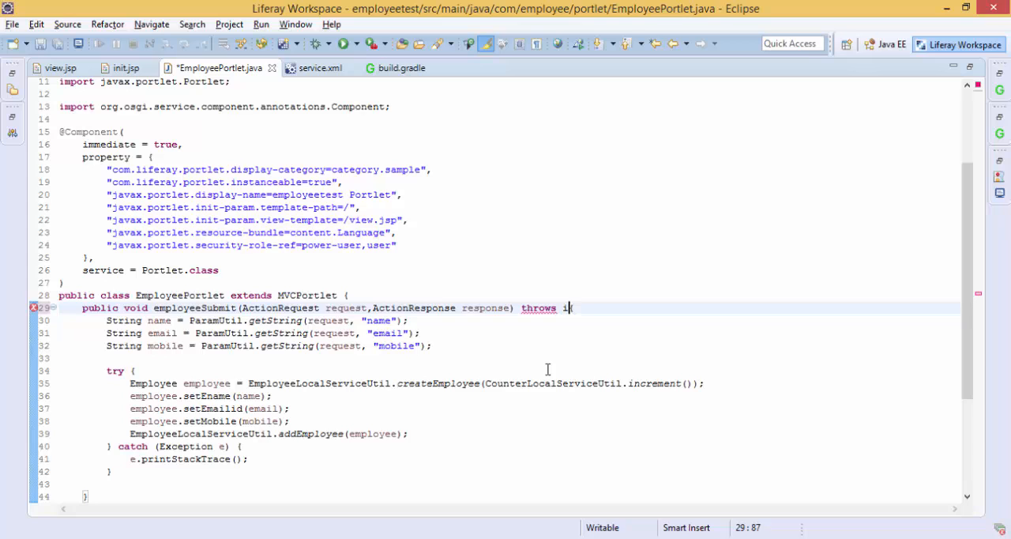
- Declare throws IOException, PortletException on employeeSubmit after the try/catch wrap
type("on")
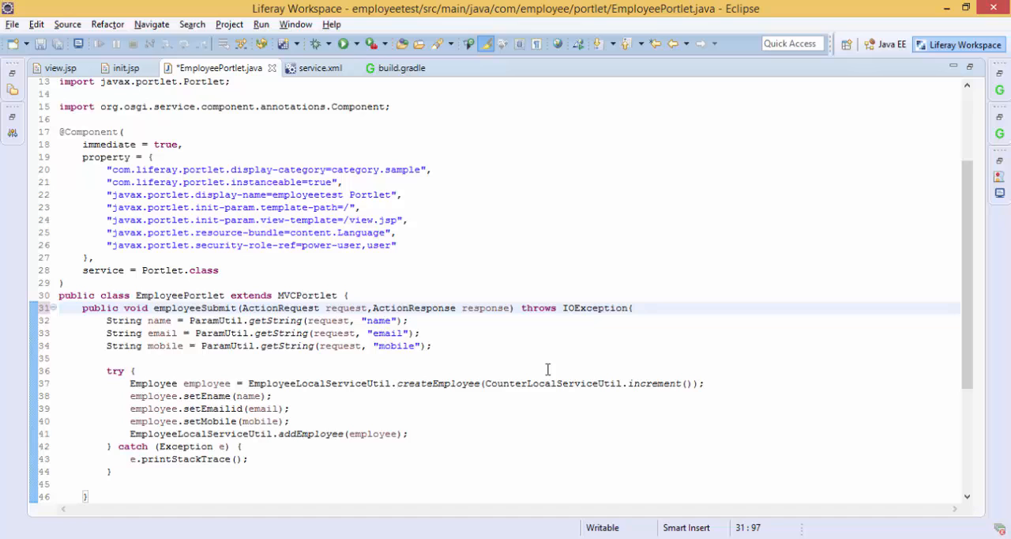
type("ppo")
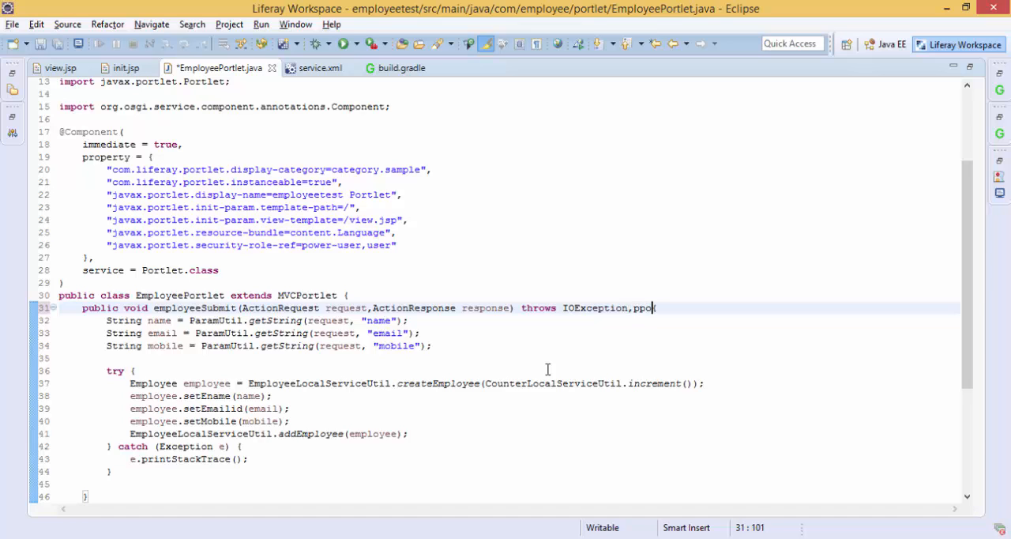
type("t")
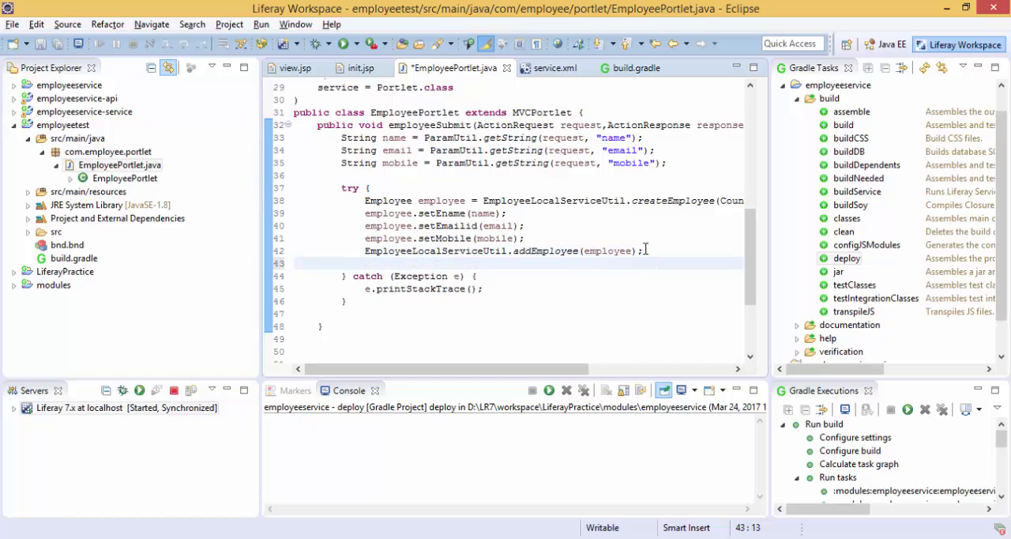
- Add a System.out.println success message ending in a row of '=' after addEmployee
type("syso")
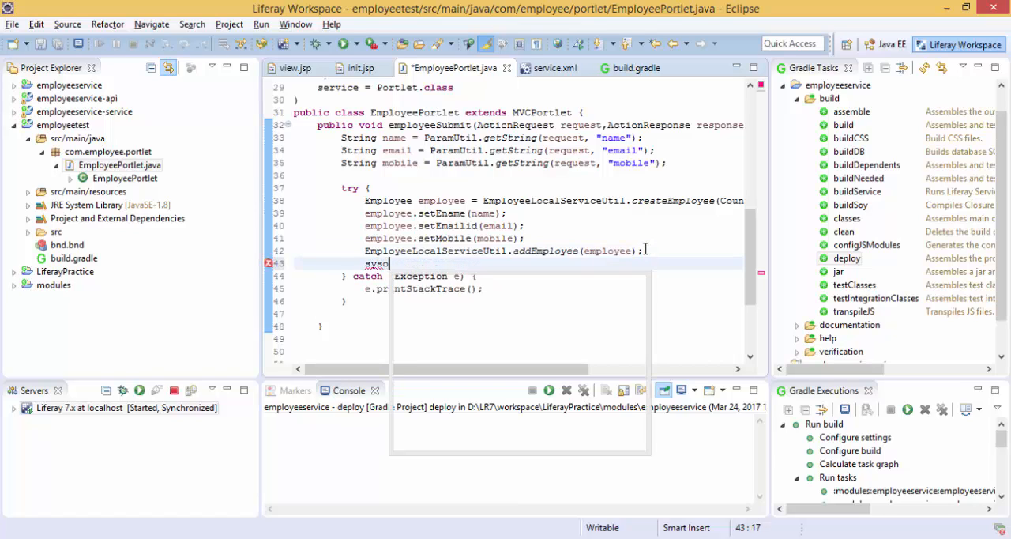
type("System.out.println();")
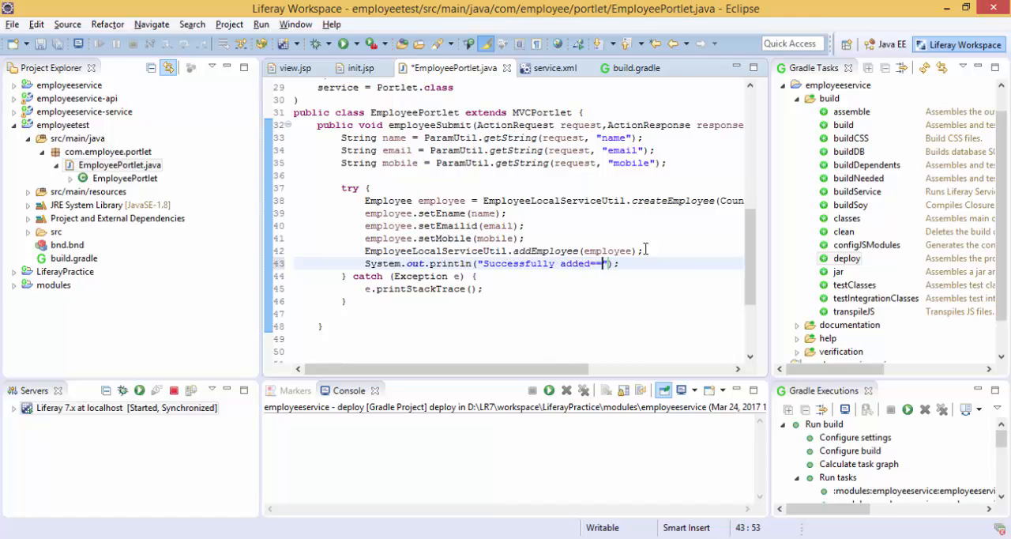
type("===========")
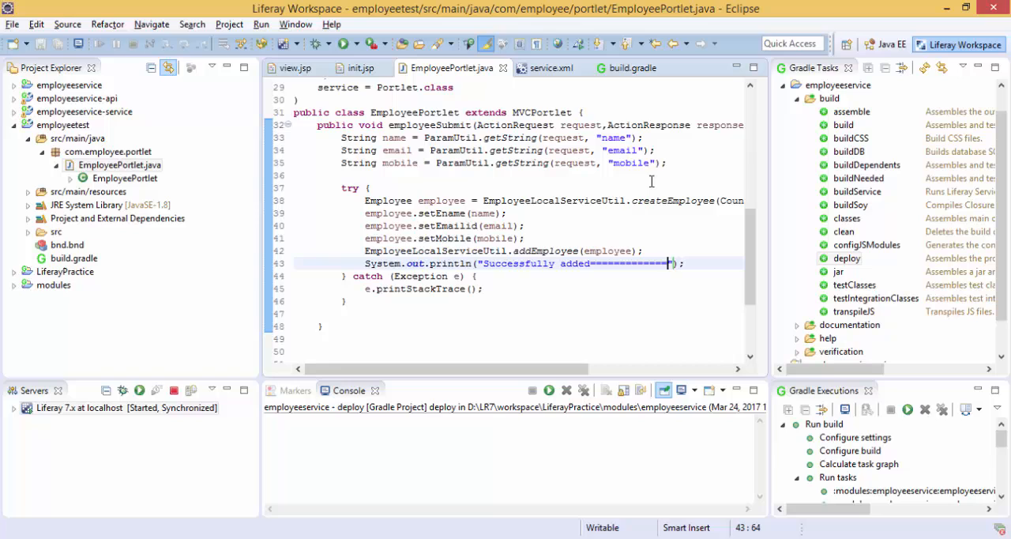
left_click(63, 124)
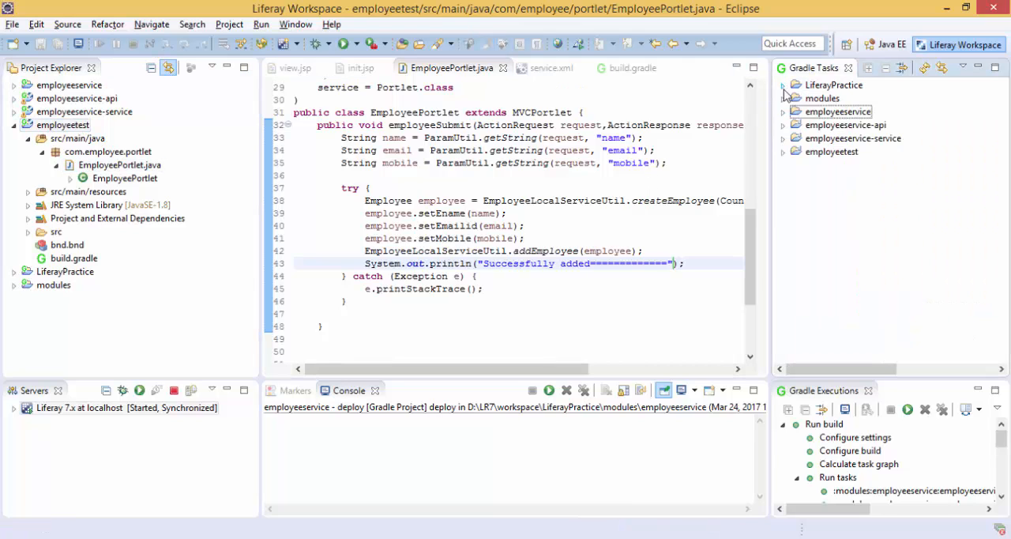
- Run employeetest > build > deploy from Gradle Tasks and confirm BUILD SUCCESSFUL
left_click(831, 152)
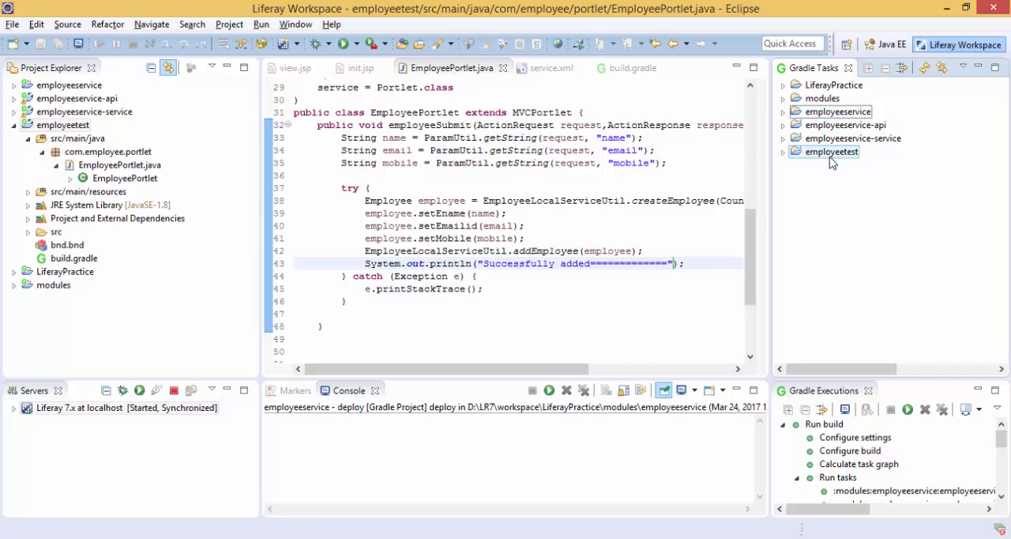
left_click(783, 151)
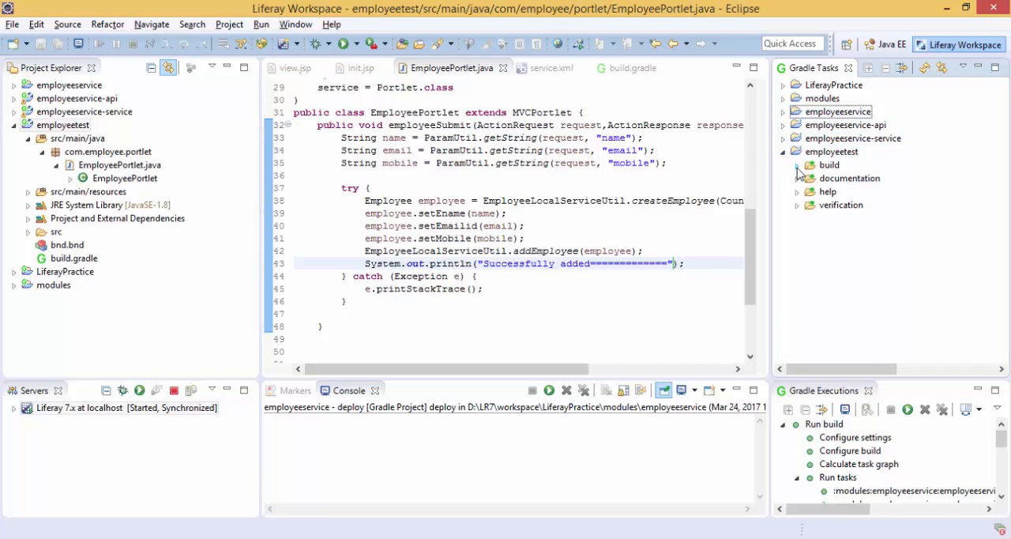
left_click(798, 164)
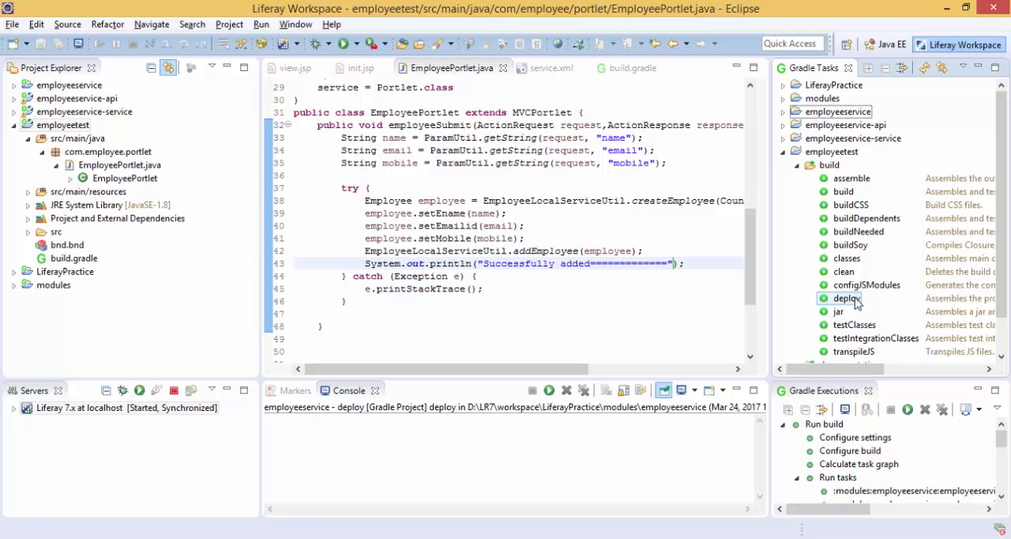
double_click(847, 297)
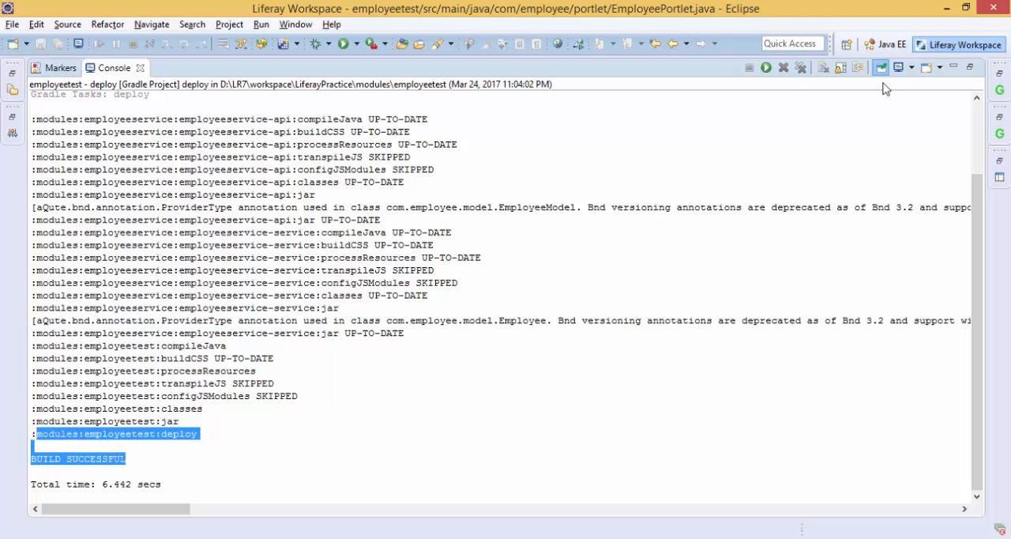
left_click(910, 66)
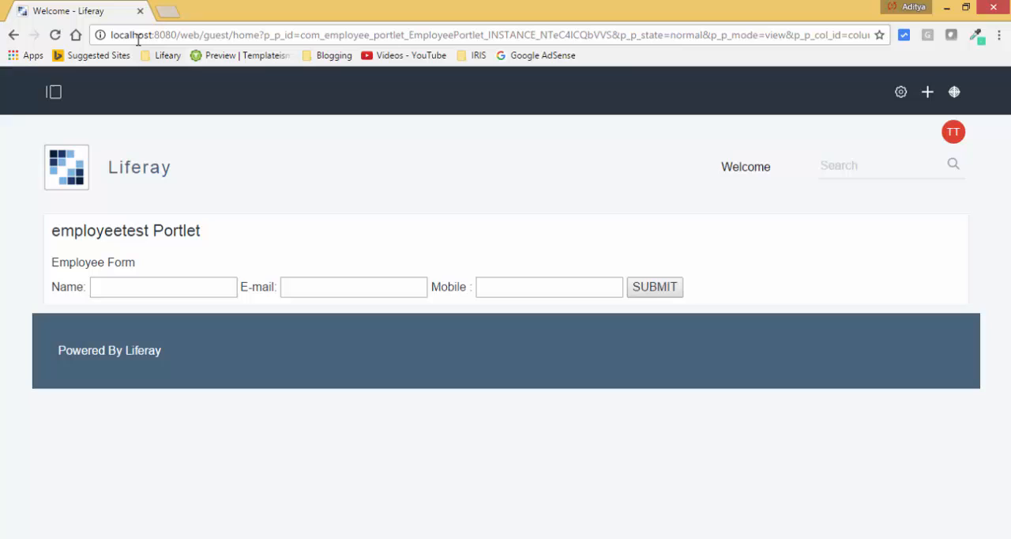
mouse_move(71, 168)
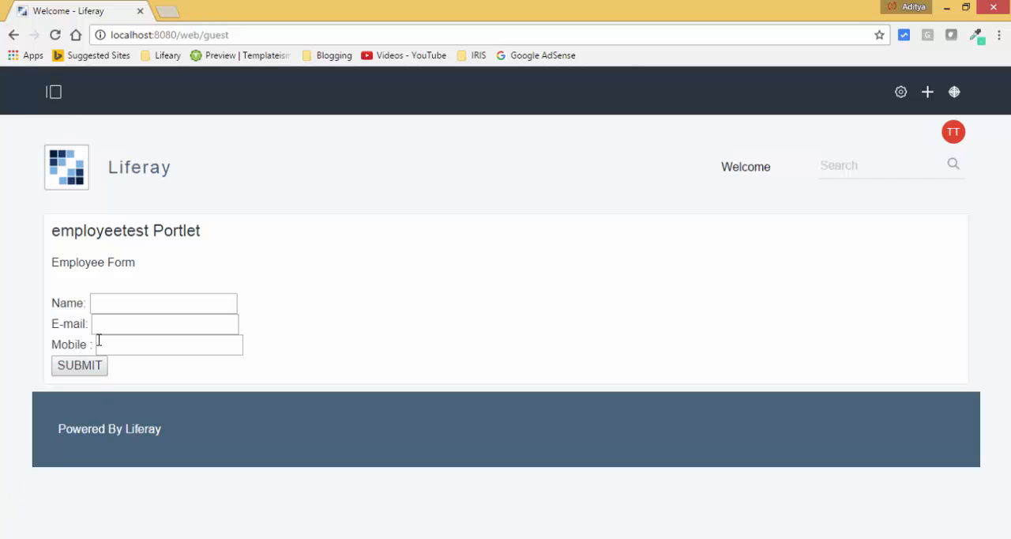
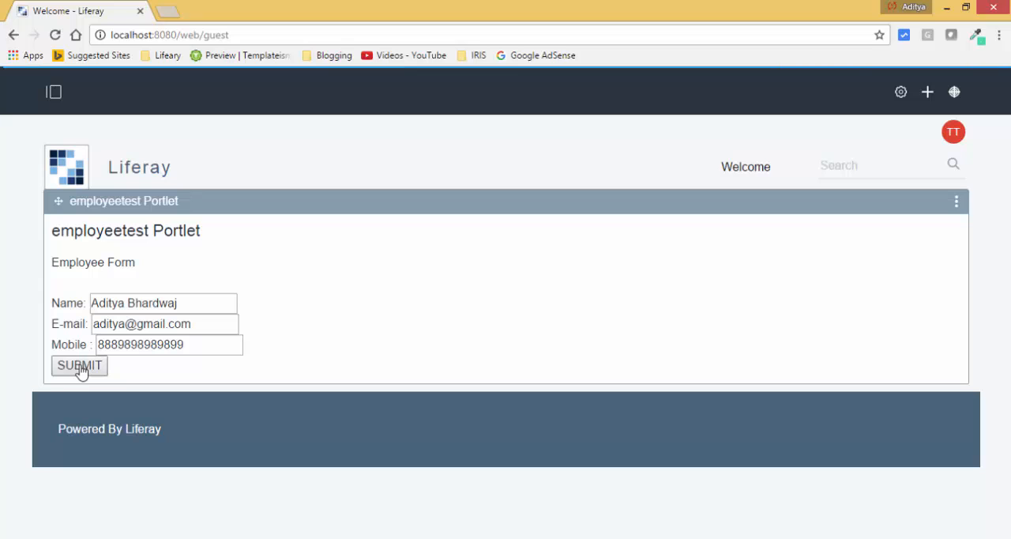
left_click(79, 365)
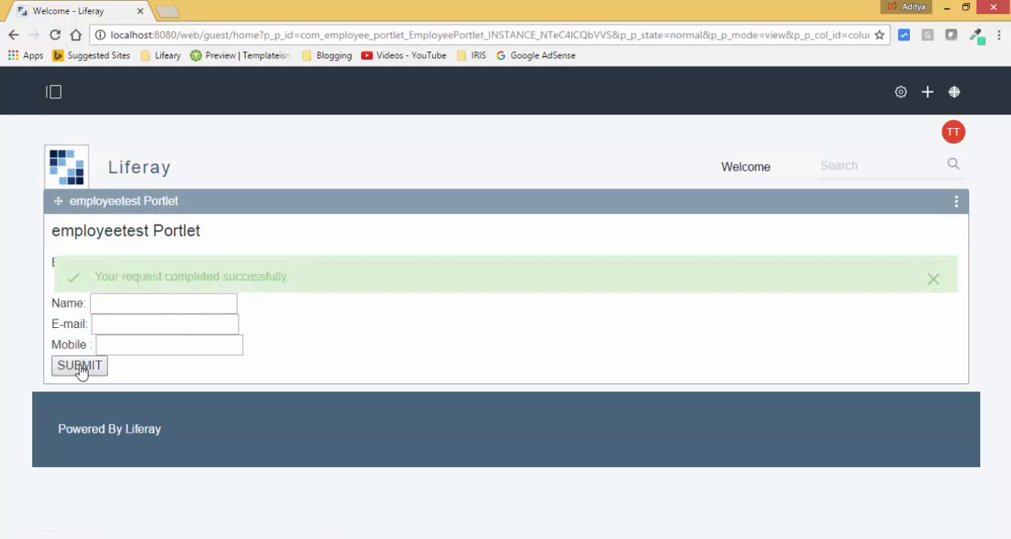
- Submit a second test entry with name 'as' and mobile 212121212
double_click(128, 277)
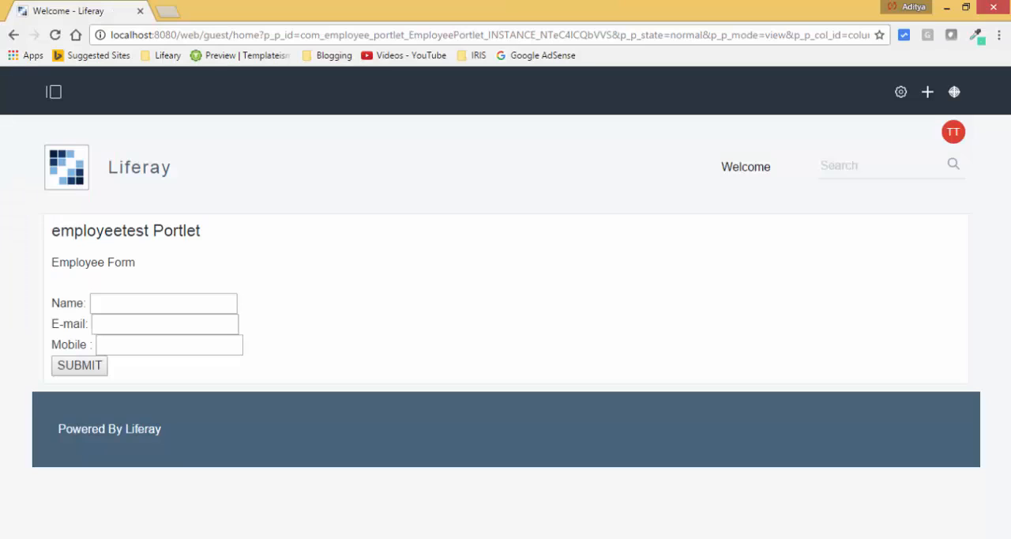
type("asas")
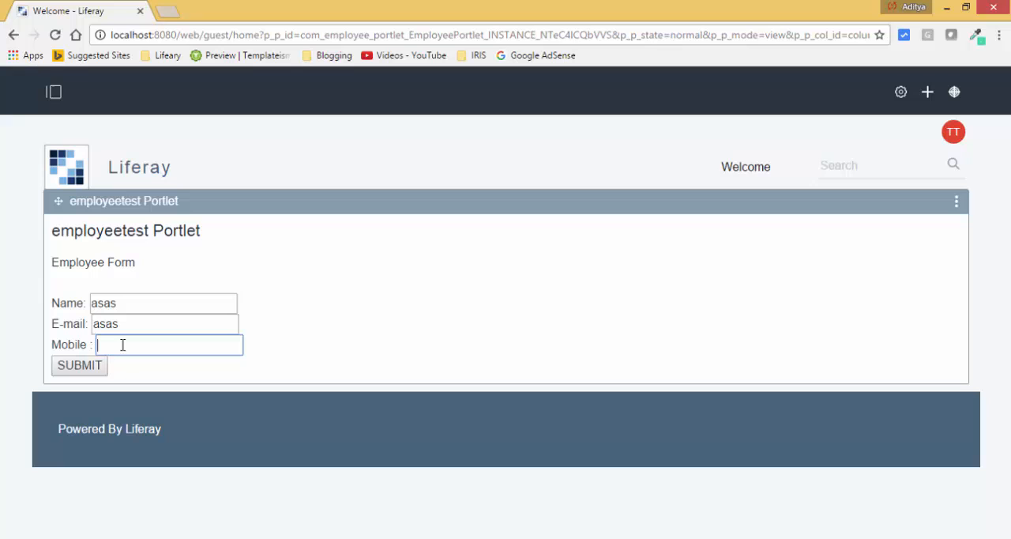
type("212121212")
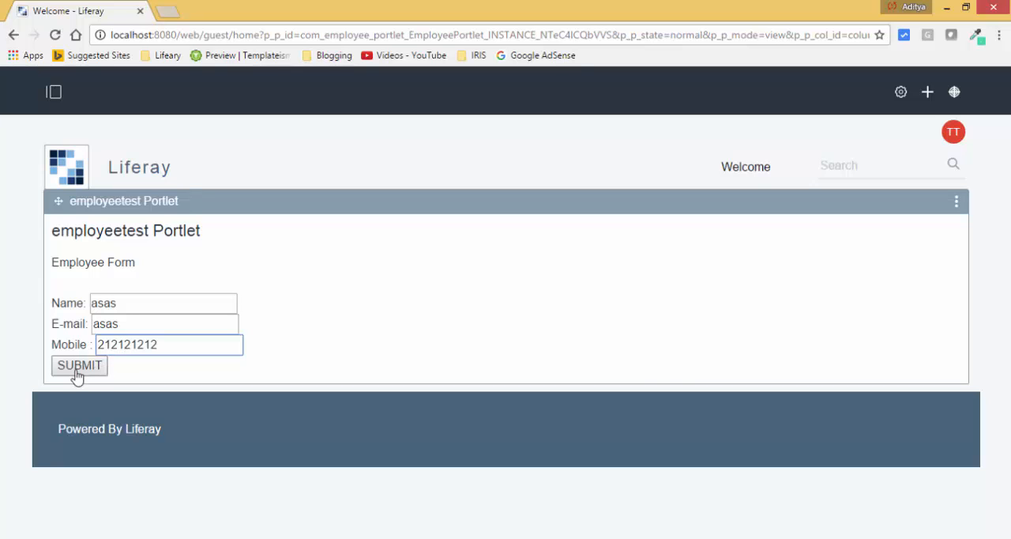
left_click(79, 365)
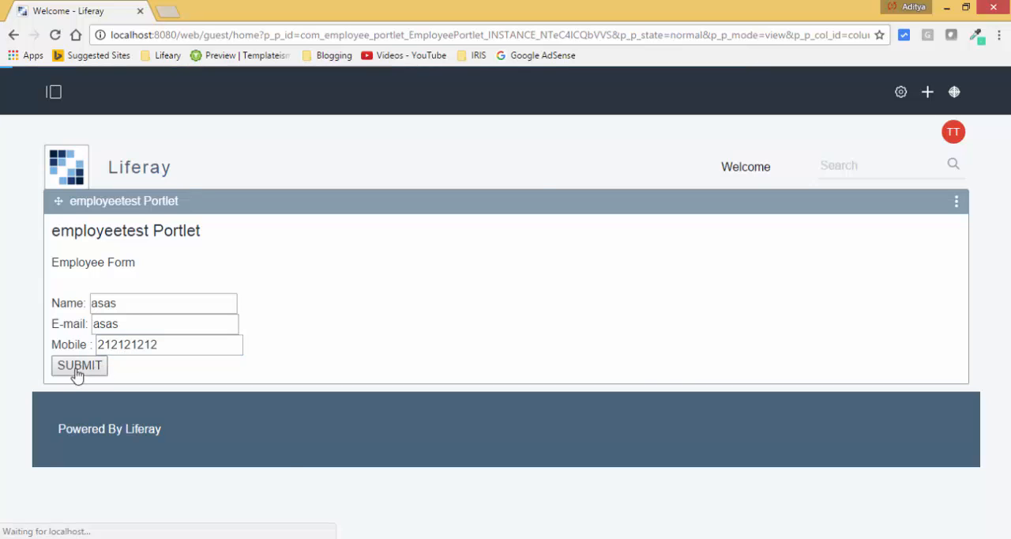
left_click(79, 365)
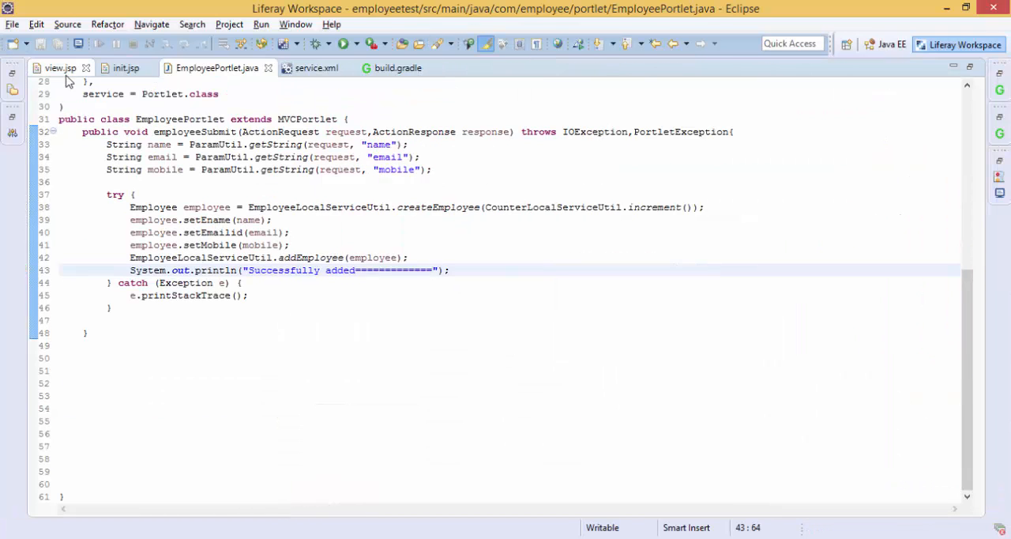
left_click(60, 68)
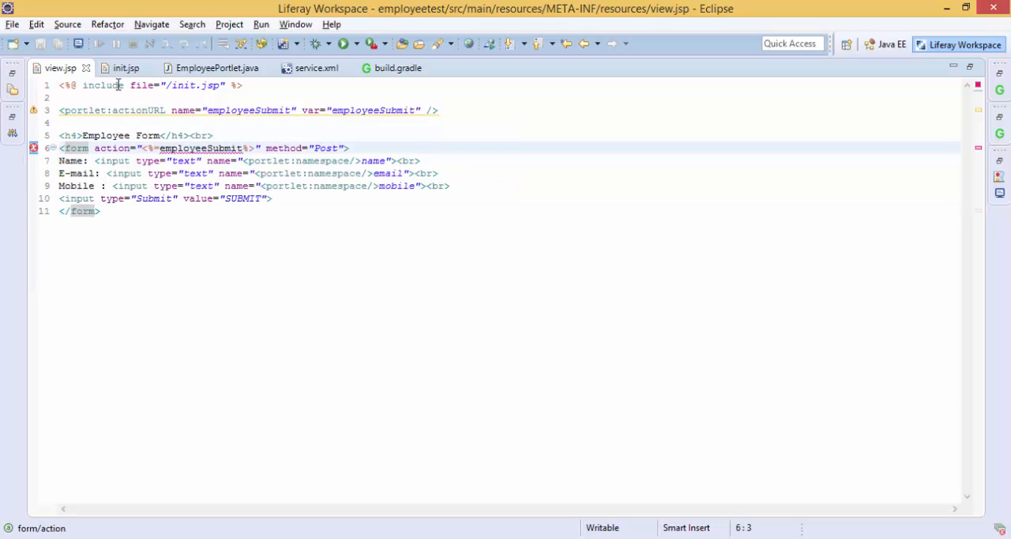
left_click(73, 148)
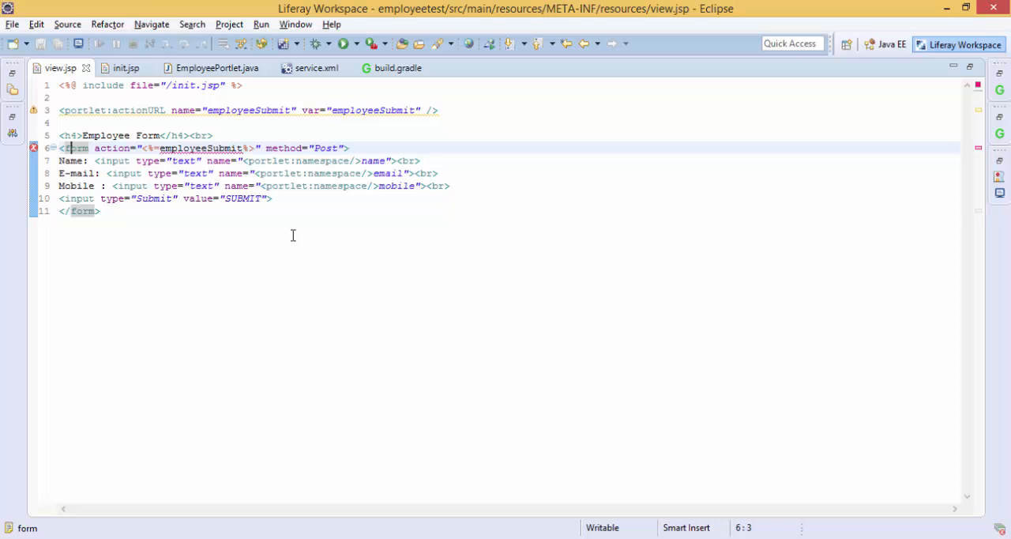
left_click(217, 68)
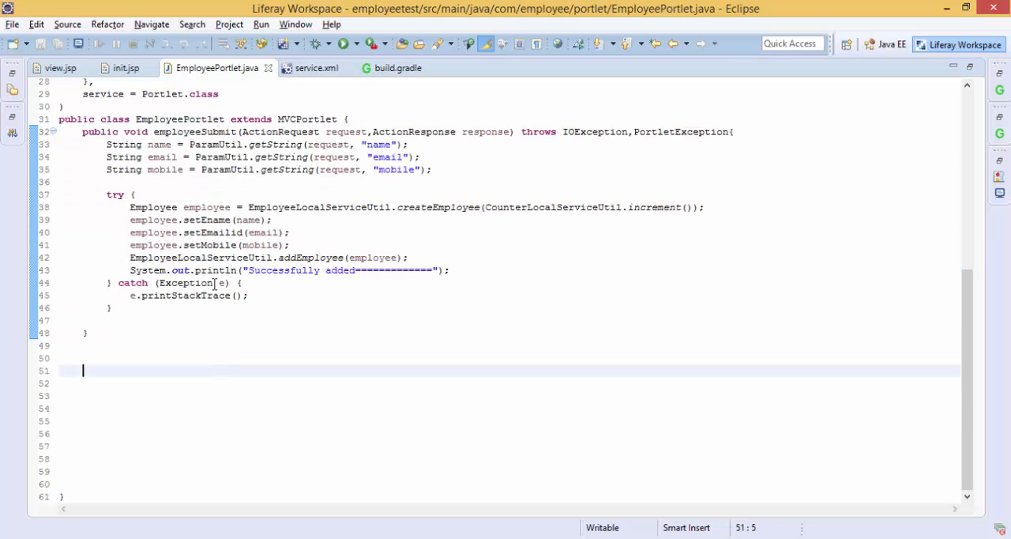
left_click_drag(105, 145, 106, 181)
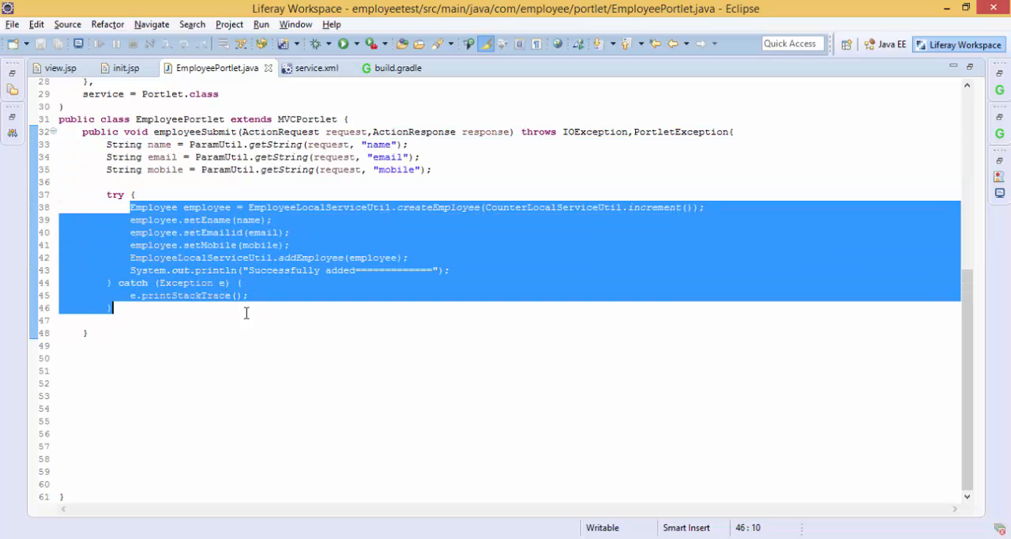
double_click(310, 256)
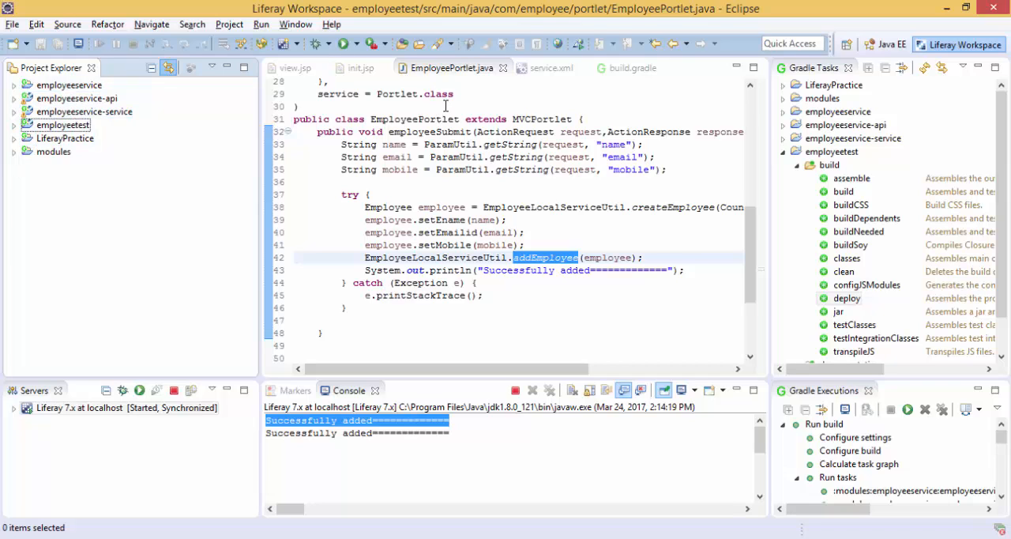
mouse_move(632, 68)
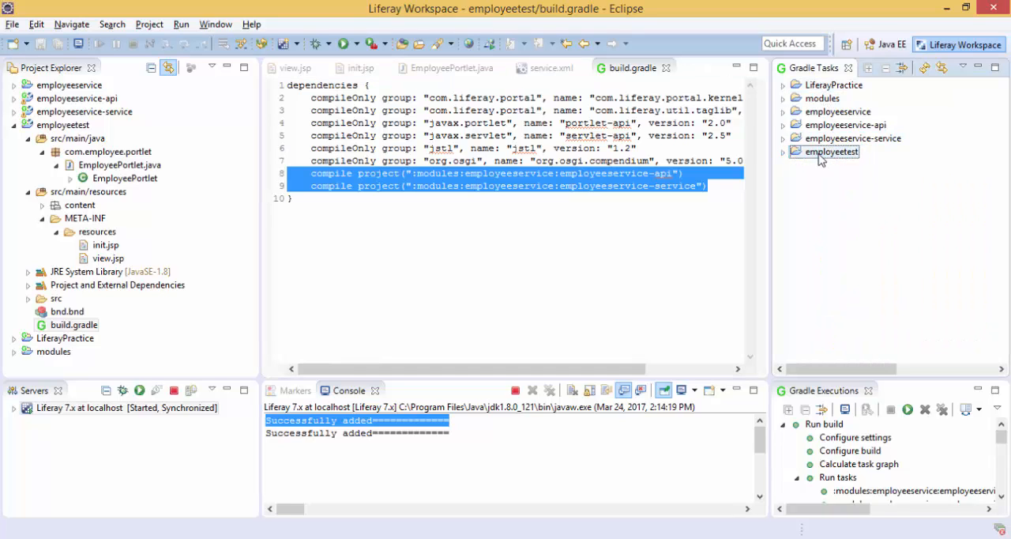
- Select employeetest in Gradle Tasks alongside its build.gradle compile project dependencies
left_click(831, 152)
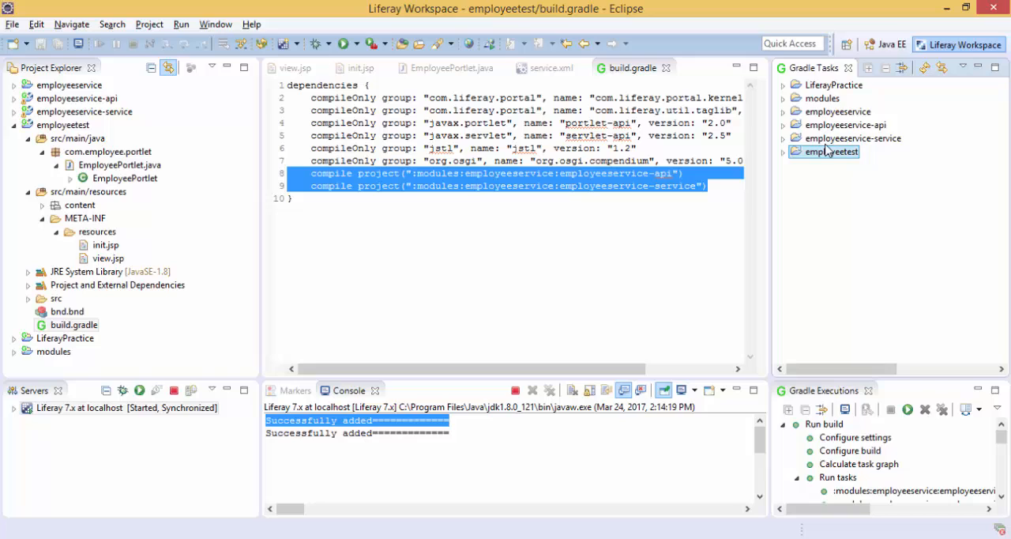